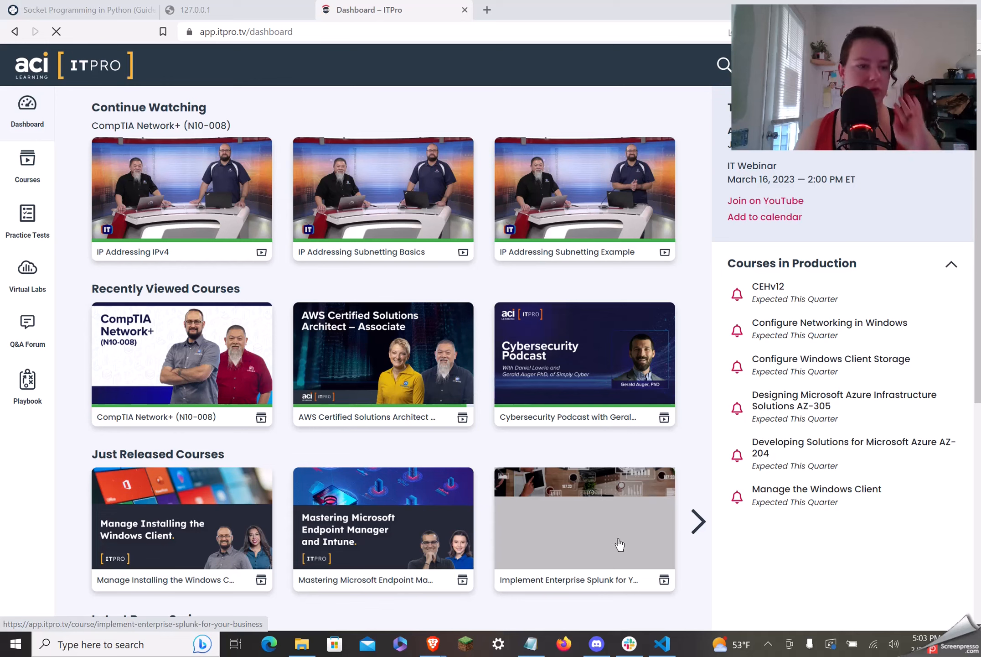
{"action": "mouse_move", "coordinate": [619, 537]}
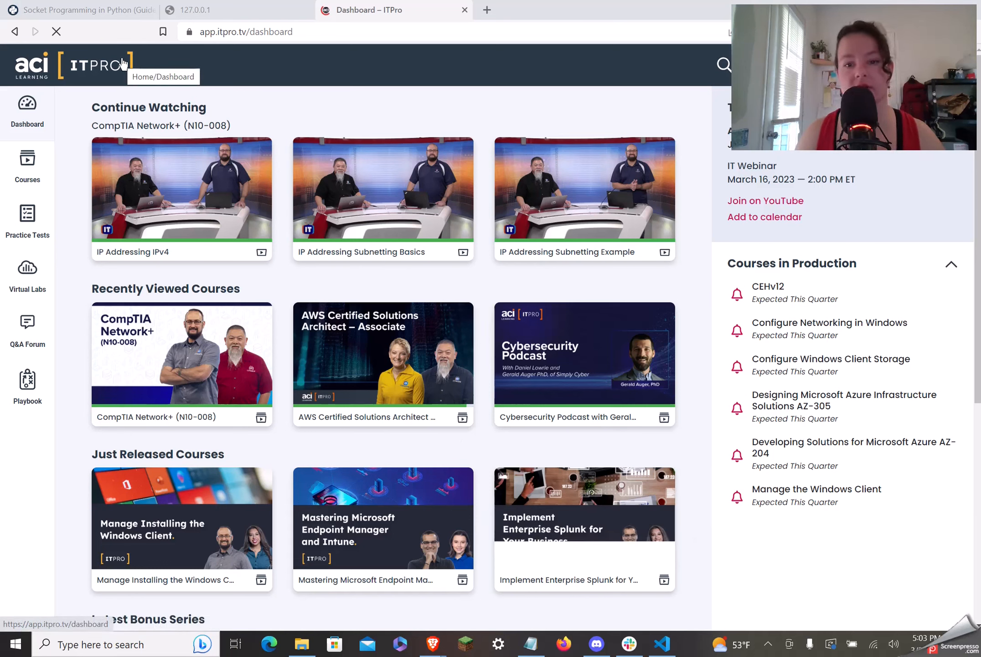
{"action": "mouse_move", "coordinate": [265, 81]}
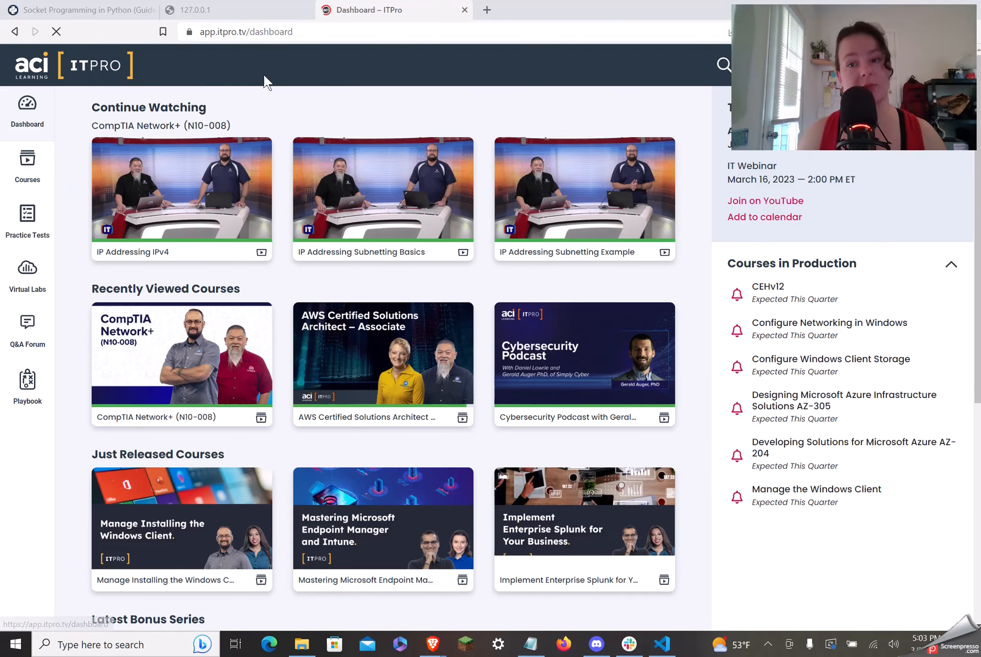
{"action": "mouse_move", "coordinate": [293, 107]}
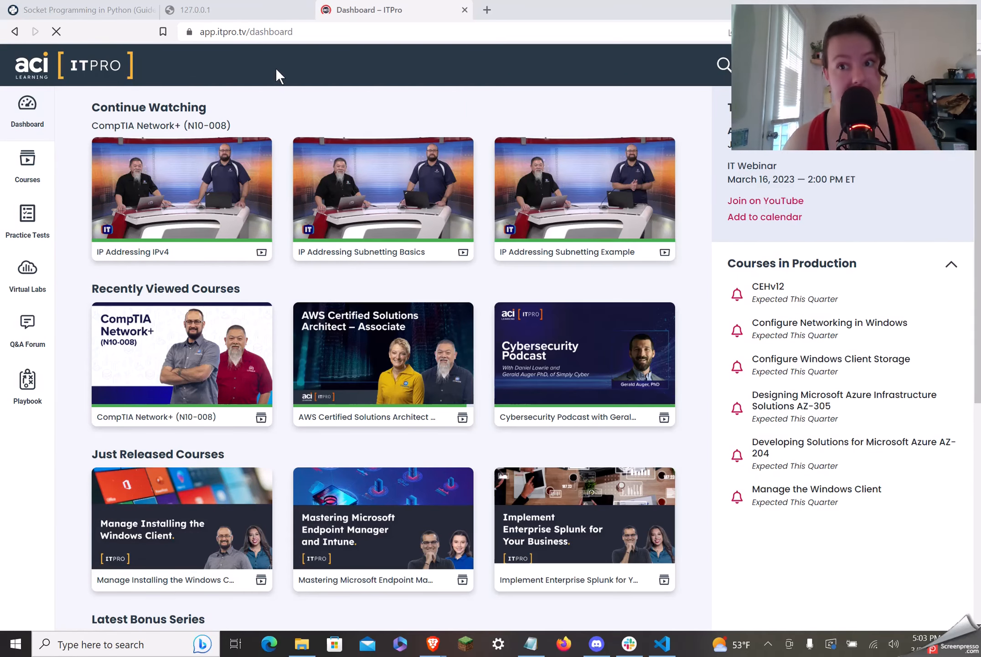
{"action": "mouse_move", "coordinate": [267, 95]}
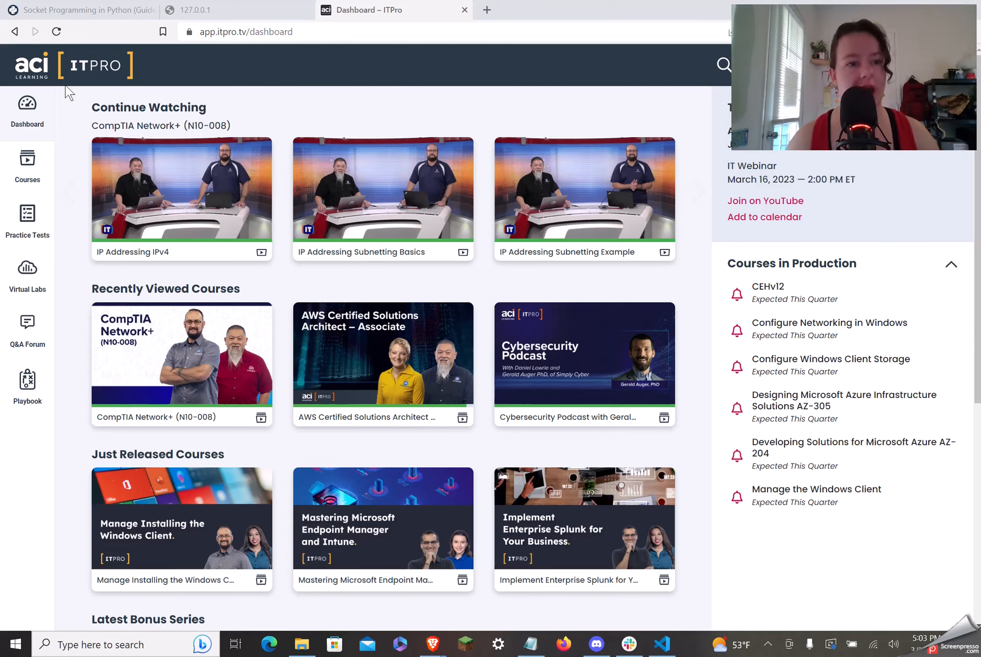
{"action": "mouse_move", "coordinate": [94, 65]}
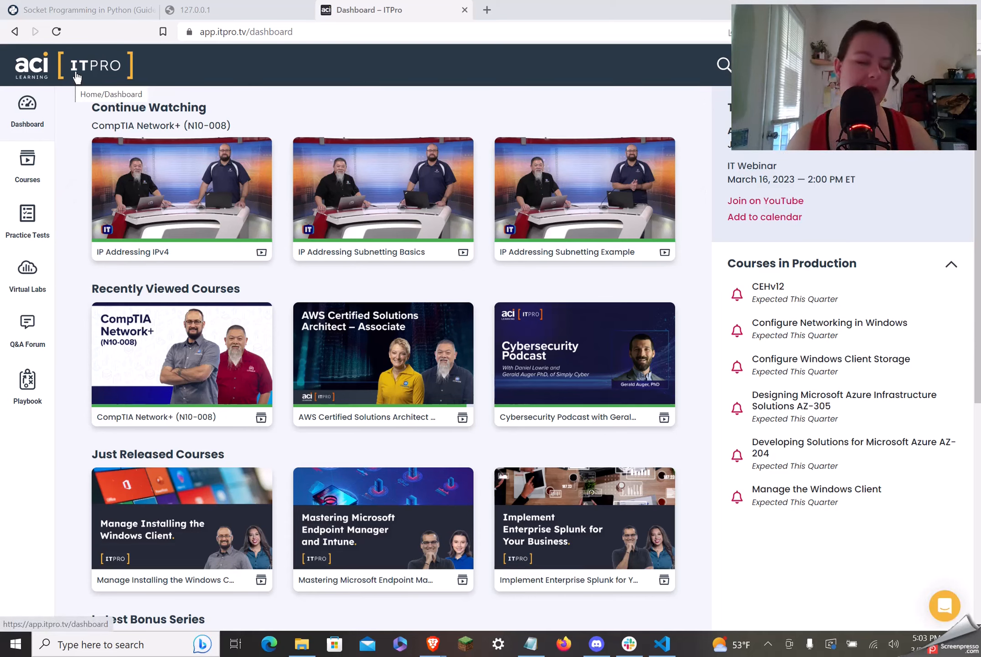
{"action": "mouse_move", "coordinate": [27, 222]}
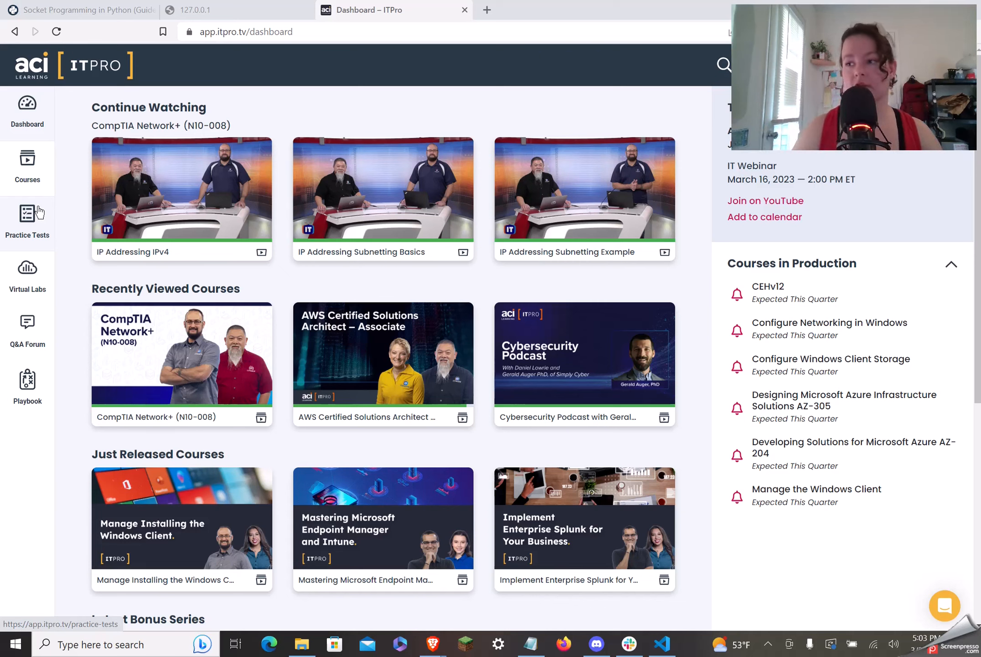
{"action": "mouse_move", "coordinate": [41, 207]}
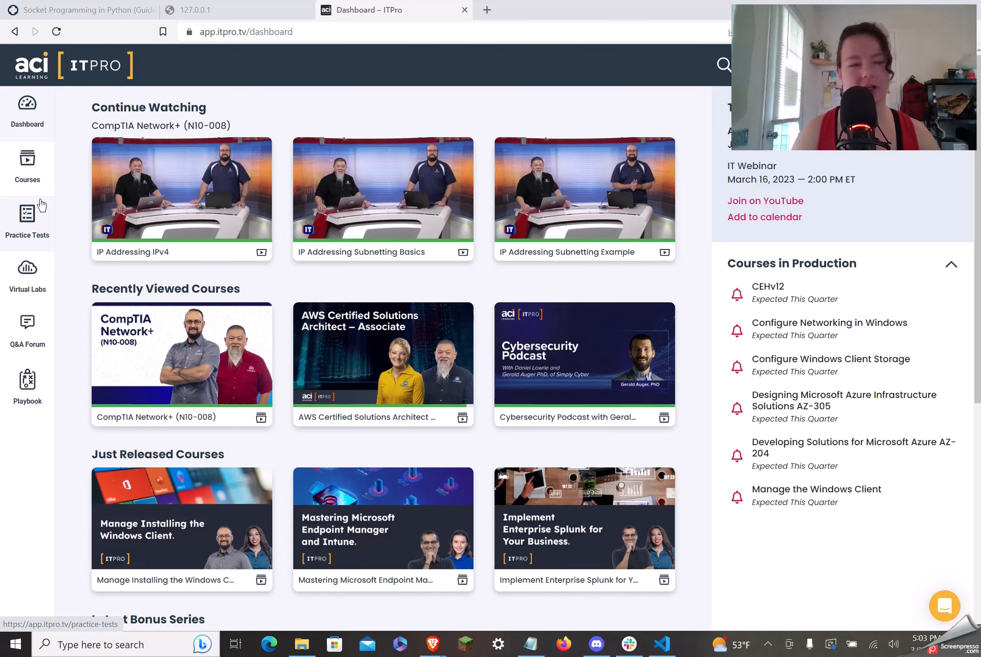
{"action": "mouse_move", "coordinate": [27, 166]}
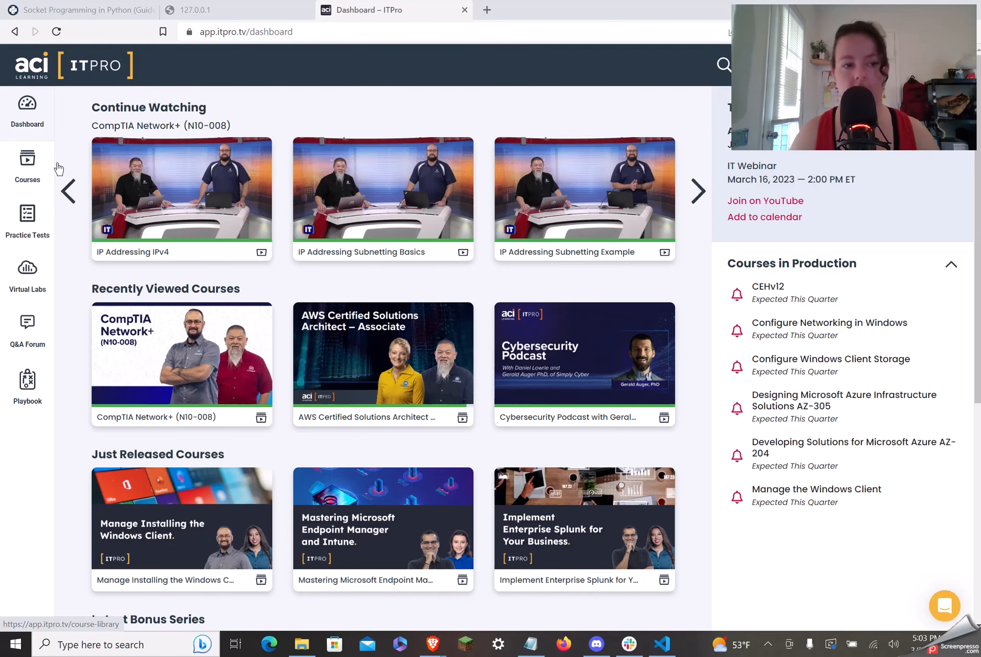
Open ITPro's Practice Tests catalogue and the AWS category down to SAA-C03
{"action": "left_click", "coordinate": [27, 222]}
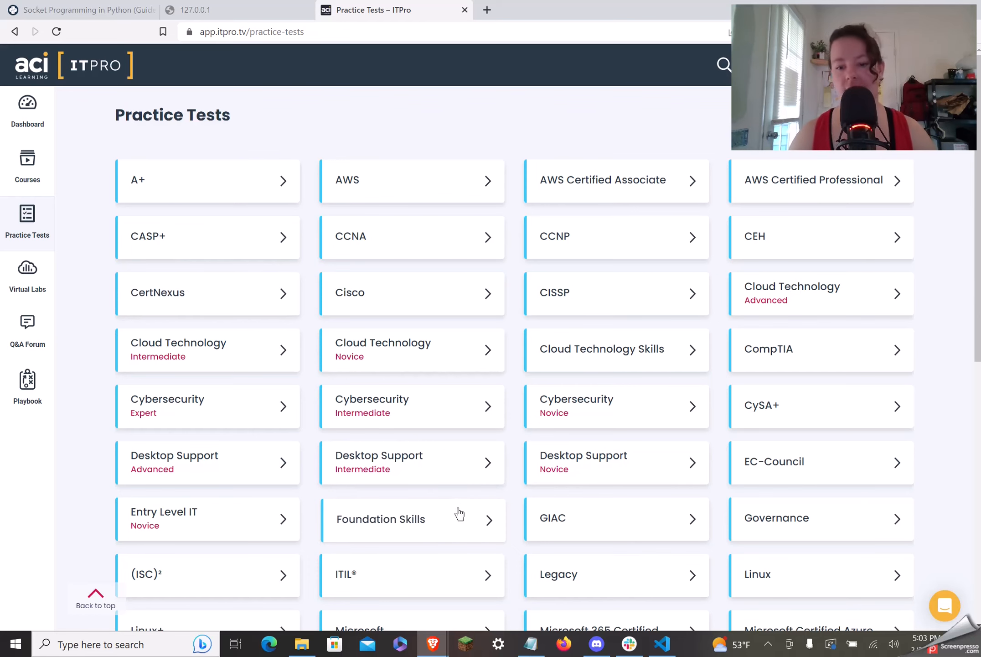
{"action": "scroll", "scroll_direction": "down", "scroll_amount": 3}
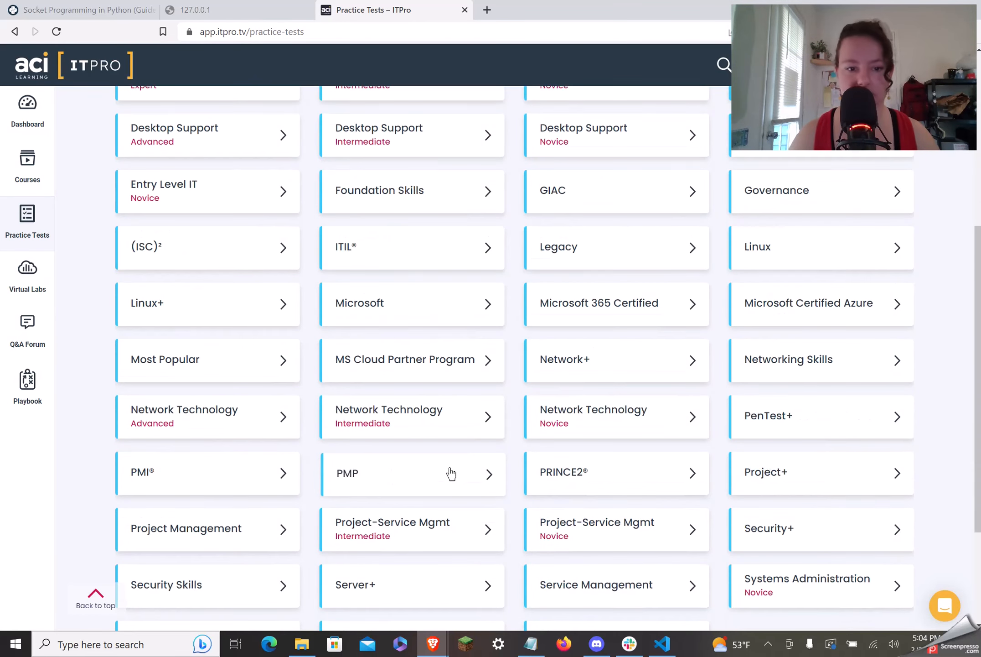
{"action": "scroll", "scroll_direction": "up", "scroll_amount": 3}
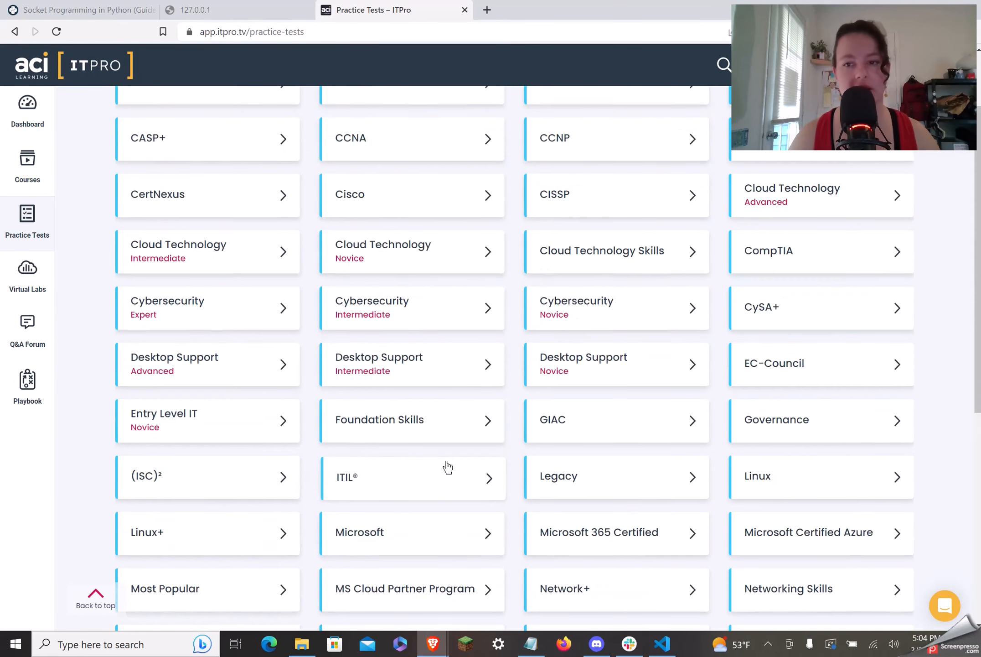
{"action": "scroll", "scroll_direction": "up", "scroll_amount": 3}
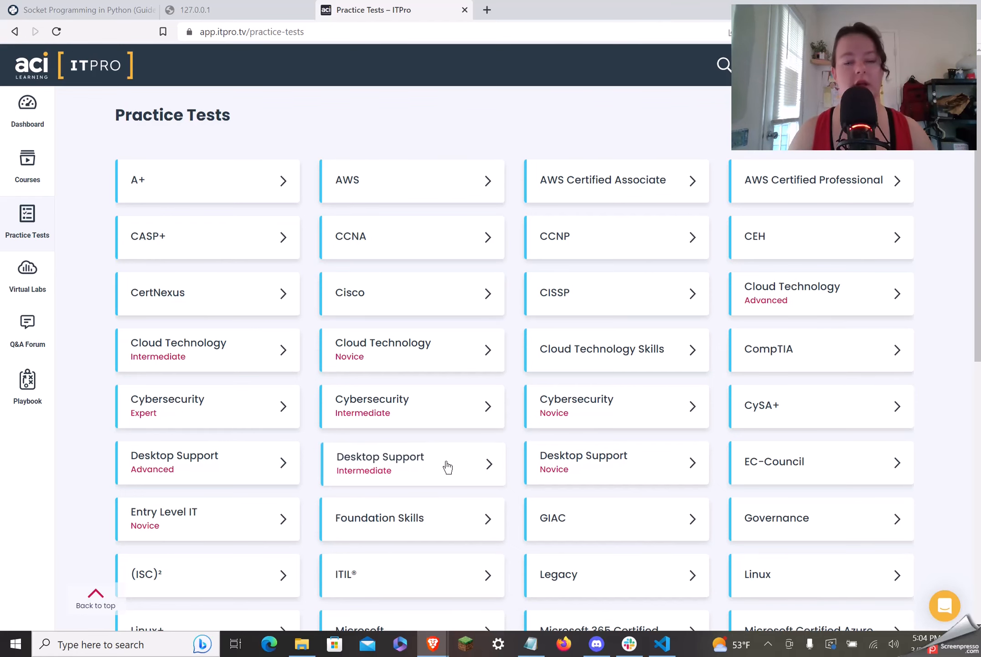
{"action": "mouse_move", "coordinate": [438, 443]}
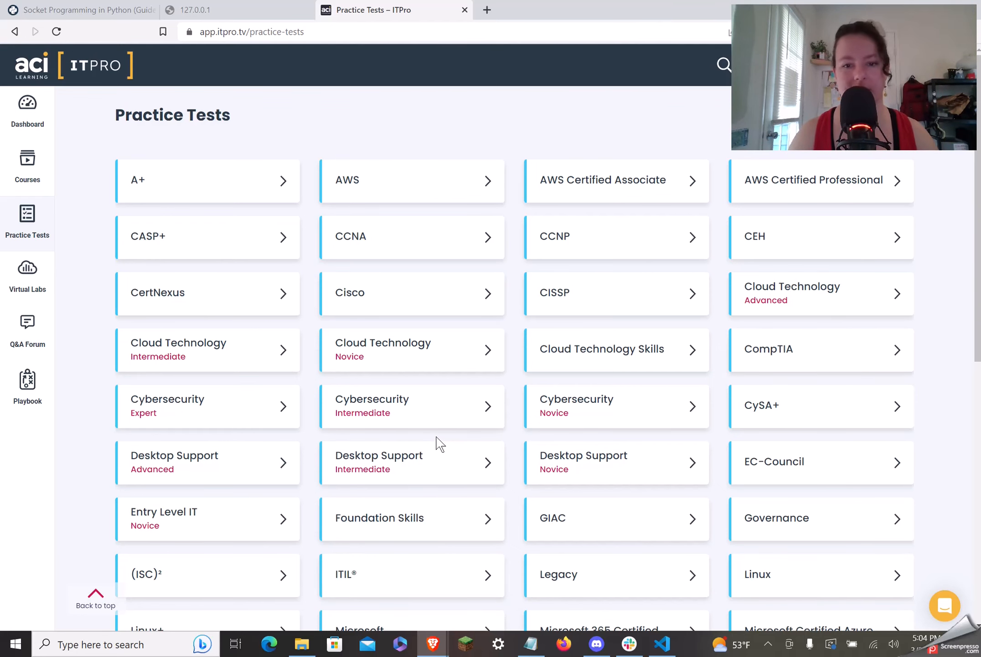
{"action": "left_click", "coordinate": [412, 179]}
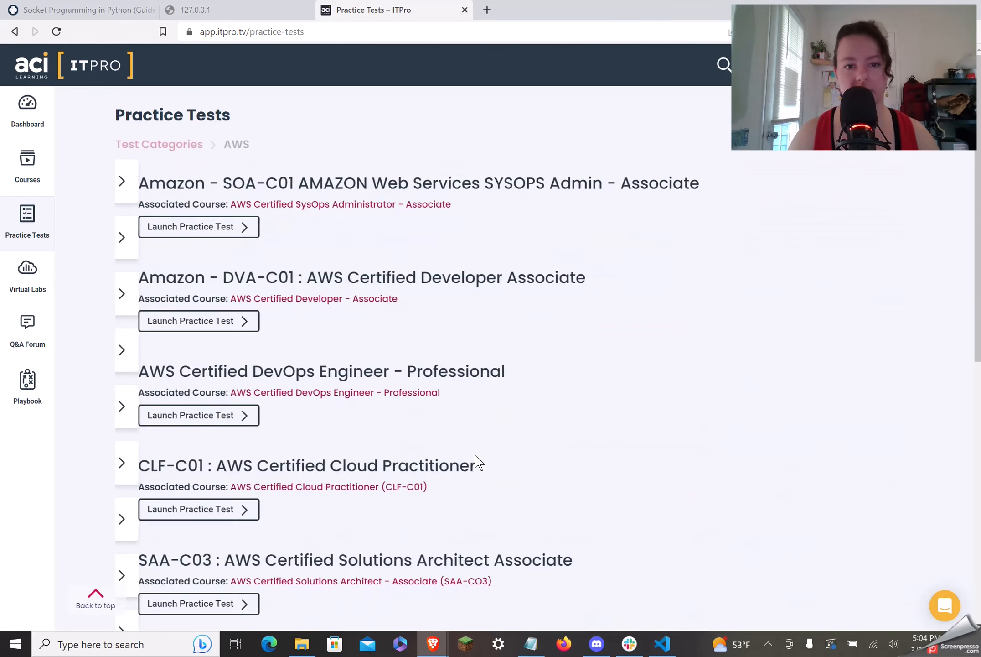
{"action": "scroll", "scroll_direction": "down", "scroll_amount": 3}
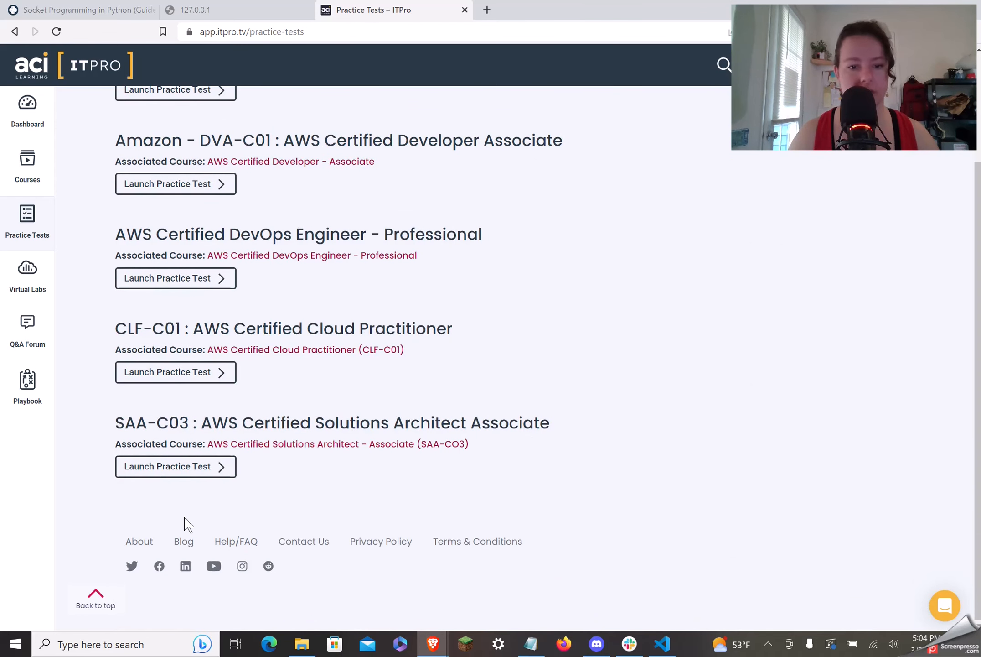
{"action": "mouse_move", "coordinate": [175, 465]}
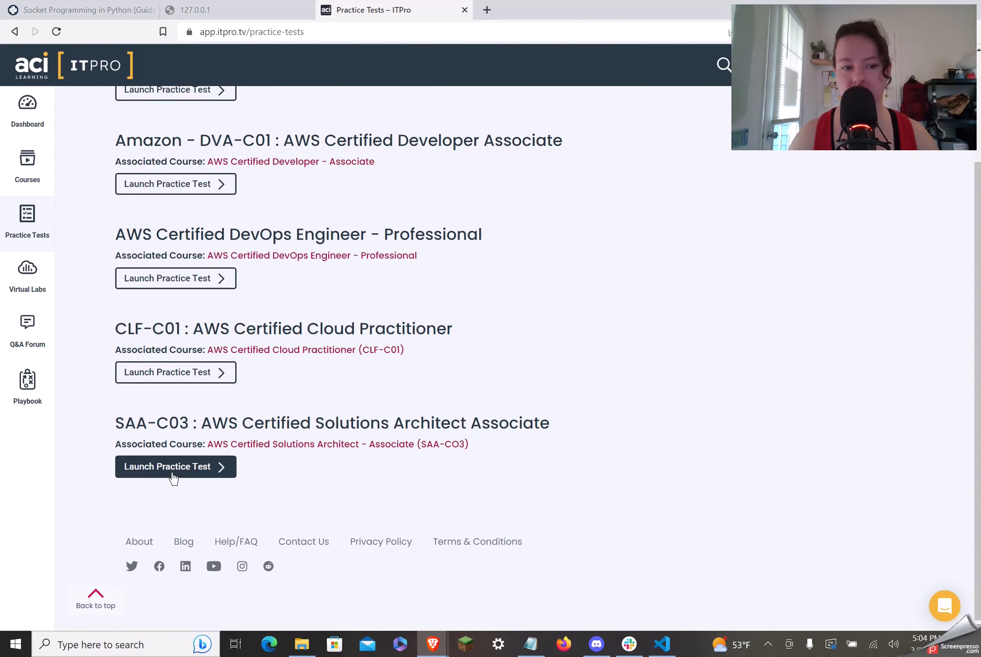
Launch the SAA-C03 practice test and resume the March 3, 2023 QBank Quiz
{"action": "left_click", "coordinate": [175, 465]}
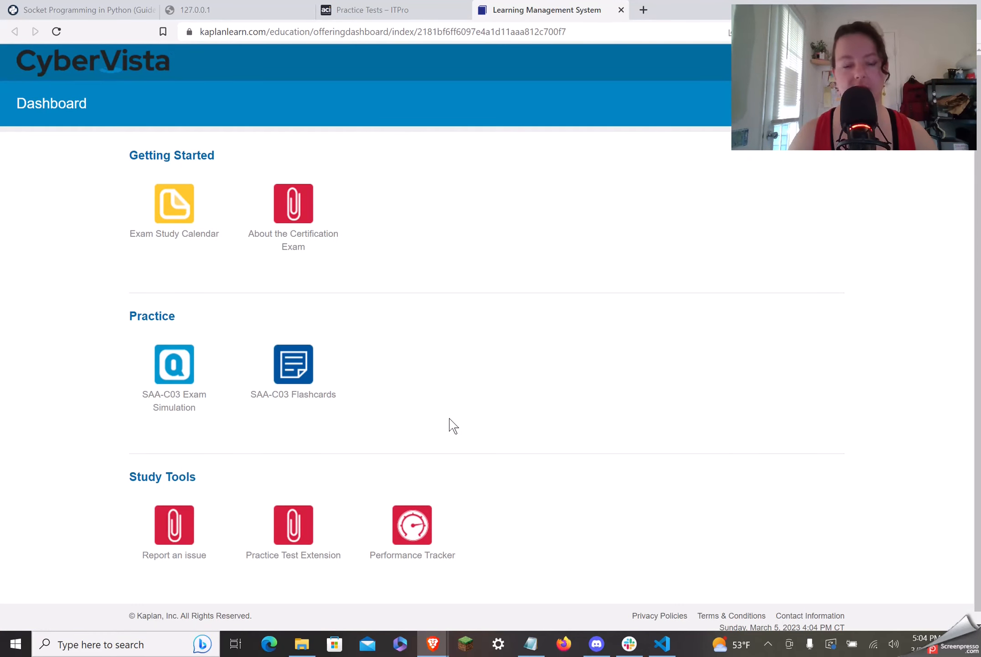
{"action": "mouse_move", "coordinate": [443, 465]}
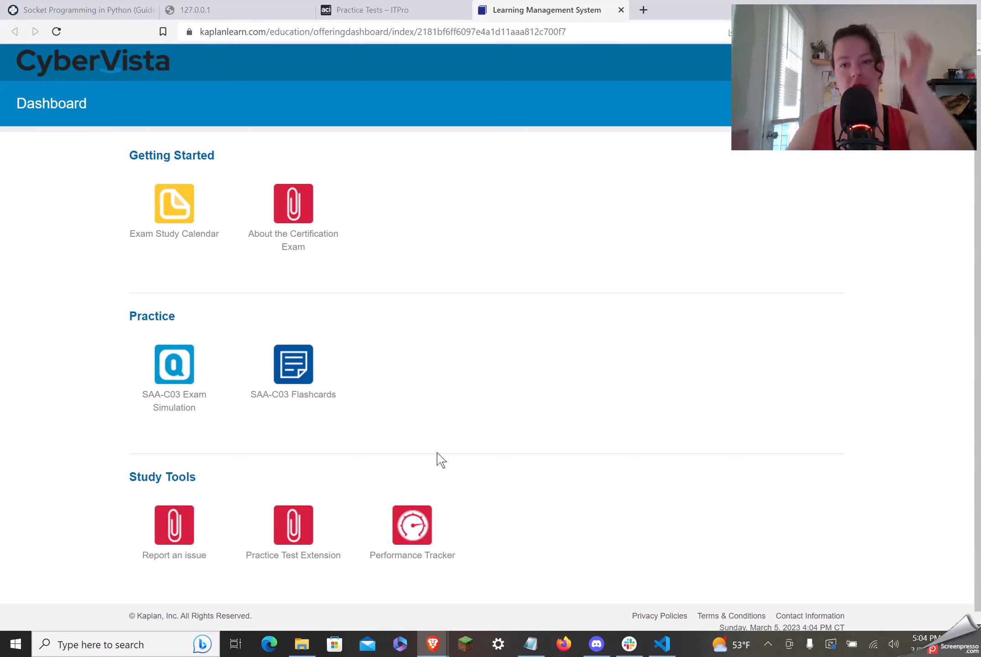
{"action": "mouse_move", "coordinate": [257, 311]}
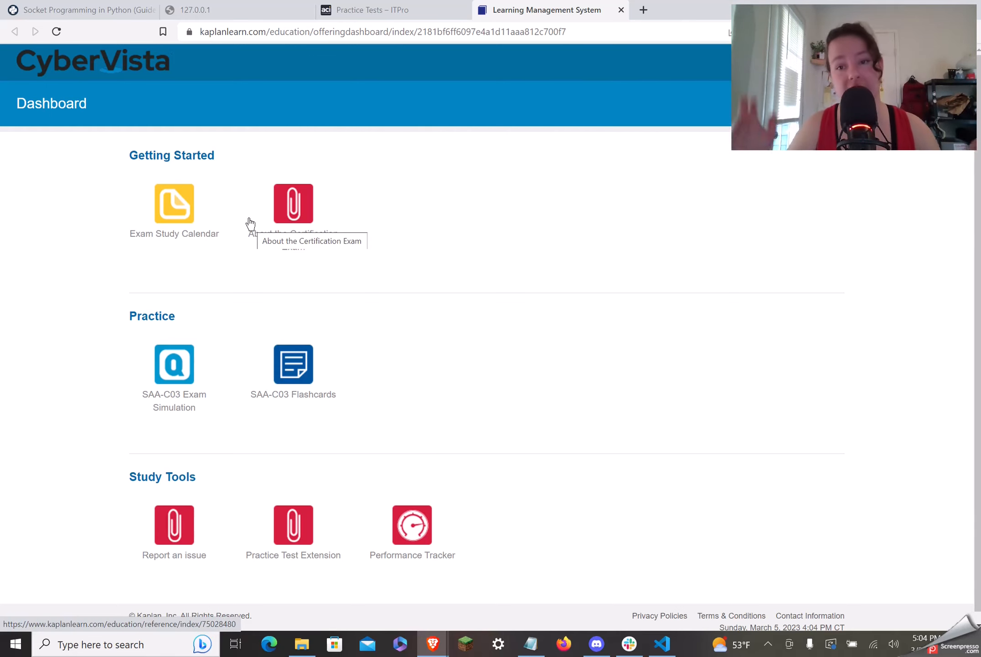
{"action": "mouse_move", "coordinate": [249, 296]}
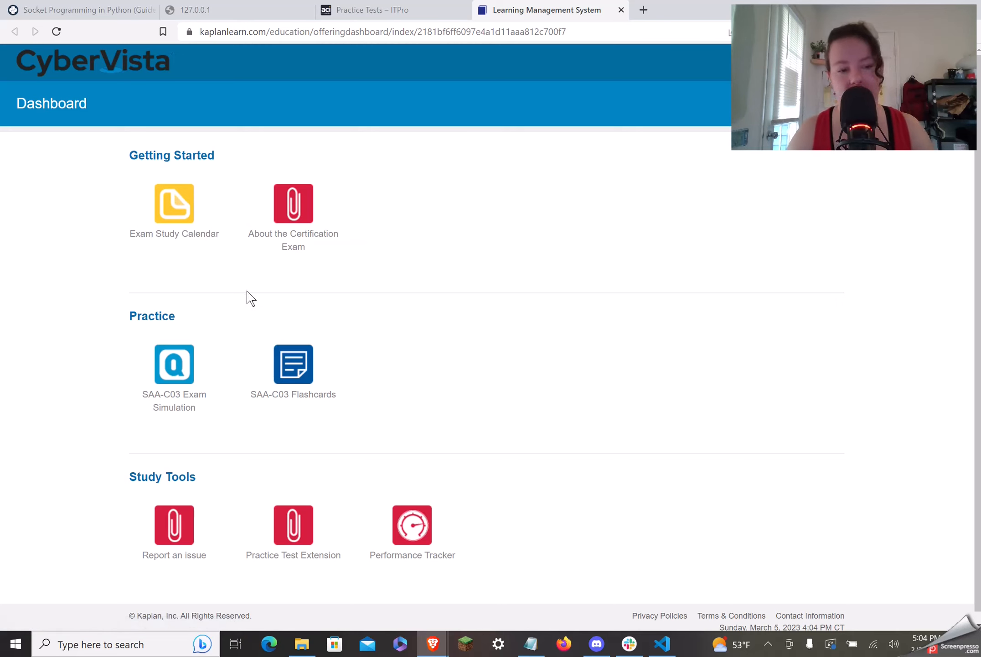
{"action": "mouse_move", "coordinate": [386, 305]}
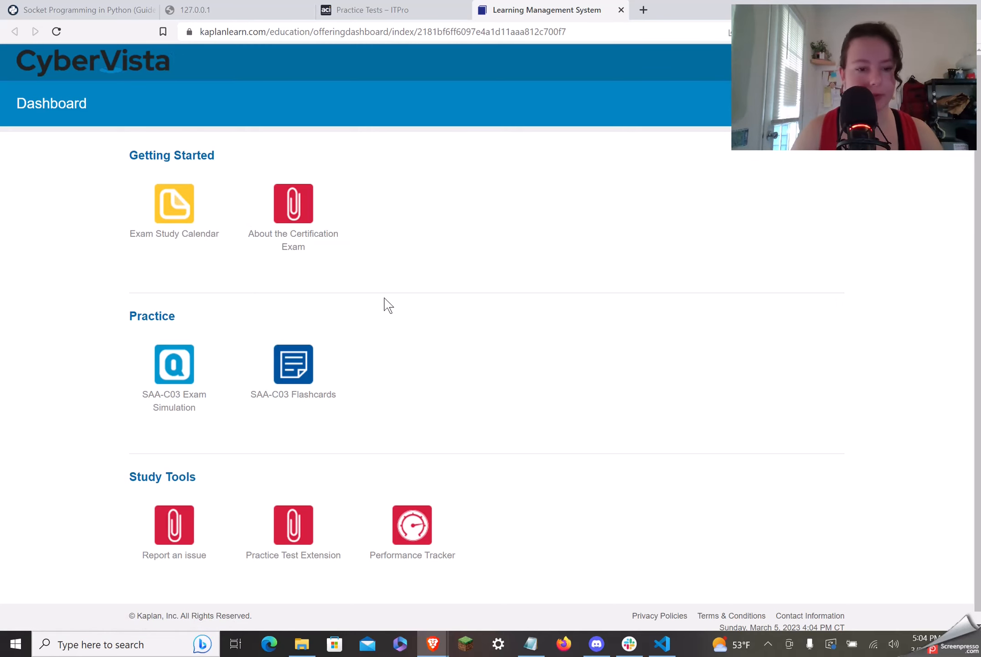
{"action": "left_click", "coordinate": [174, 365]}
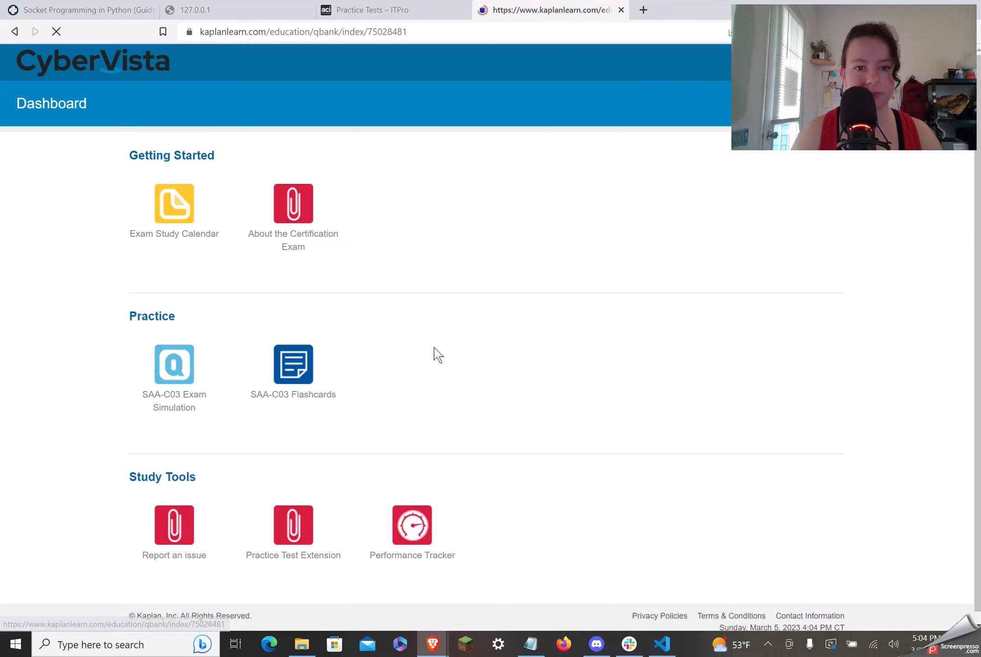
{"action": "left_click", "coordinate": [175, 364]}
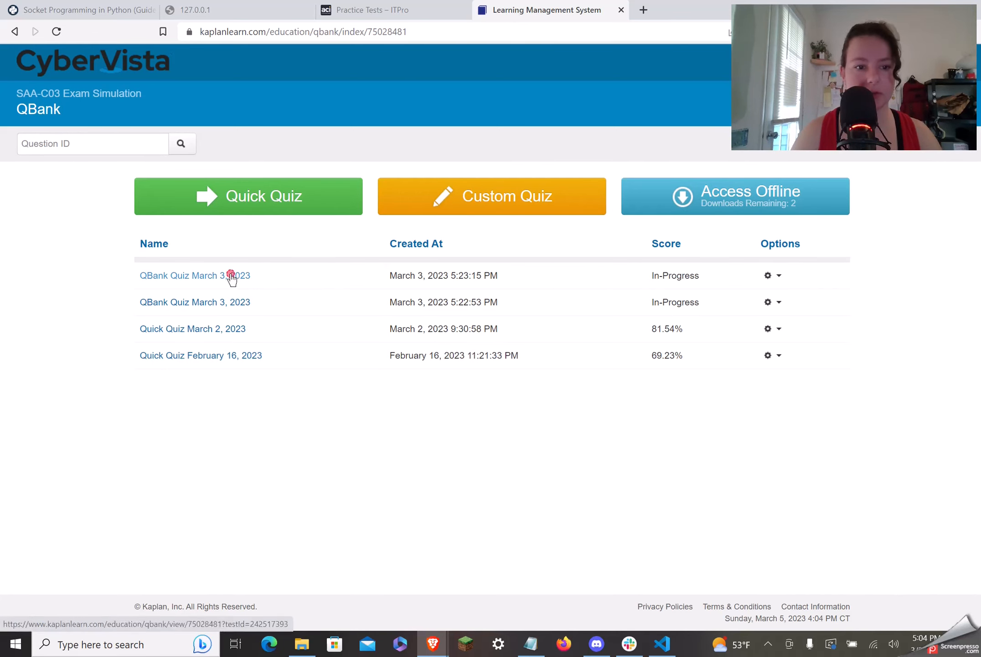
{"action": "left_click", "coordinate": [194, 275]}
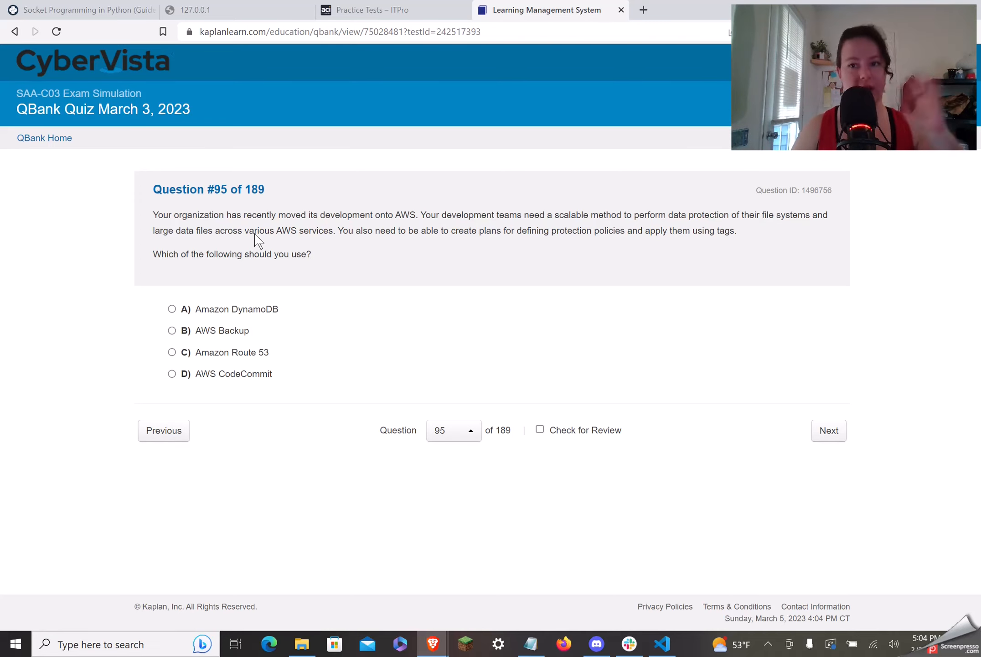
{"action": "mouse_move", "coordinate": [787, 60]}
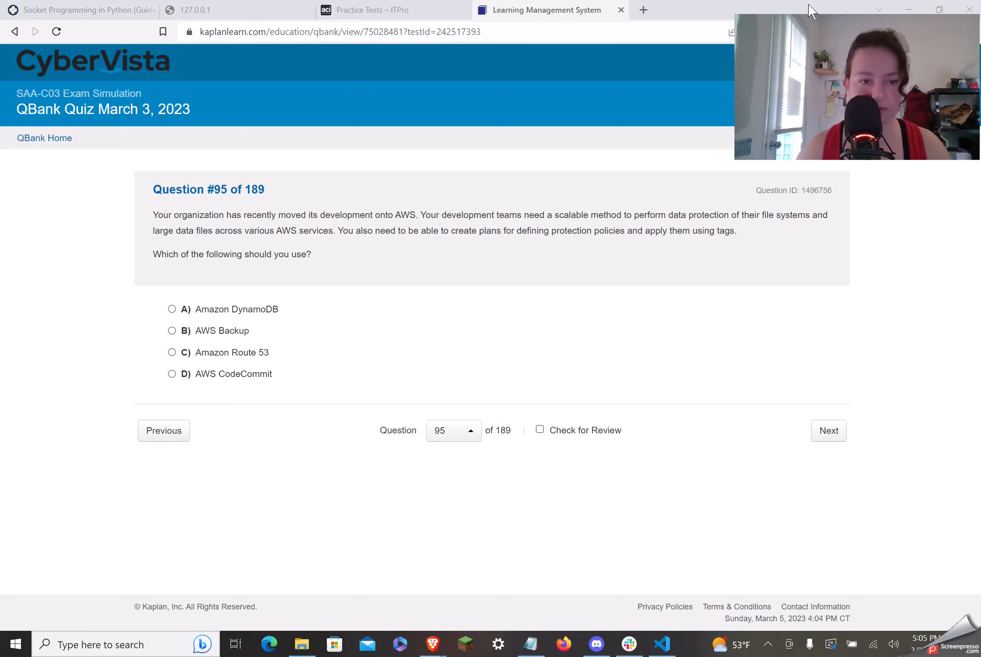
{"action": "mouse_move", "coordinate": [634, 452]}
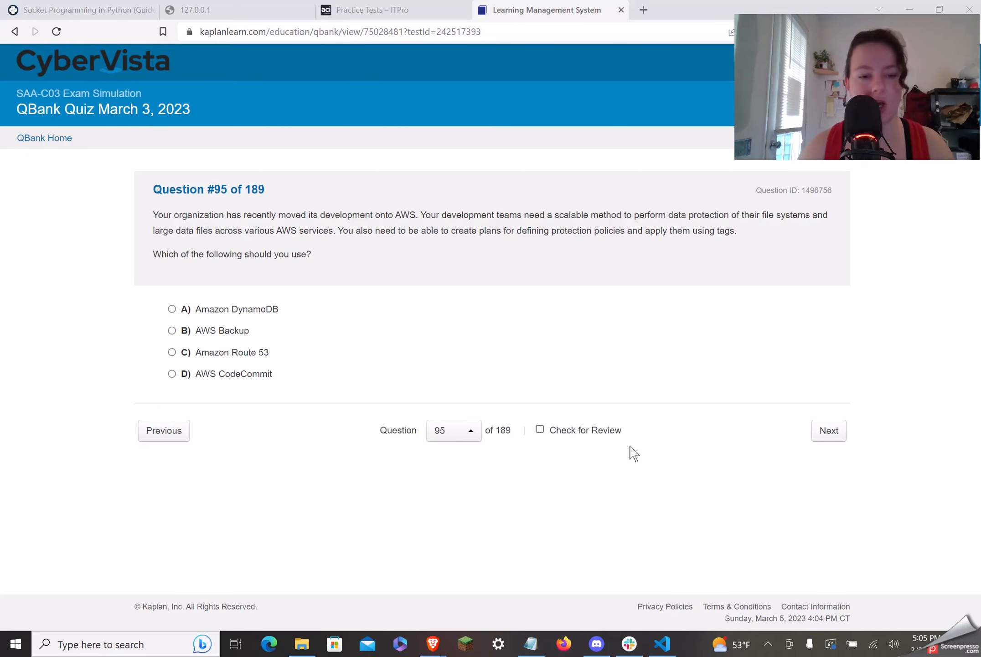
{"action": "mouse_move", "coordinate": [254, 302]}
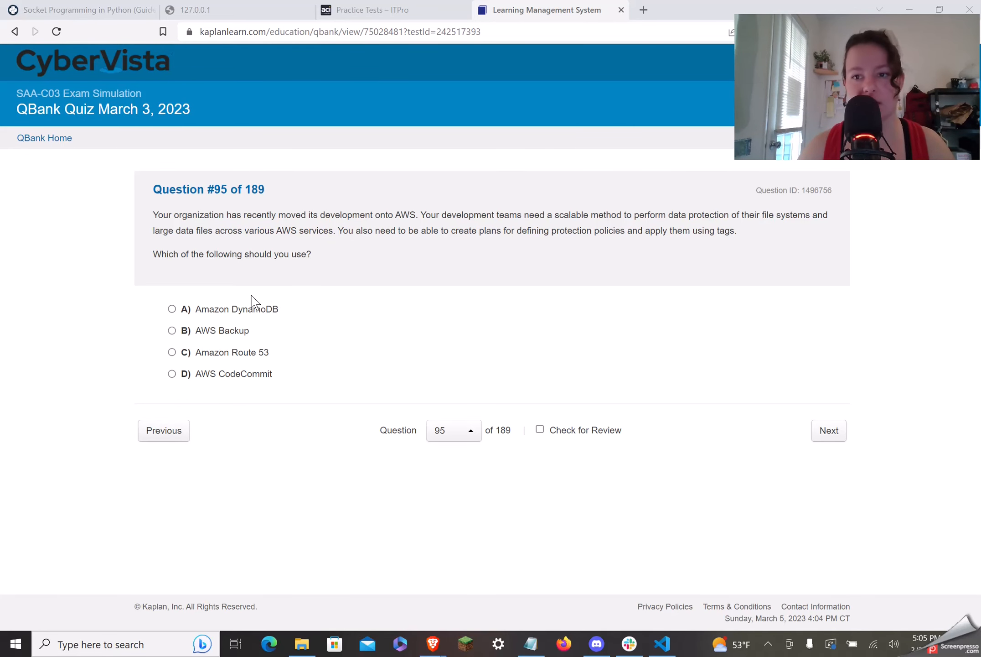
{"action": "mouse_move", "coordinate": [264, 322]}
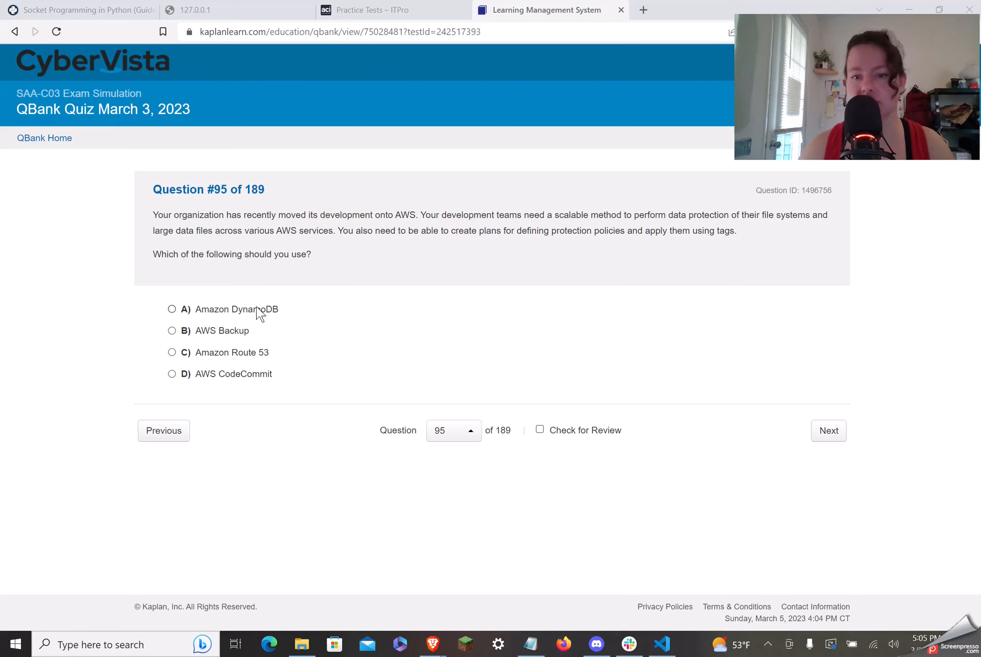
{"action": "mouse_move", "coordinate": [342, 306]}
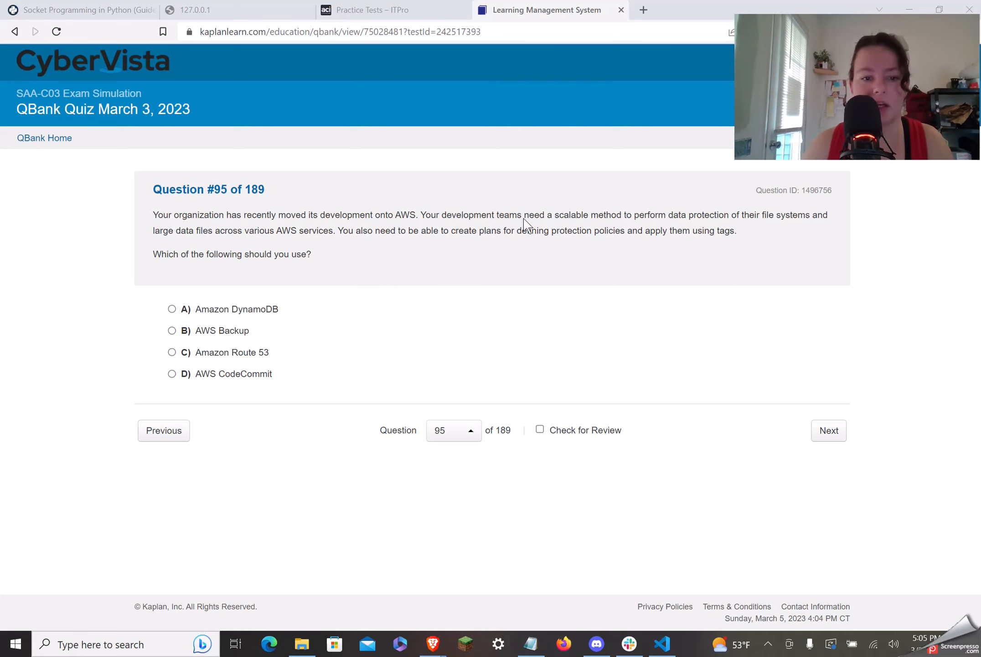
{"action": "mouse_move", "coordinate": [242, 333]}
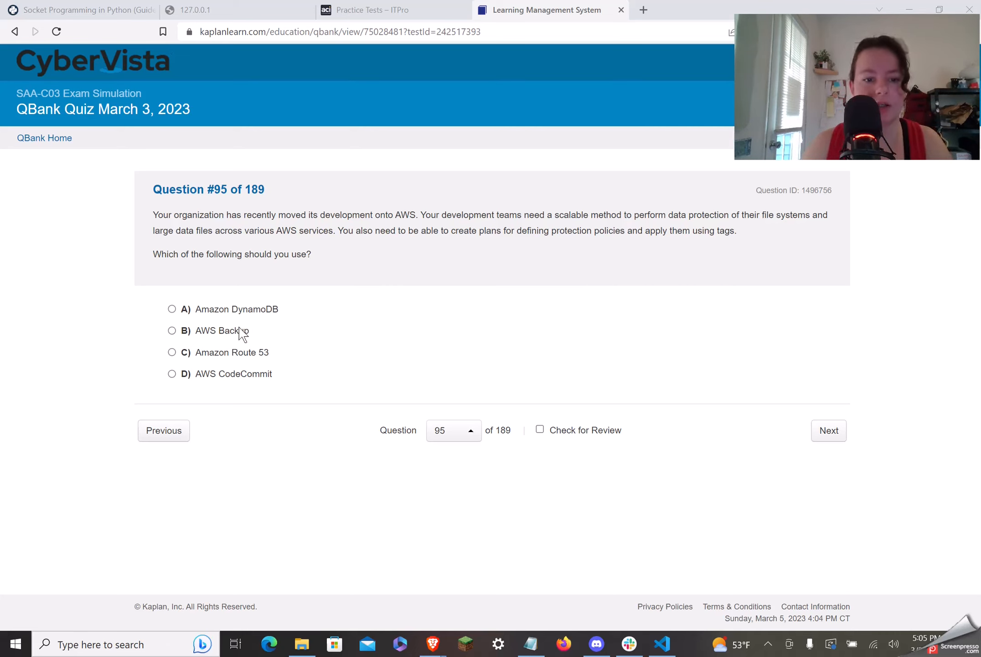
{"action": "mouse_move", "coordinate": [261, 376]}
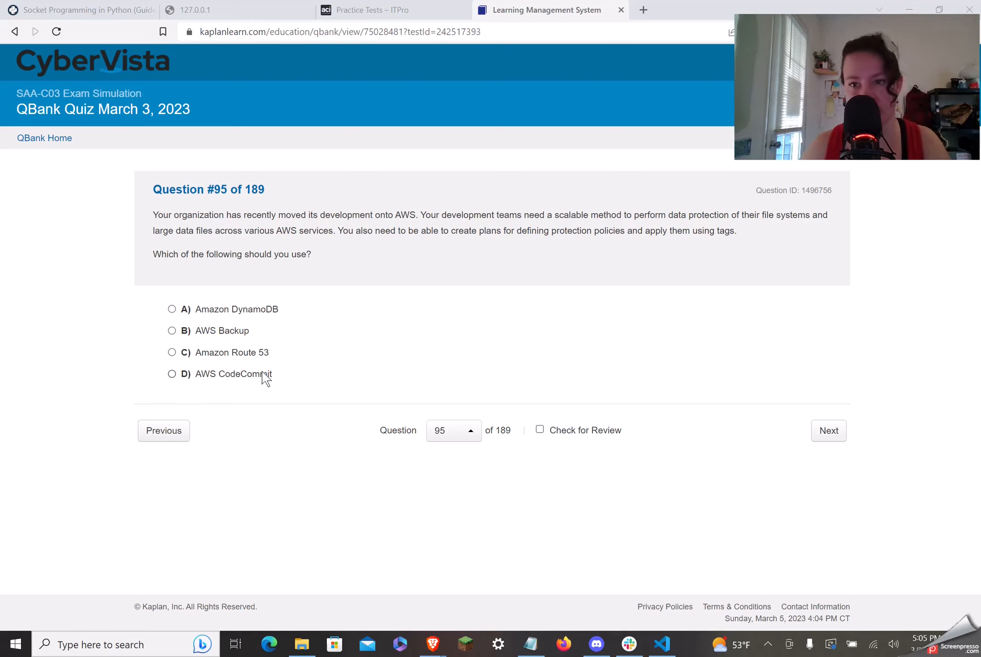
{"action": "mouse_move", "coordinate": [284, 393]}
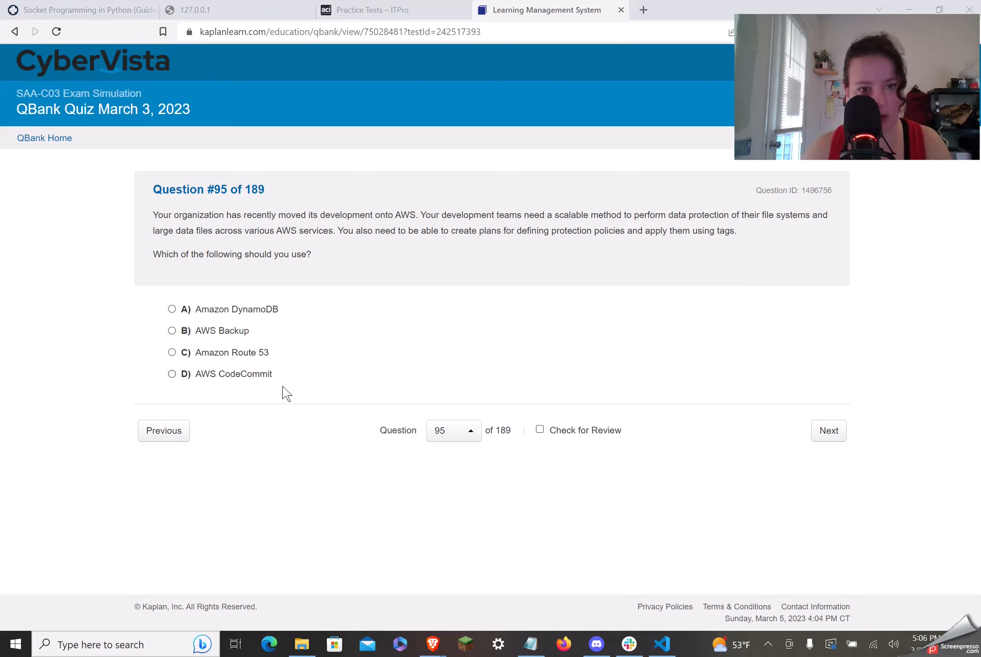
{"action": "mouse_move", "coordinate": [250, 398]}
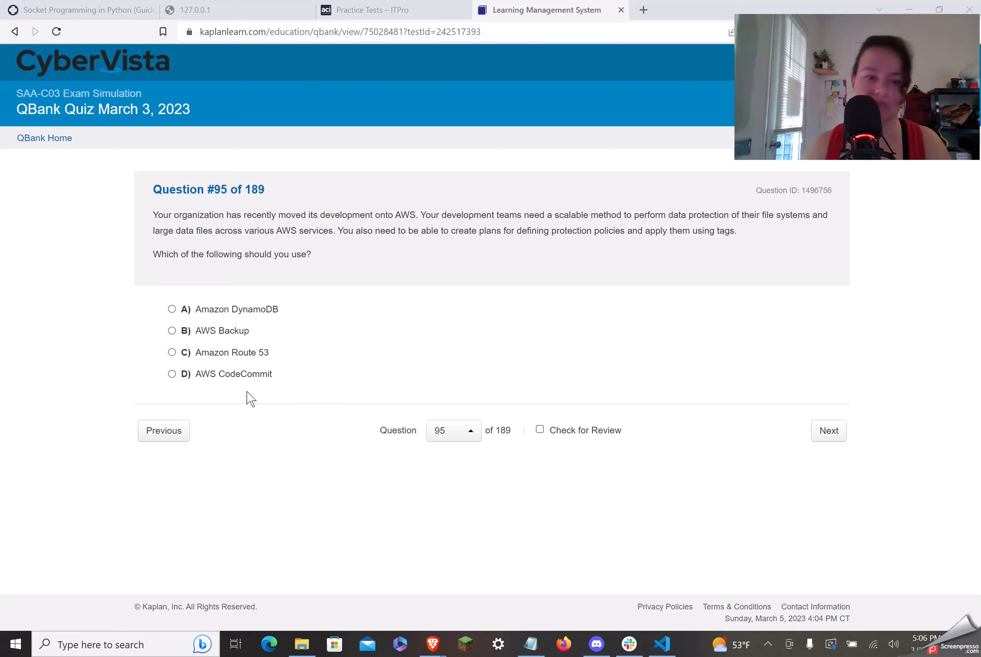
{"action": "mouse_move", "coordinate": [242, 414]}
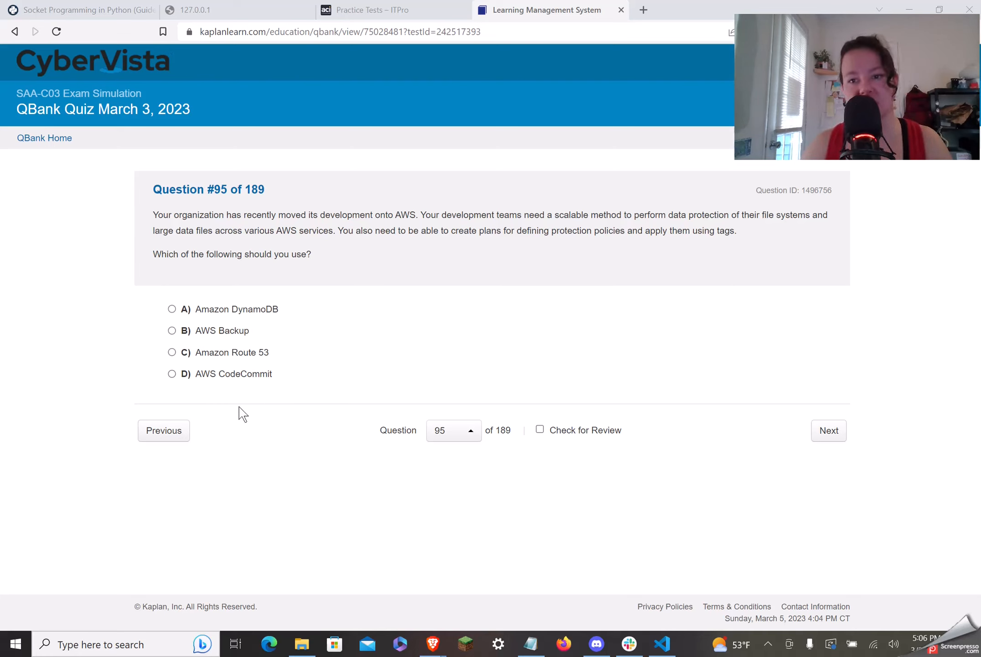
{"action": "mouse_move", "coordinate": [238, 395]}
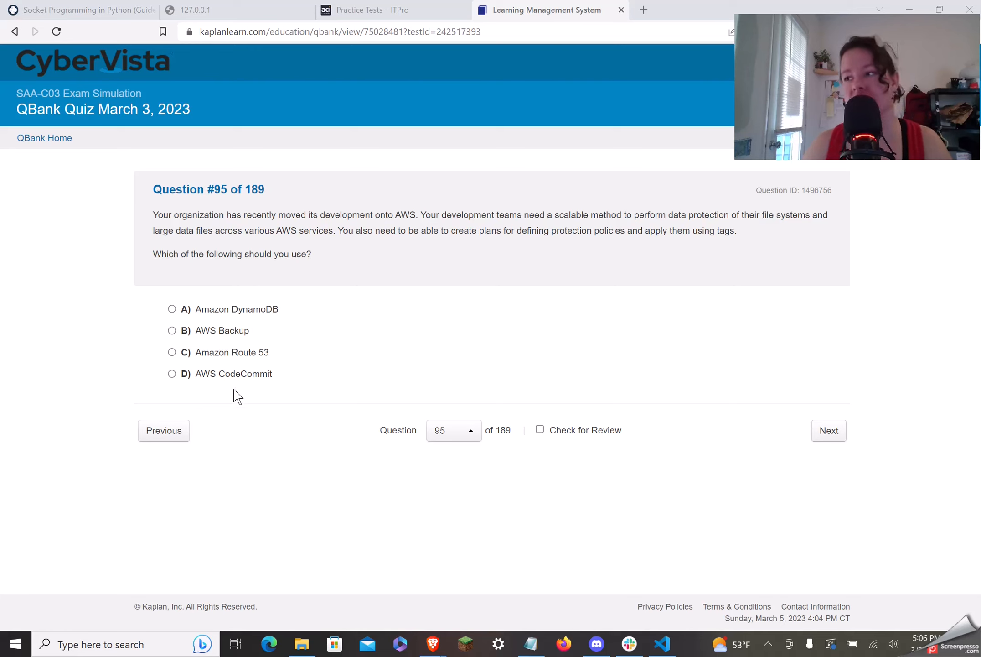
{"action": "mouse_move", "coordinate": [256, 362]}
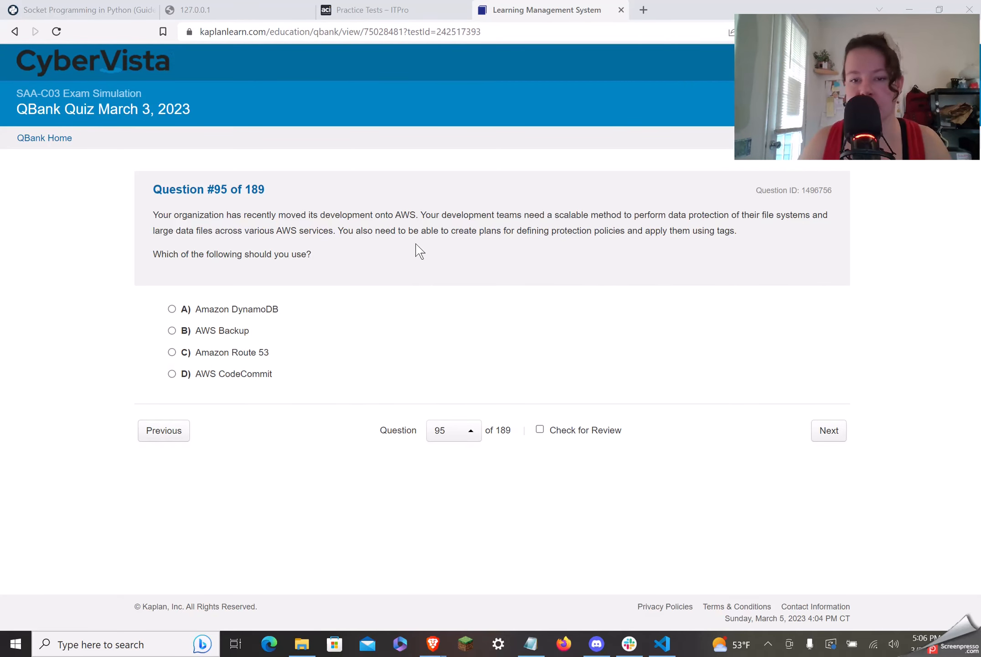
{"action": "mouse_move", "coordinate": [416, 244]}
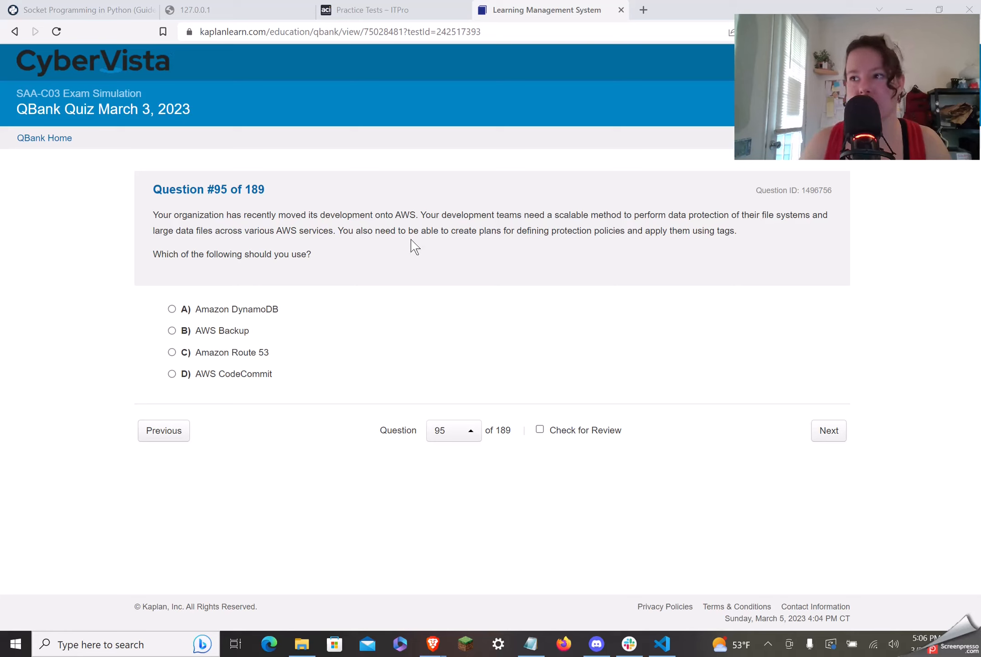
{"action": "mouse_move", "coordinate": [417, 250]}
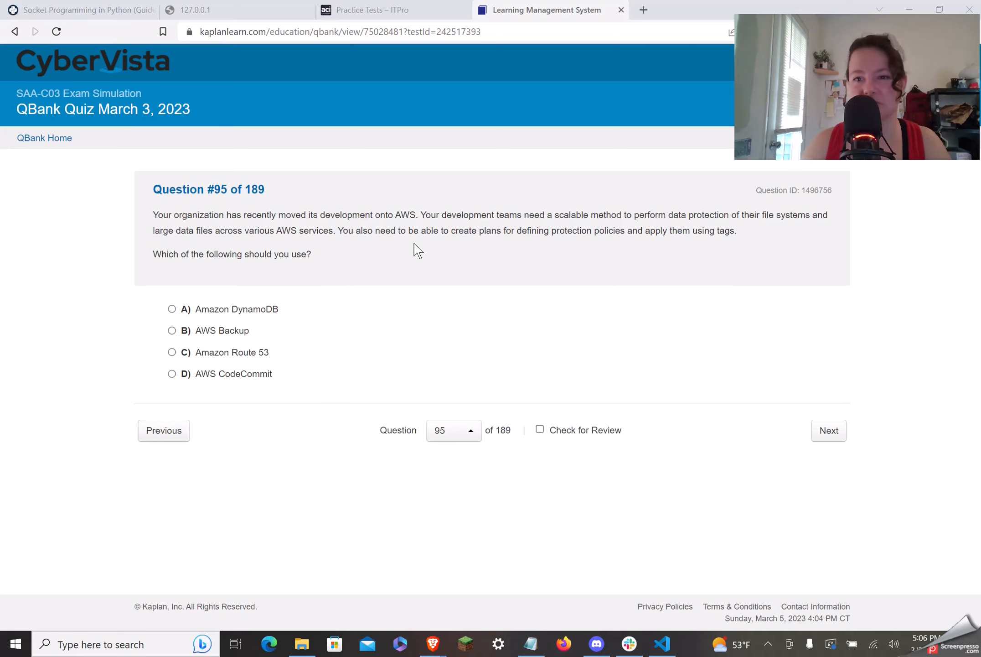
{"action": "mouse_move", "coordinate": [420, 258]}
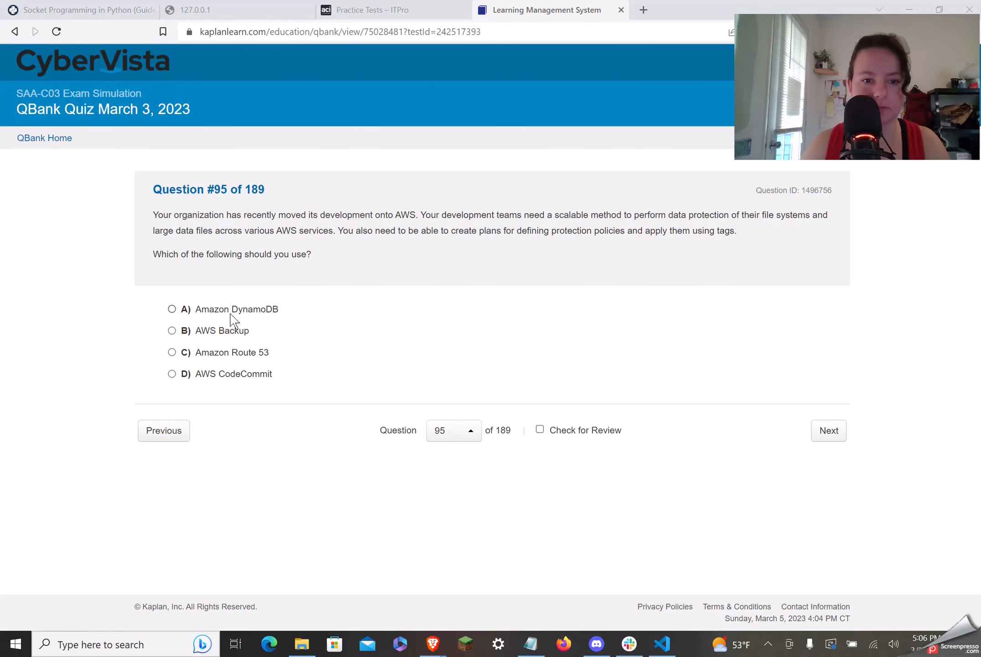
{"action": "mouse_move", "coordinate": [199, 341]}
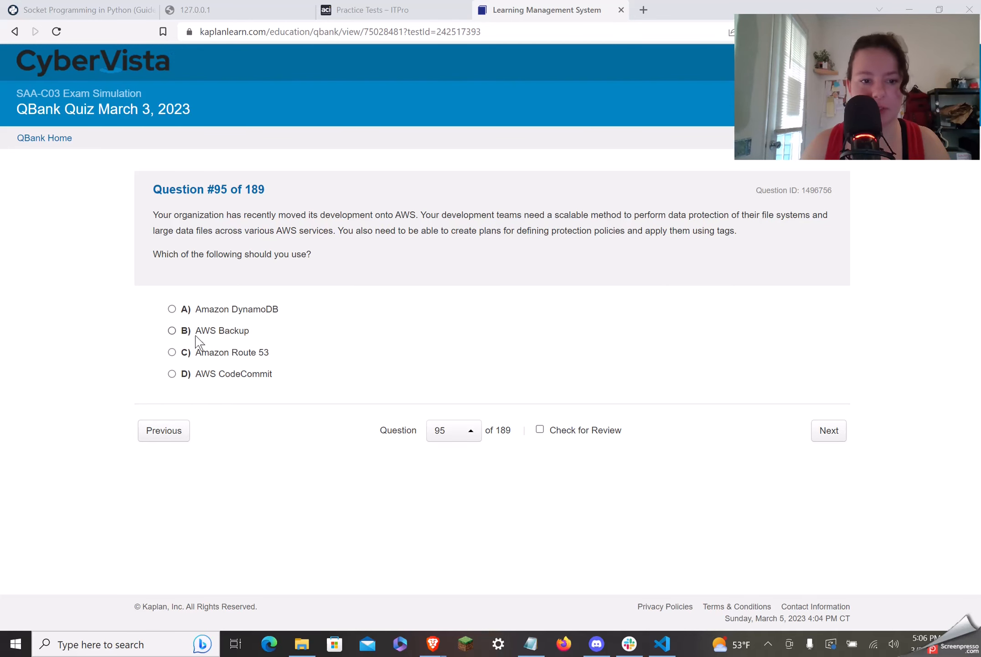
Answer question 95 with B, AWS Backup, and read the explanation to its references
{"action": "left_click", "coordinate": [167, 329]}
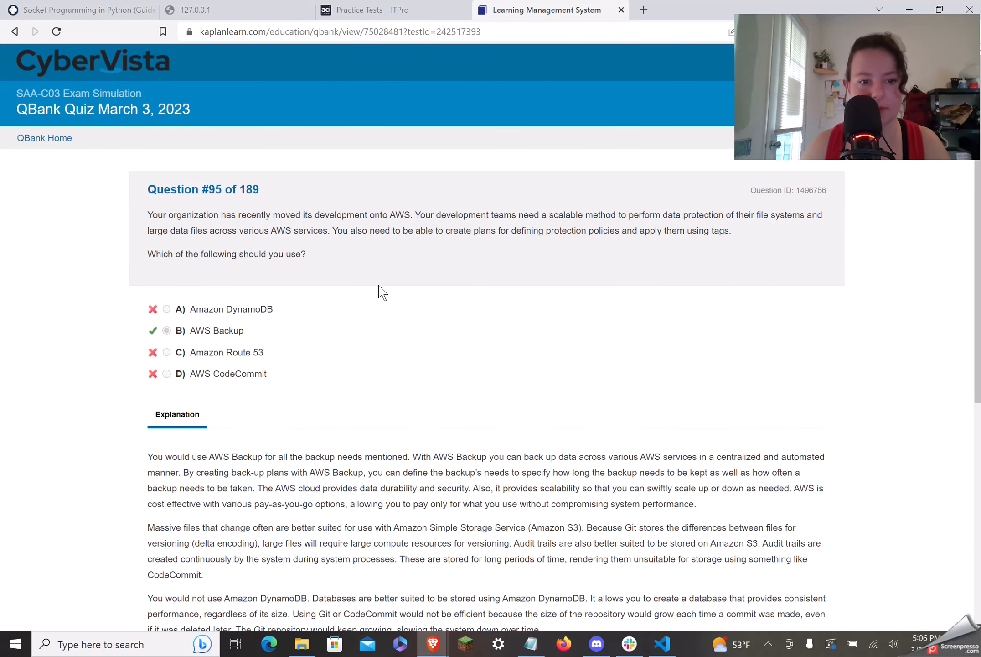
{"action": "mouse_move", "coordinate": [347, 307]}
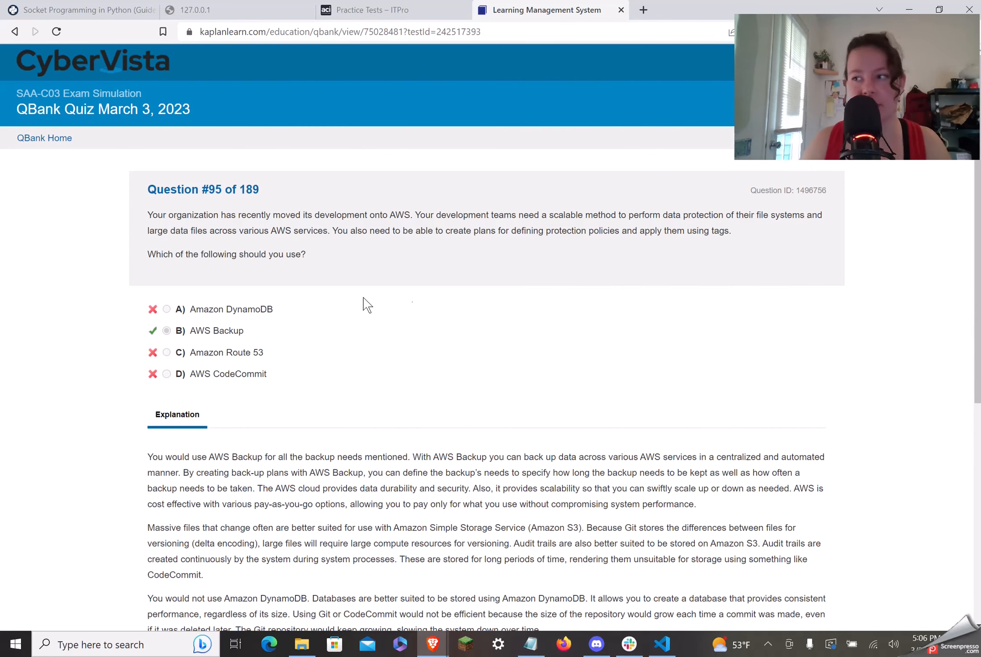
{"action": "mouse_move", "coordinate": [407, 301]}
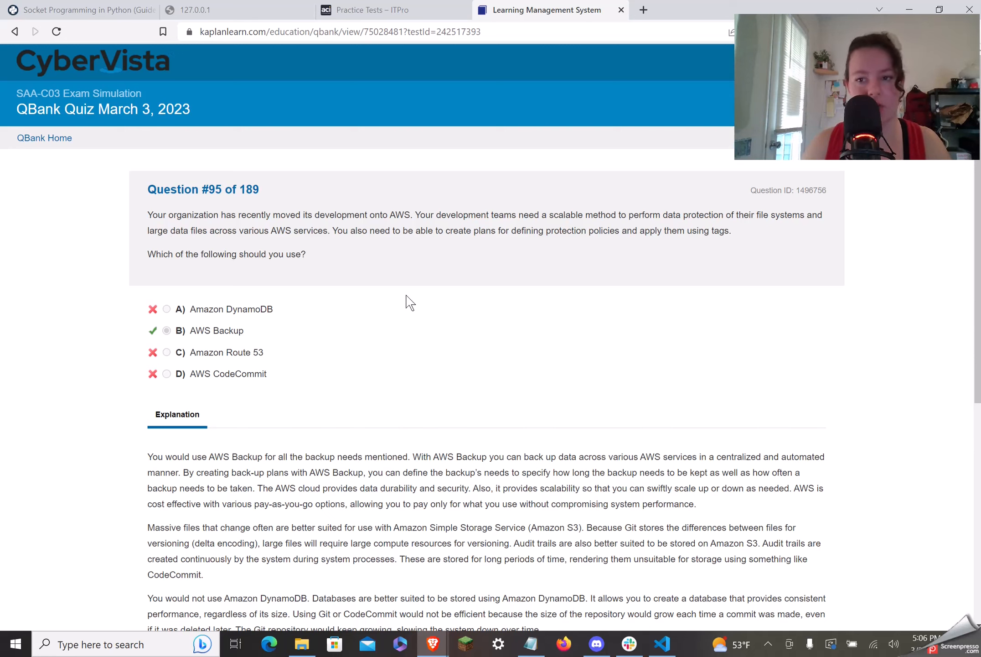
{"action": "mouse_move", "coordinate": [386, 245]}
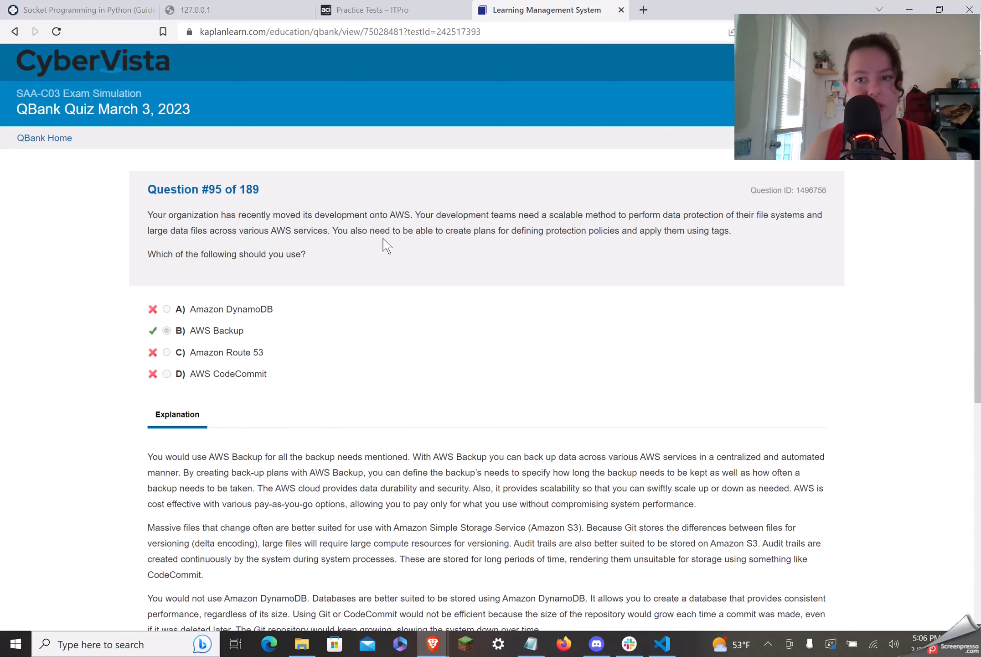
{"action": "mouse_move", "coordinate": [369, 263]}
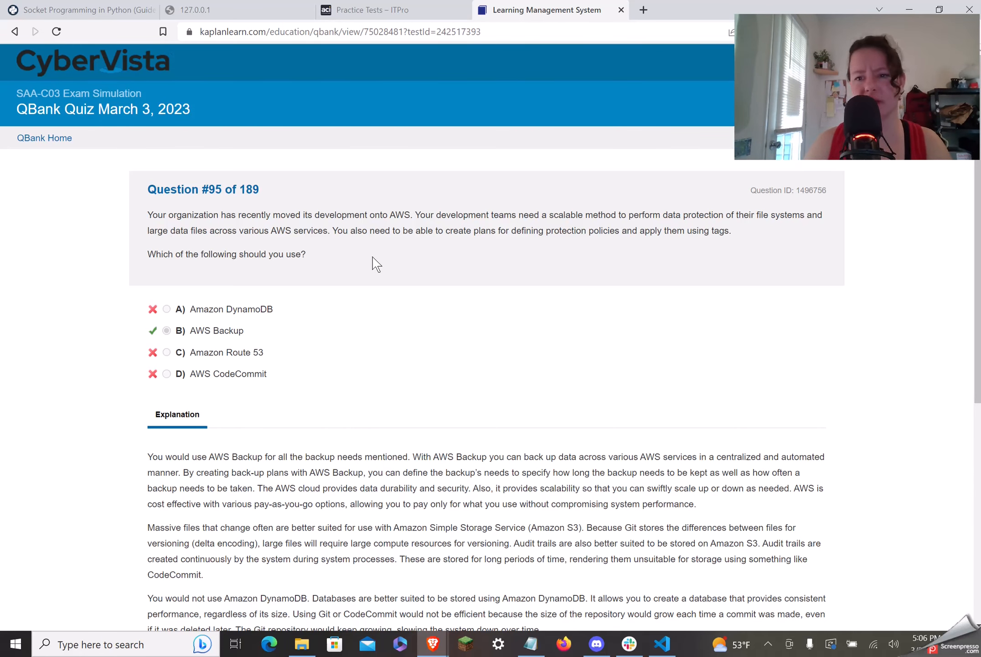
{"action": "scroll", "scroll_direction": "down", "scroll_amount": 3}
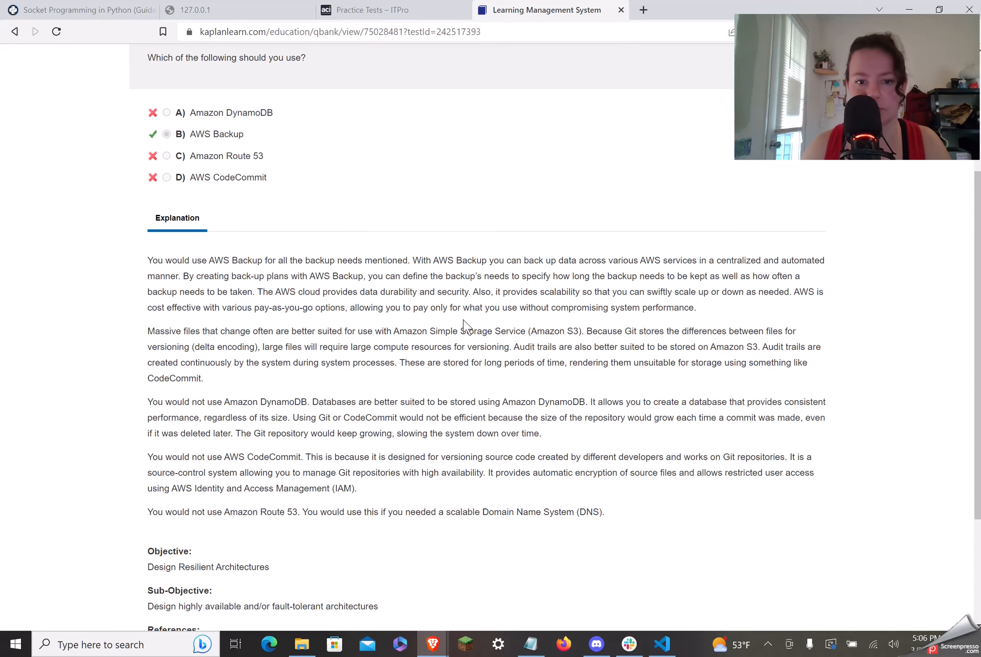
{"action": "mouse_move", "coordinate": [482, 320]}
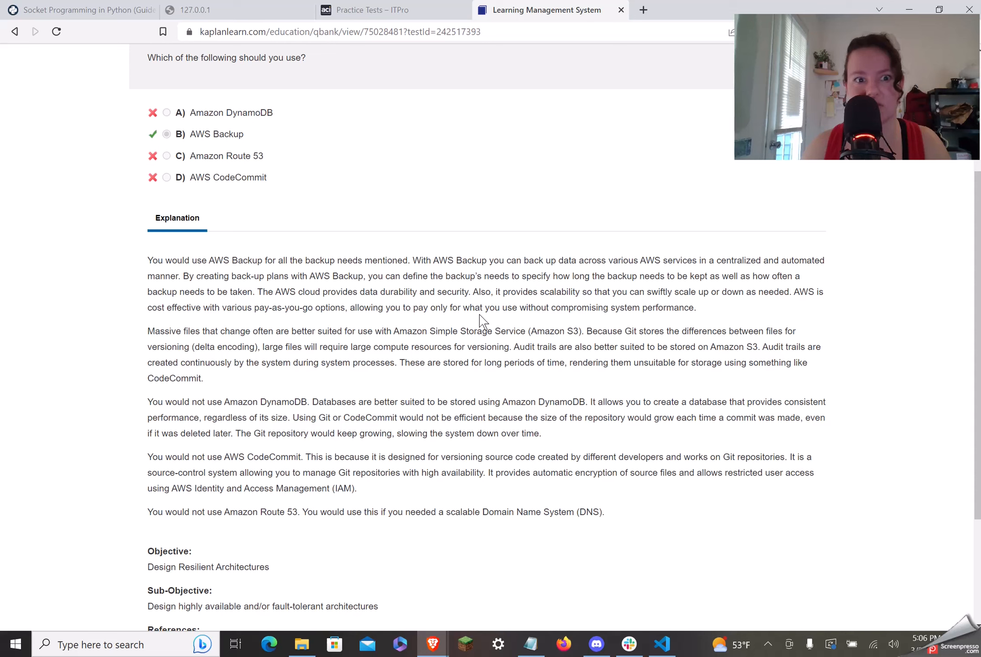
{"action": "mouse_move", "coordinate": [461, 319]}
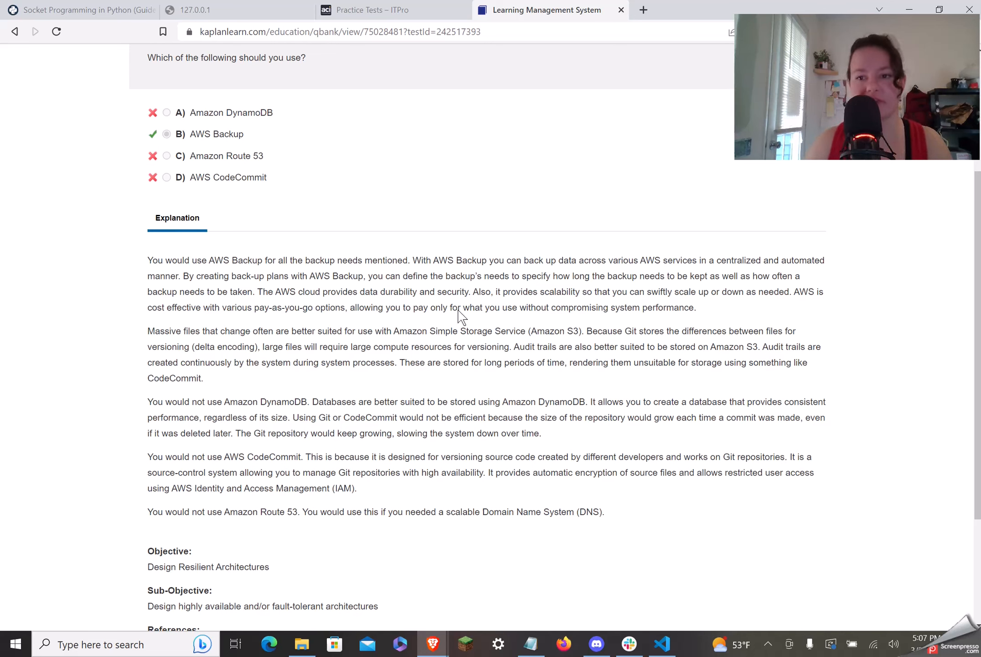
{"action": "mouse_move", "coordinate": [403, 310]}
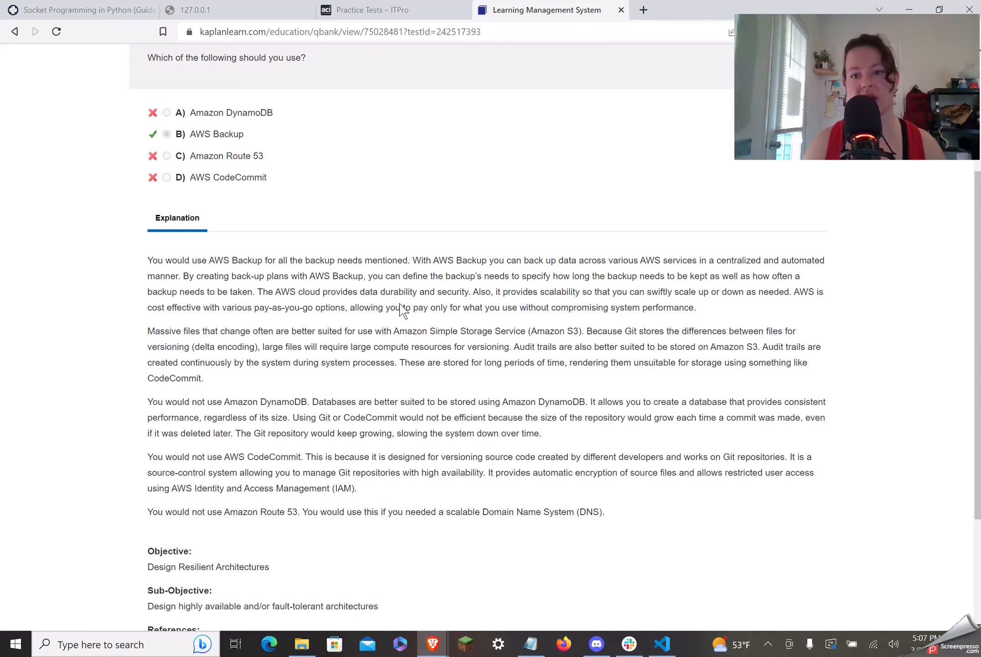
{"action": "mouse_move", "coordinate": [364, 315]}
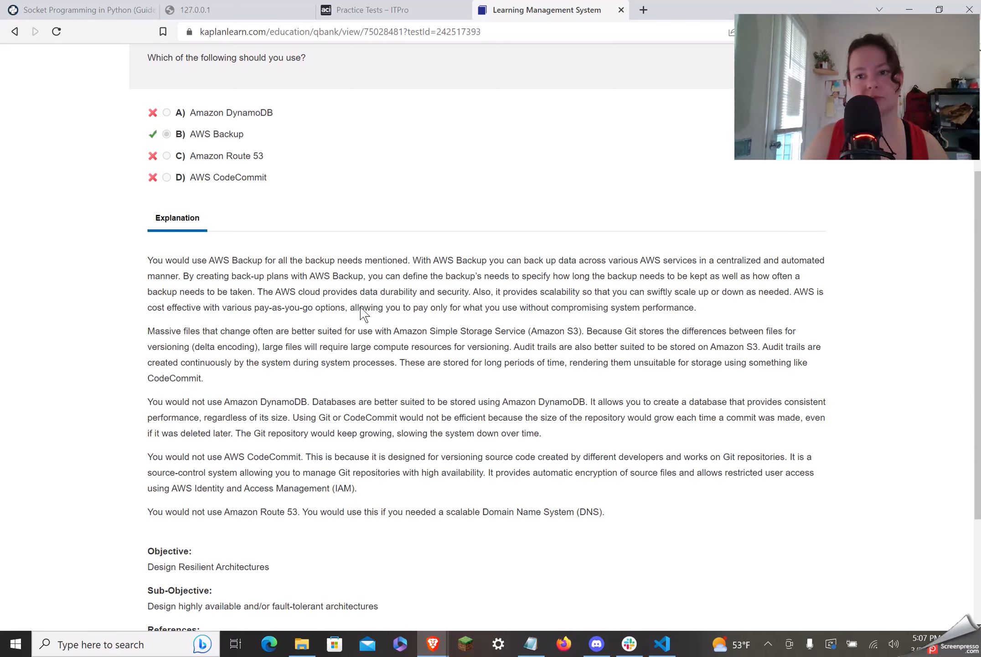
{"action": "mouse_move", "coordinate": [212, 315]}
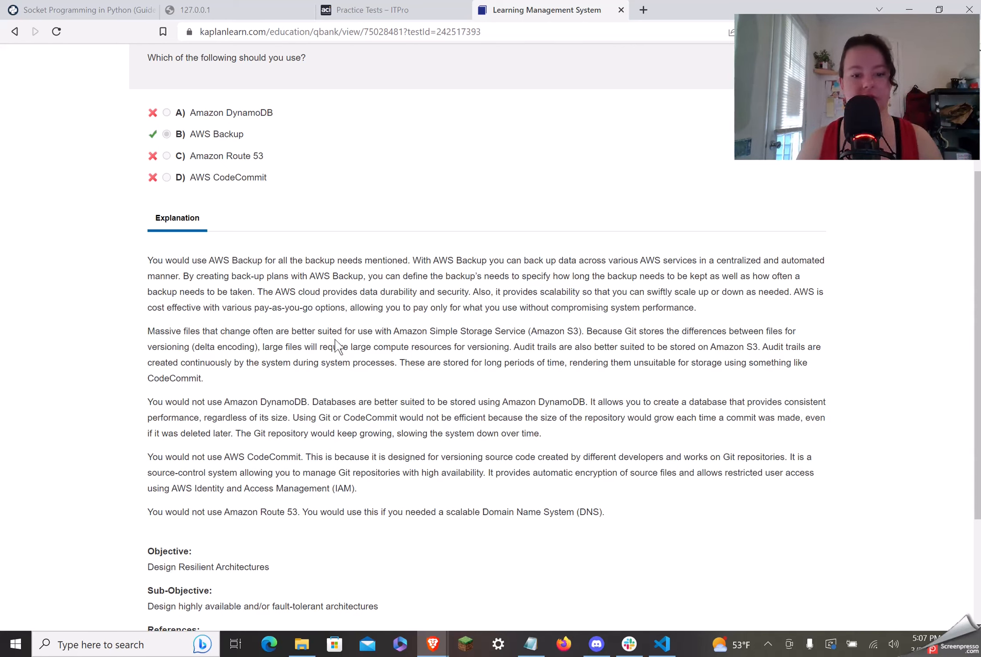
{"action": "scroll", "scroll_direction": "down", "scroll_amount": 3}
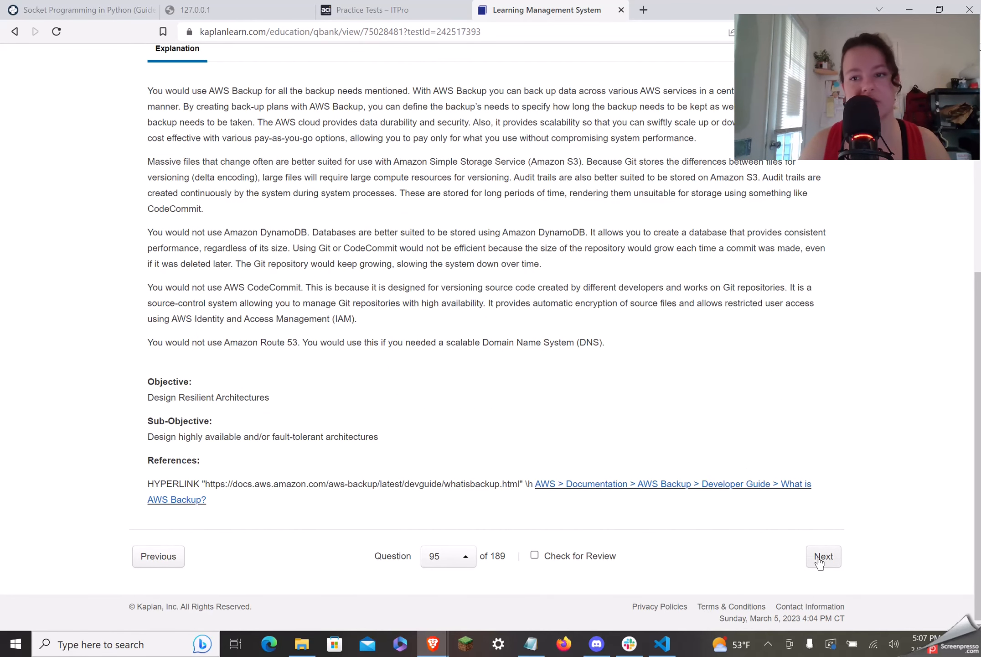
{"action": "mouse_move", "coordinate": [827, 564]}
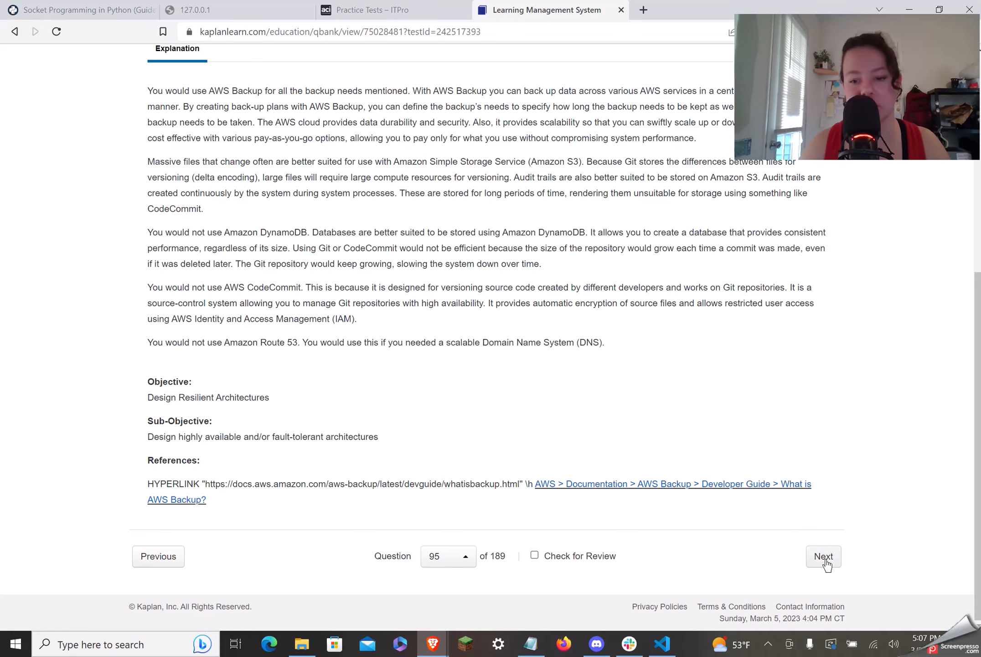
{"action": "left_click", "coordinate": [823, 556]}
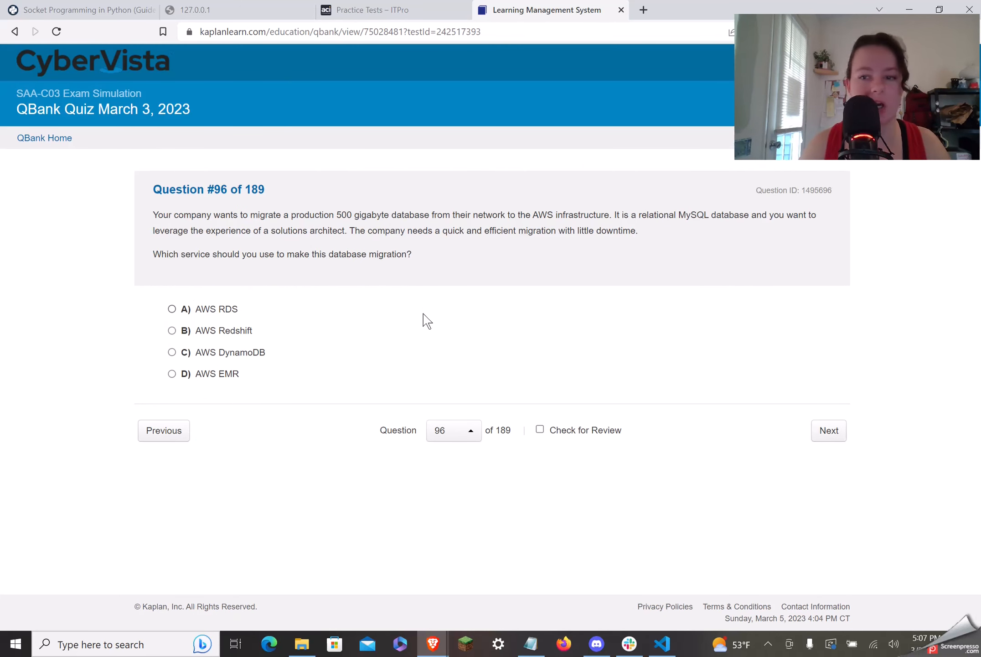
{"action": "mouse_move", "coordinate": [433, 310]}
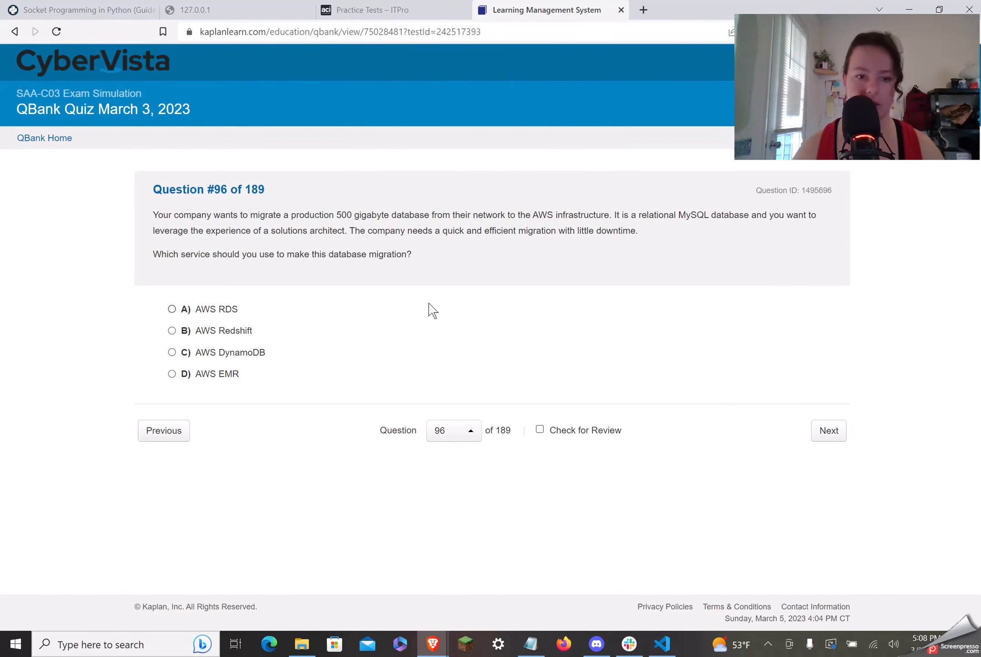
{"action": "mouse_move", "coordinate": [233, 376]}
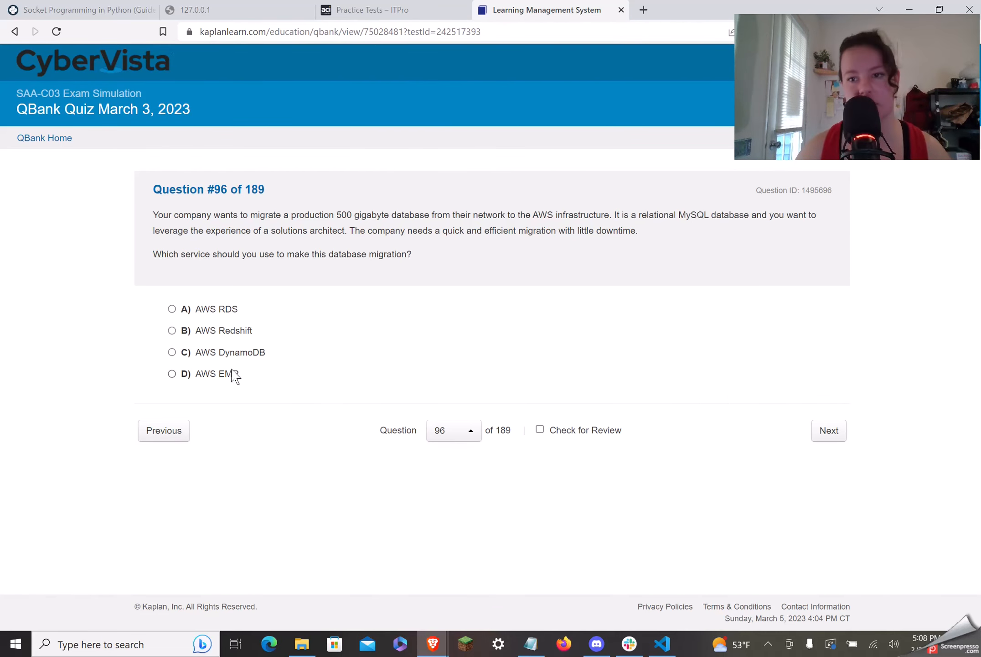
{"action": "mouse_move", "coordinate": [215, 401]}
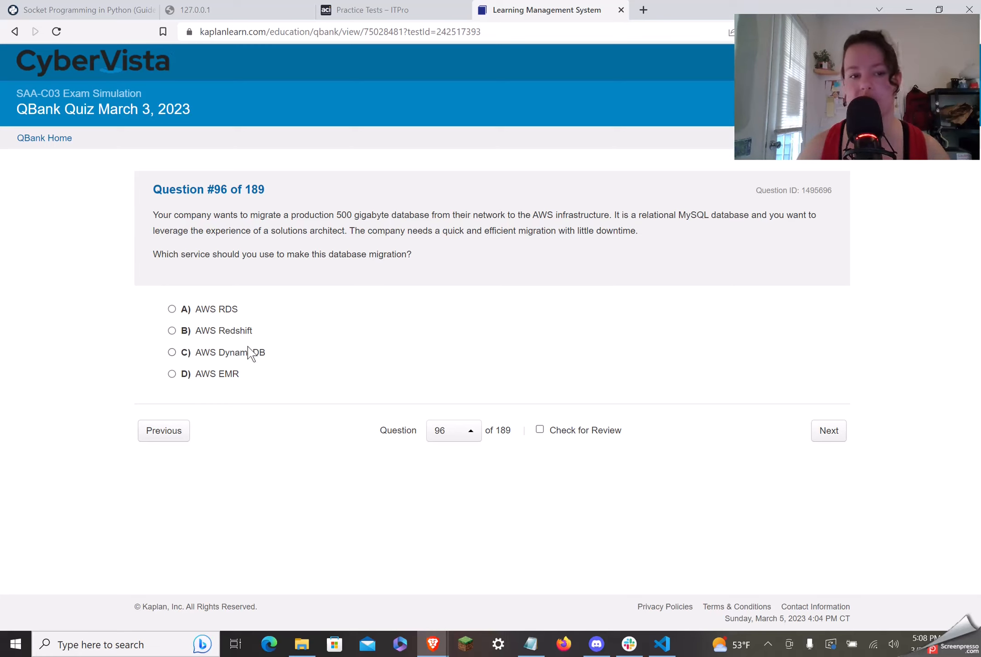
{"action": "mouse_move", "coordinate": [344, 375]}
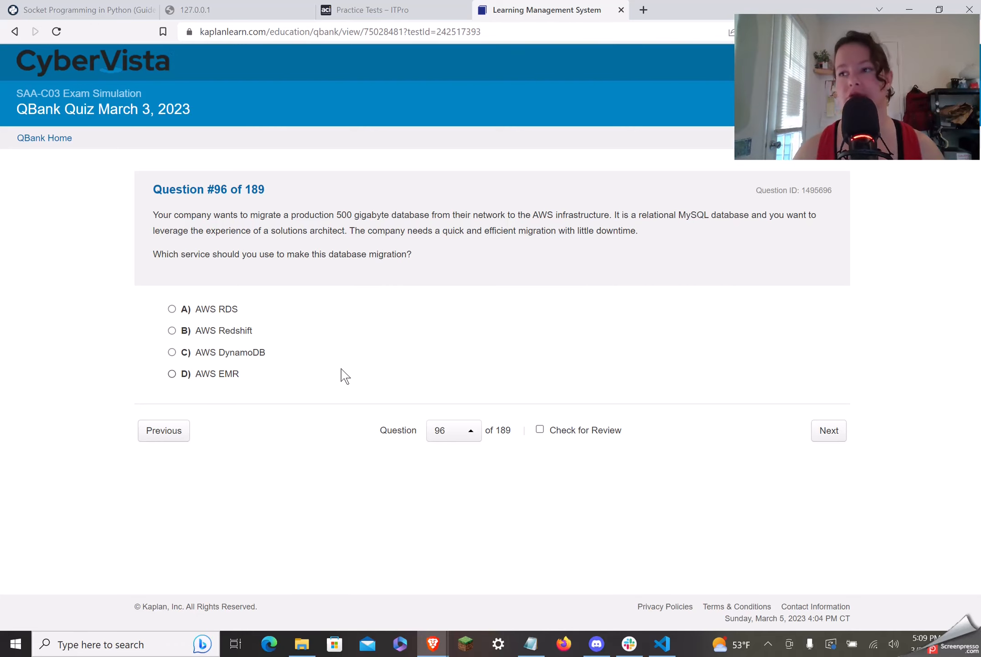
{"action": "mouse_move", "coordinate": [357, 317]}
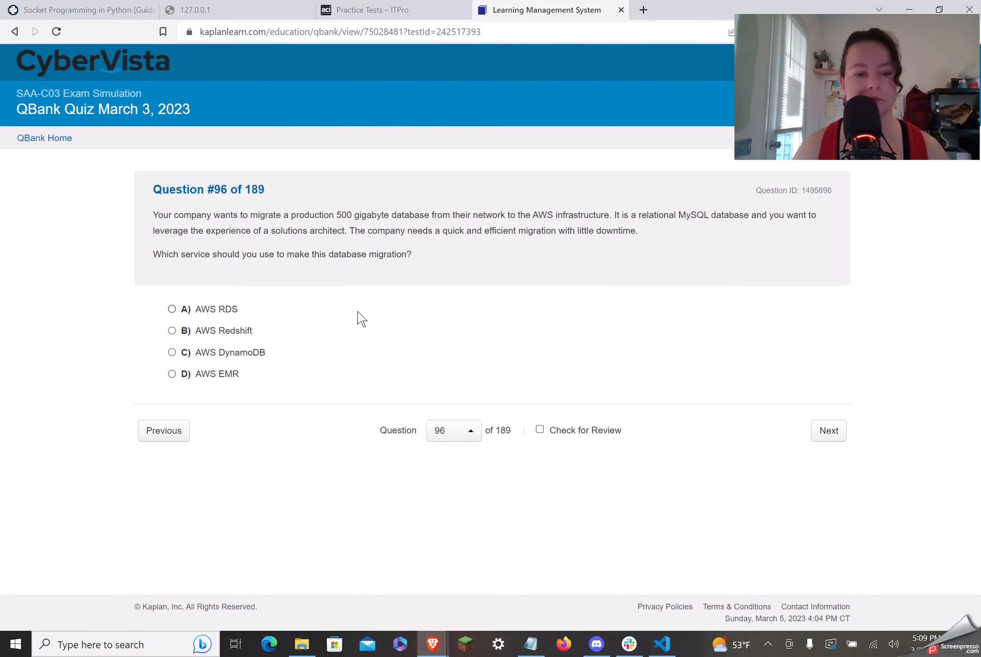
Answer question 96 with A, AWS RDS, and scroll through its explanation
{"action": "left_click", "coordinate": [172, 308]}
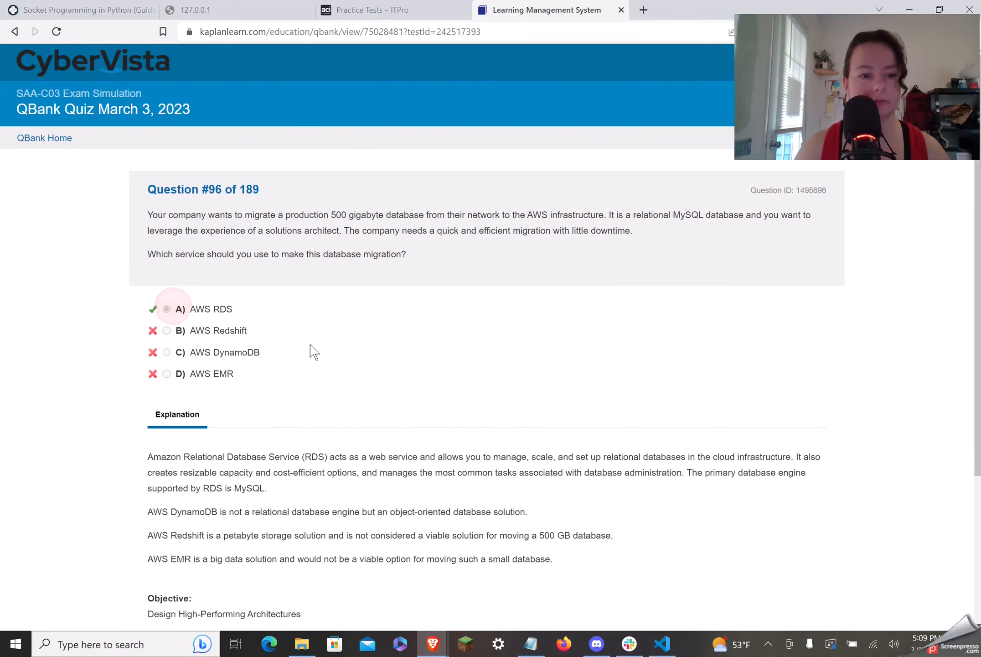
{"action": "scroll", "scroll_direction": "down", "scroll_amount": 3}
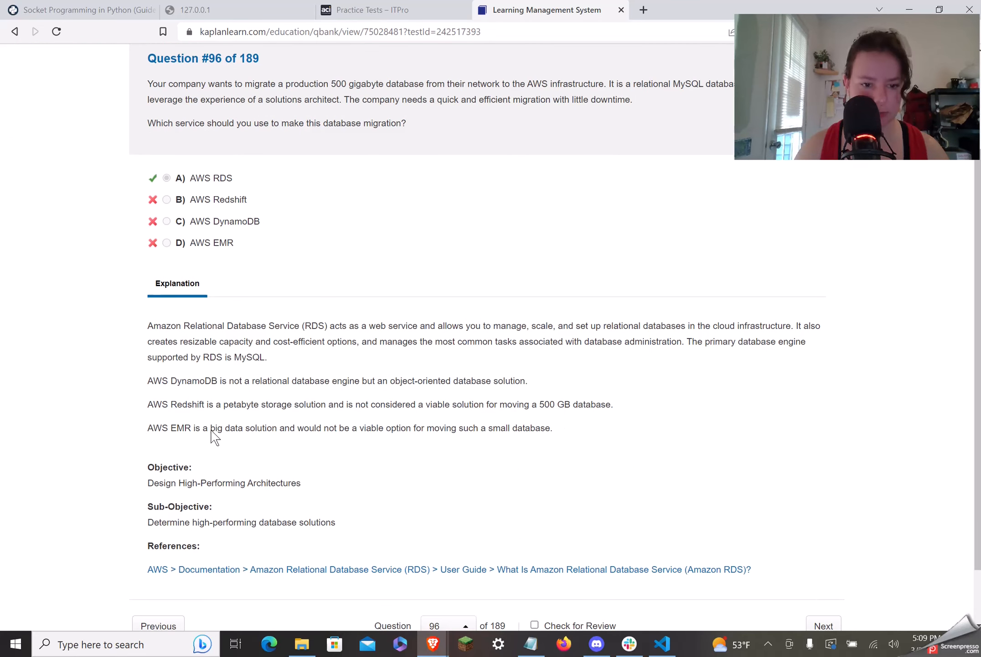
{"action": "mouse_move", "coordinate": [229, 437]}
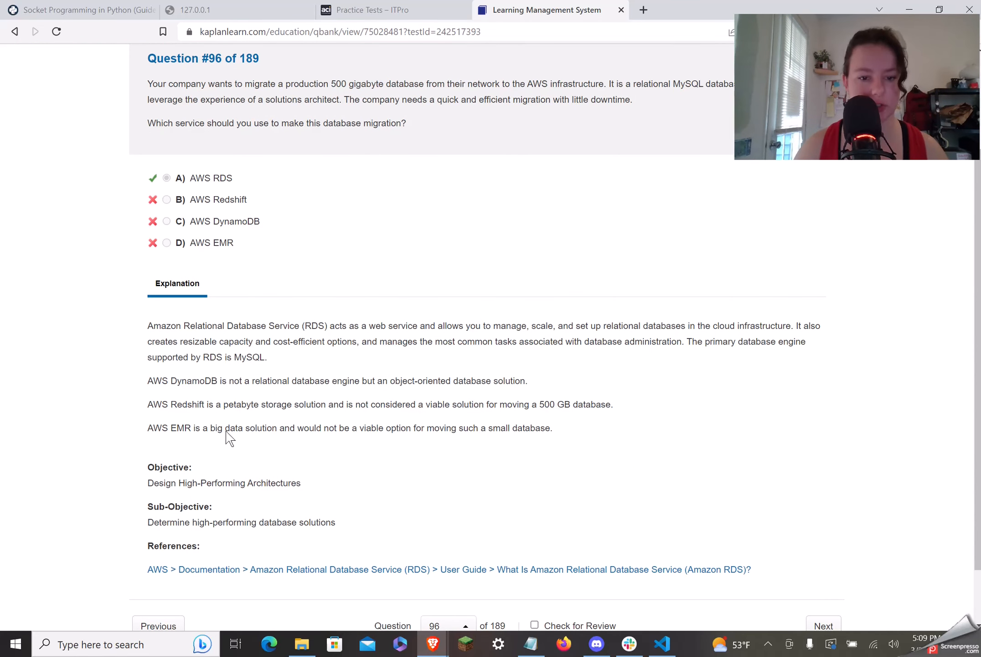
{"action": "mouse_move", "coordinate": [425, 436]}
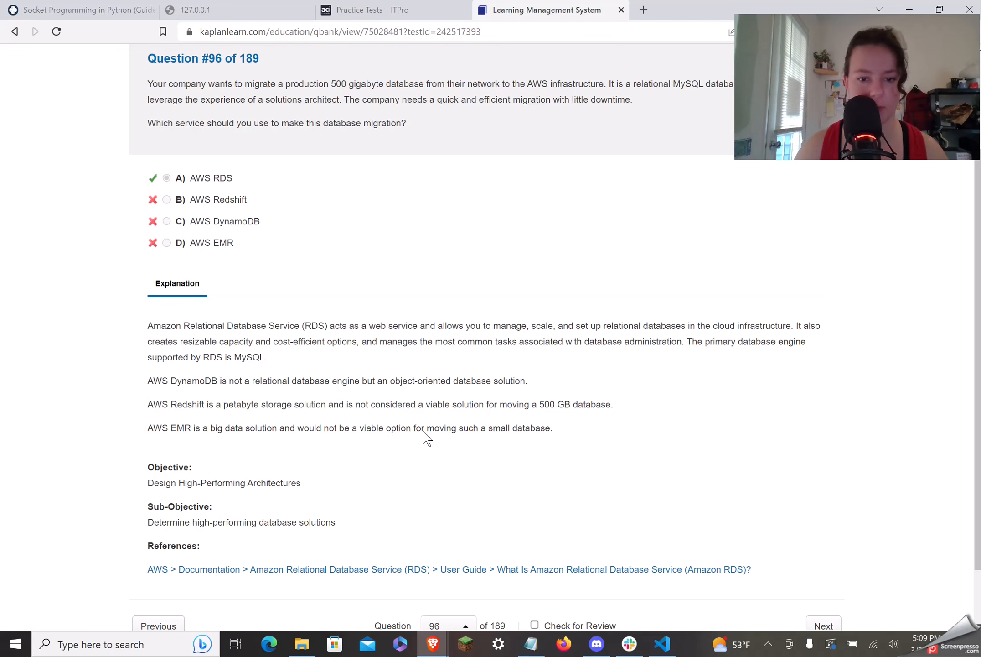
{"action": "mouse_move", "coordinate": [241, 410]}
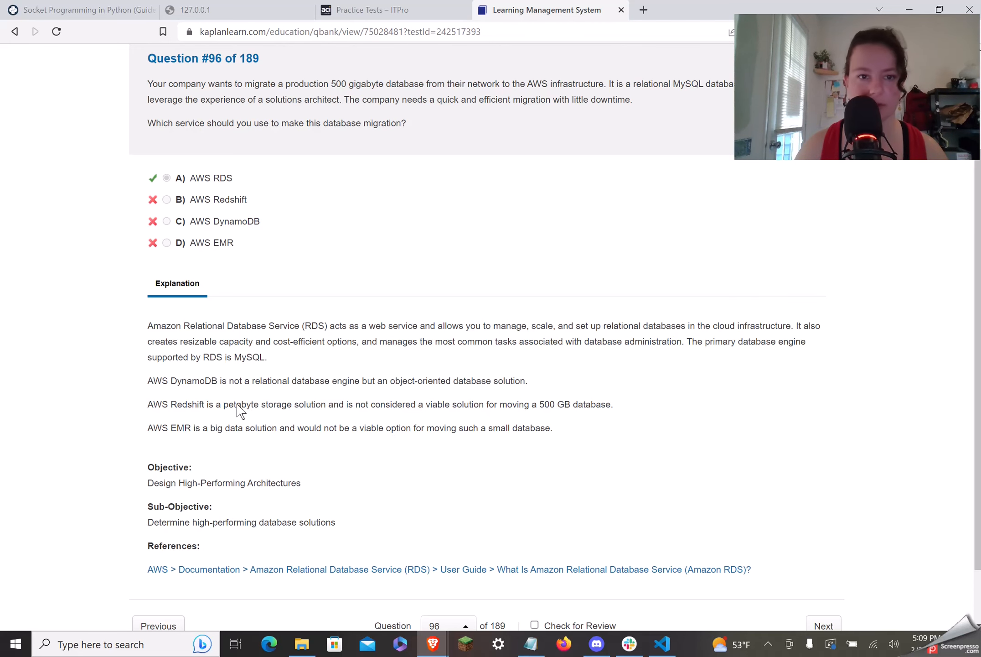
{"action": "scroll", "scroll_direction": "up", "scroll_amount": 3}
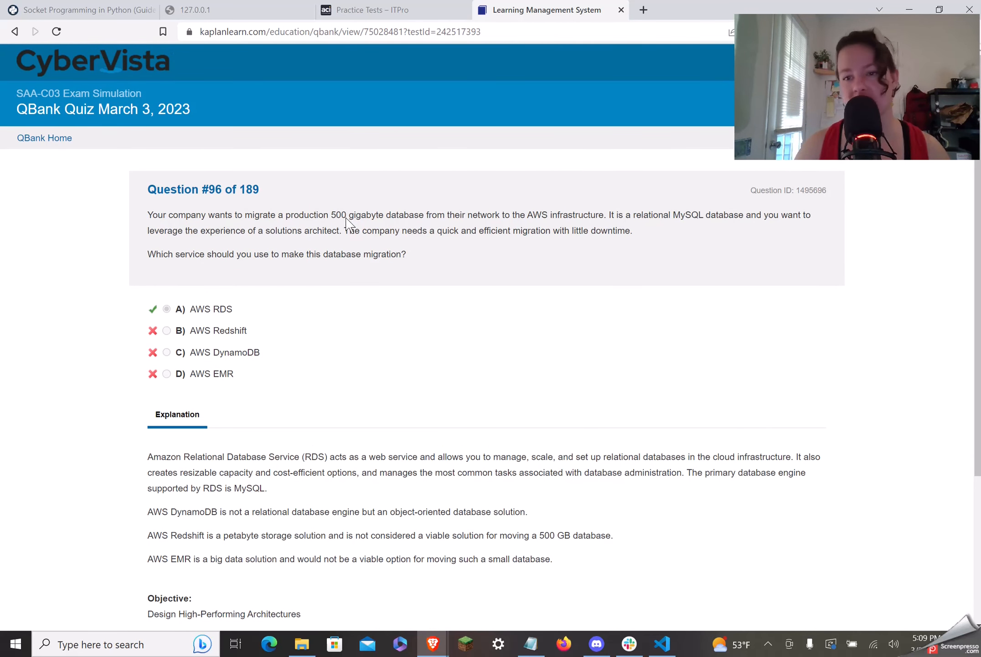
{"action": "mouse_move", "coordinate": [443, 261]}
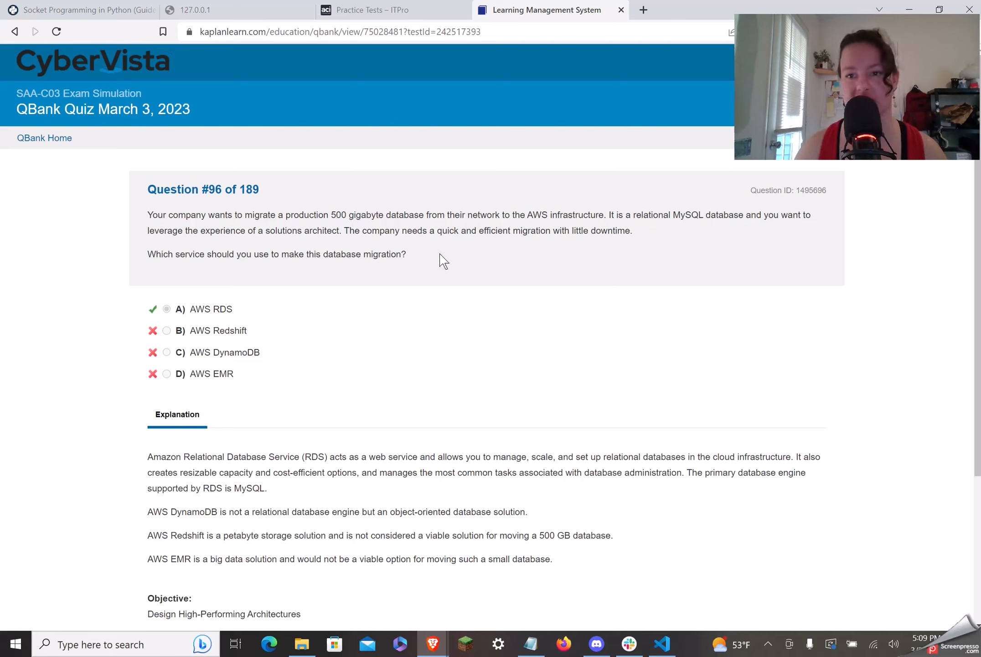
{"action": "mouse_move", "coordinate": [300, 227]}
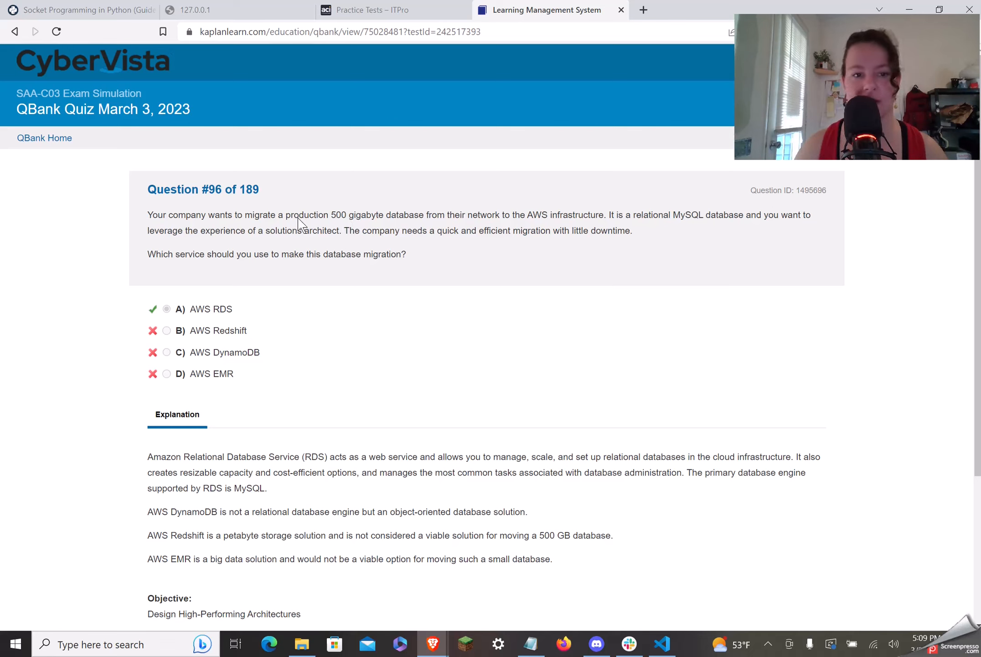
{"action": "mouse_move", "coordinate": [370, 226]}
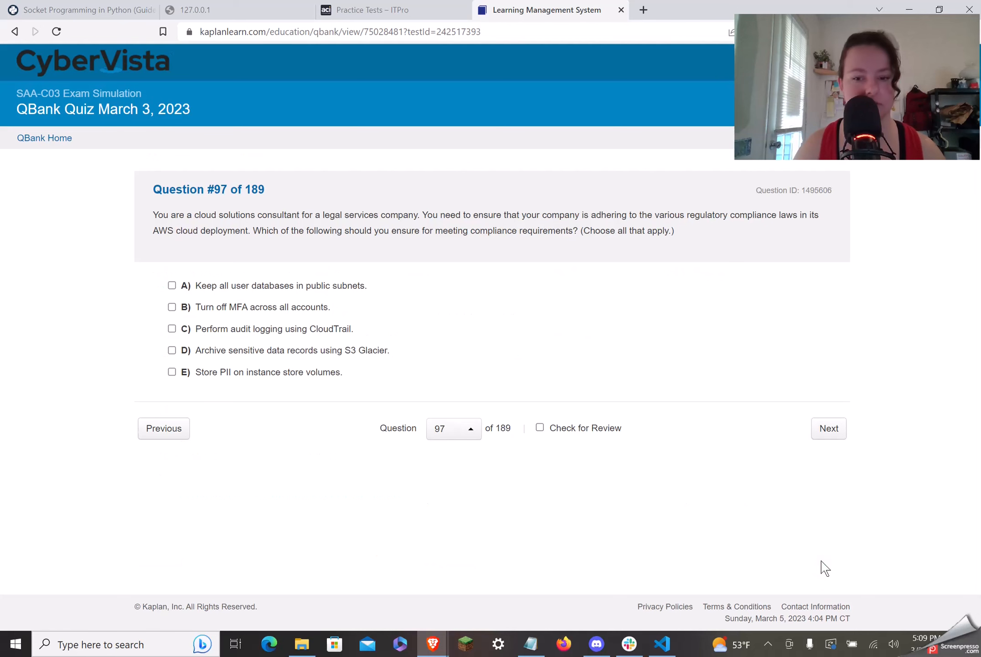
{"action": "mouse_move", "coordinate": [456, 479]}
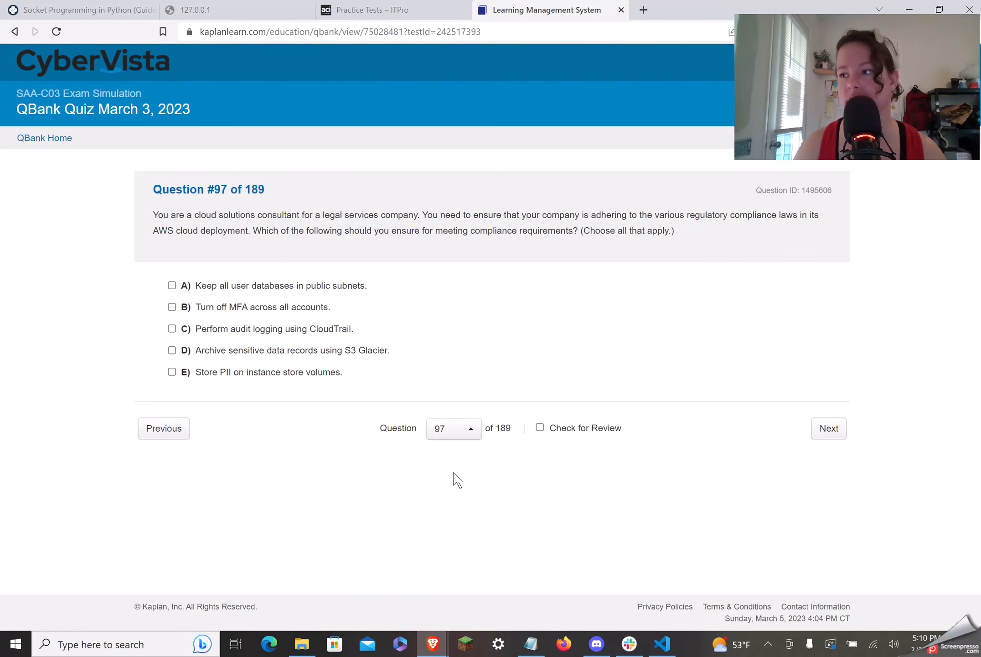
{"action": "left_click", "coordinate": [453, 427]}
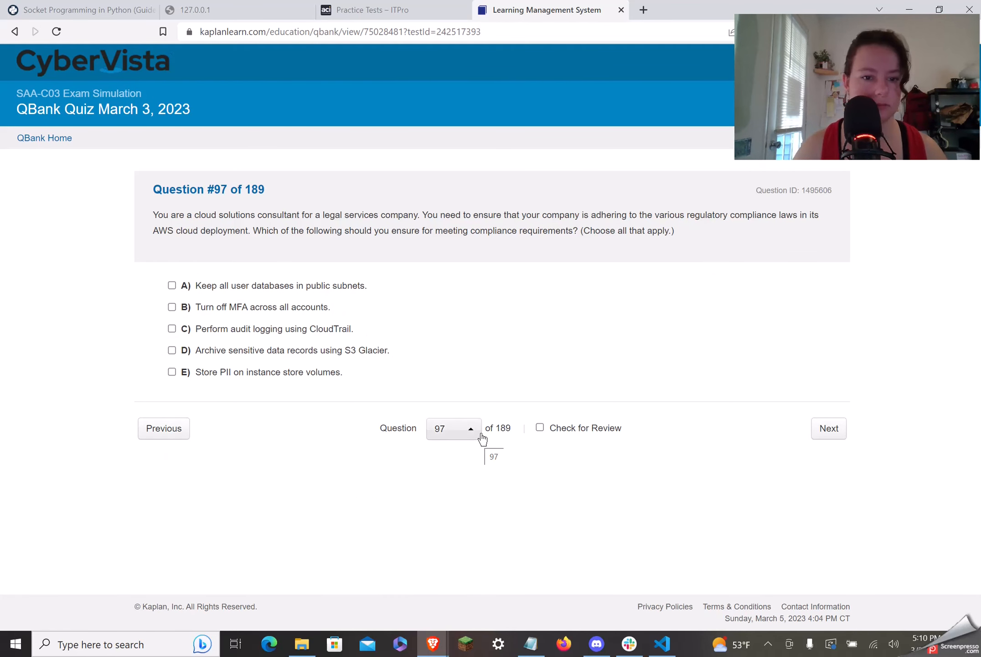
{"action": "mouse_move", "coordinate": [734, 495]}
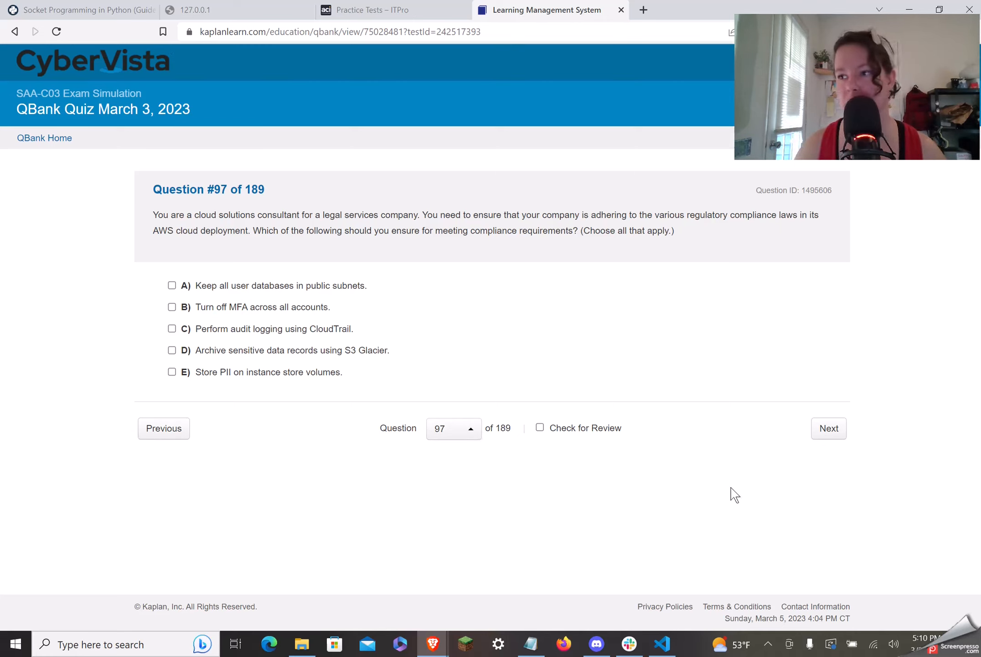
{"action": "mouse_move", "coordinate": [726, 475]}
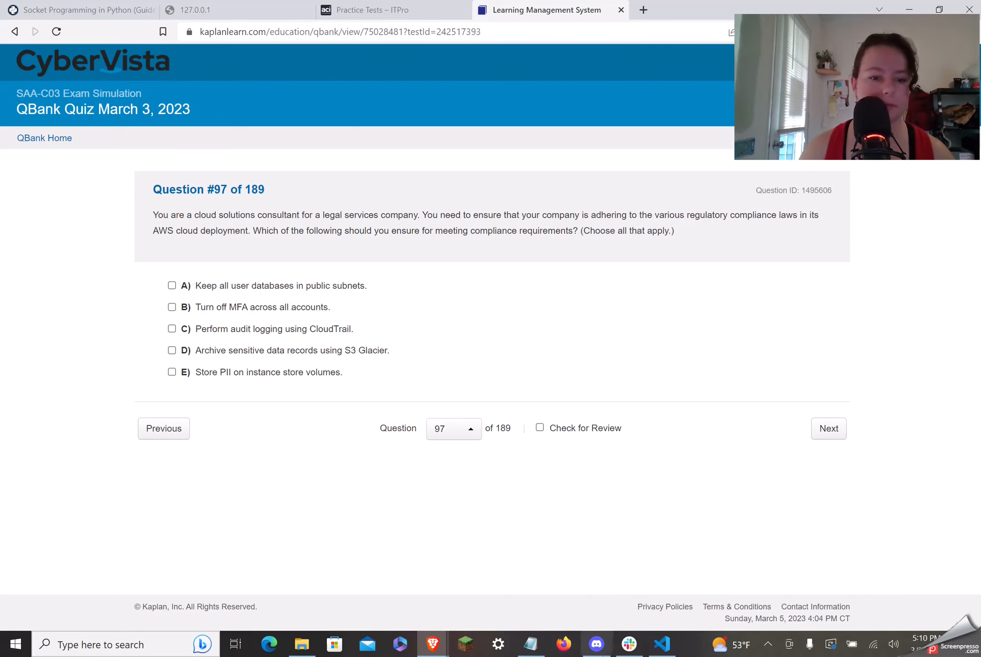
{"action": "mouse_move", "coordinate": [263, 495]}
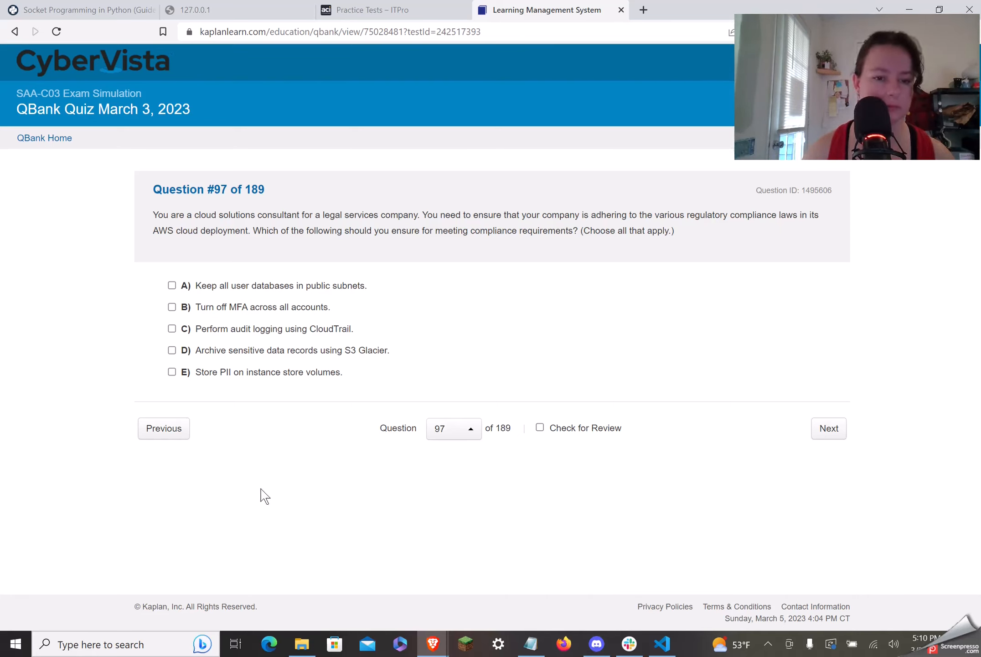
{"action": "mouse_move", "coordinate": [304, 482]}
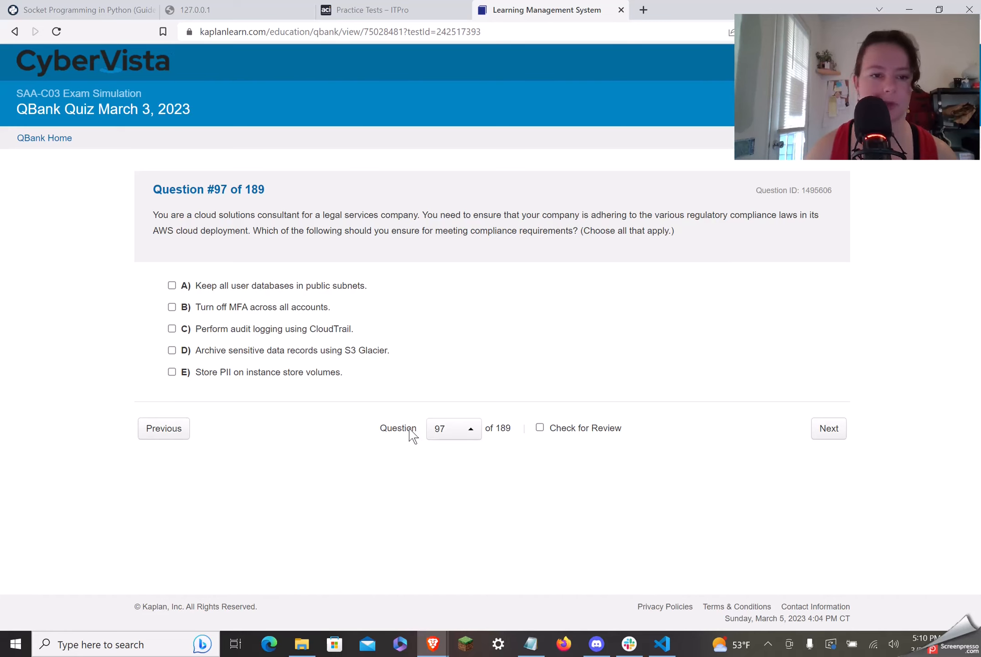
{"action": "mouse_move", "coordinate": [381, 387]}
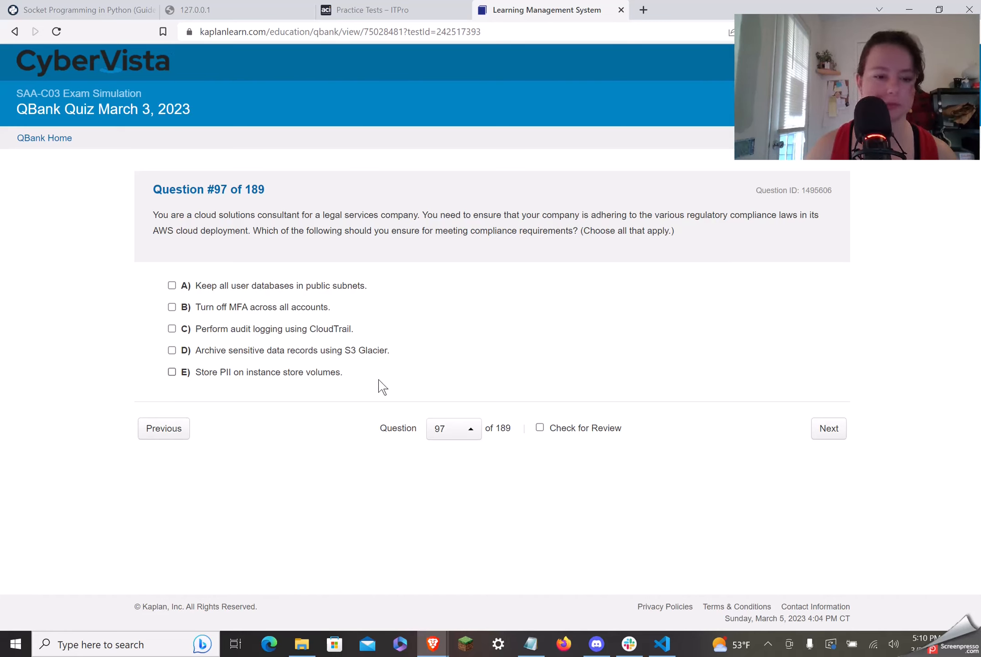
{"action": "mouse_move", "coordinate": [382, 381]}
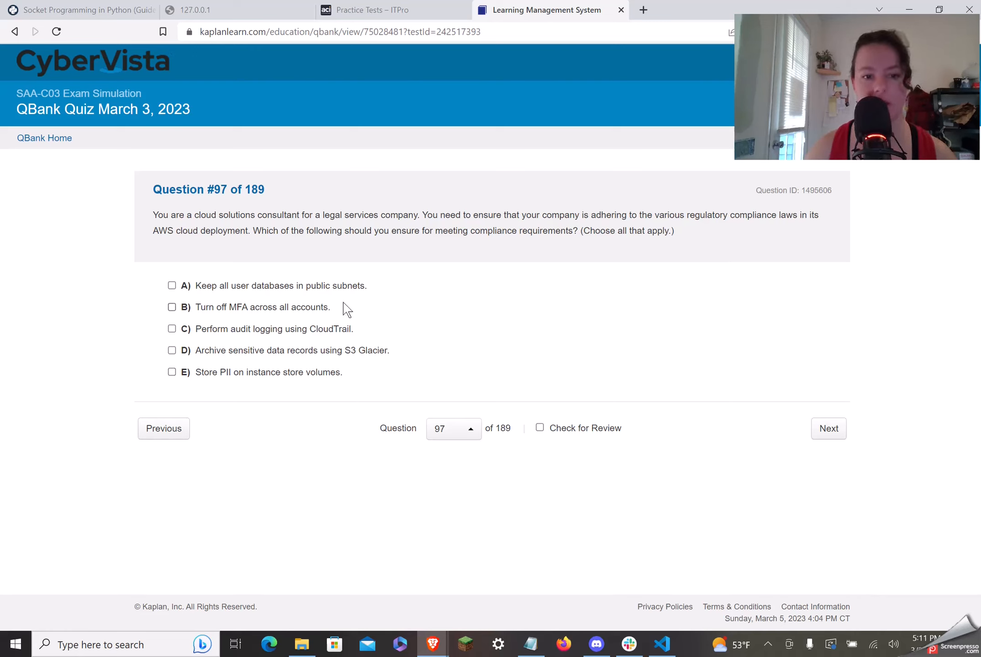
{"action": "mouse_move", "coordinate": [531, 335]}
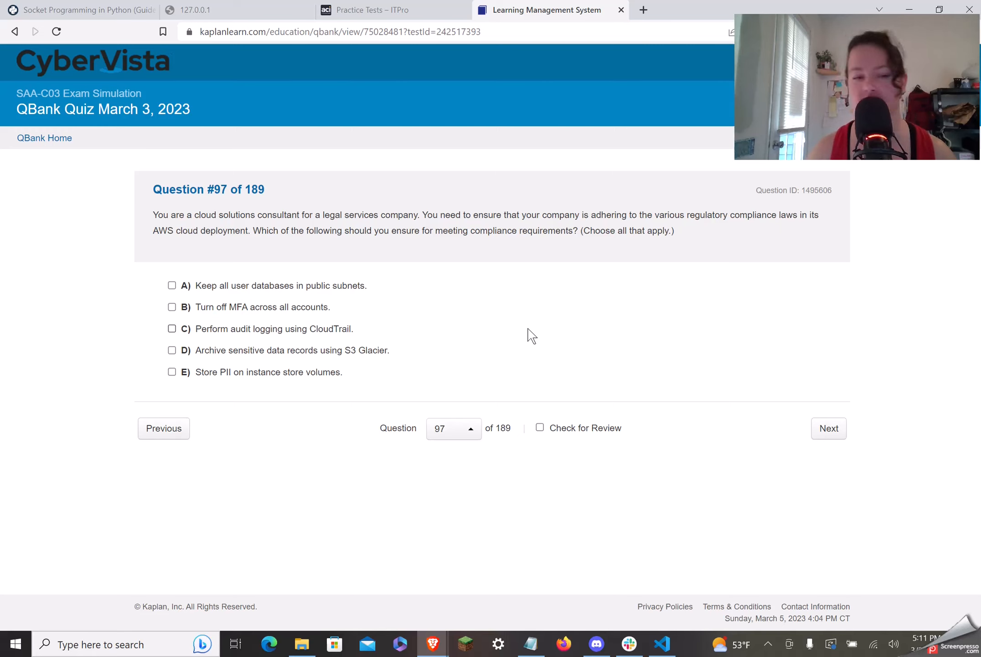
{"action": "mouse_move", "coordinate": [209, 346]}
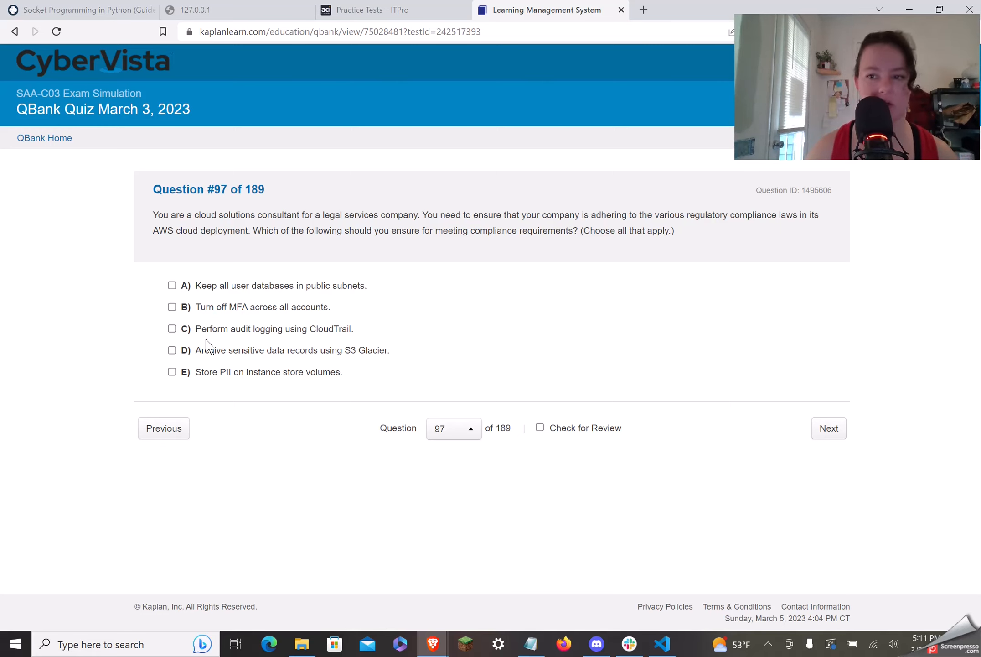
{"action": "mouse_move", "coordinate": [330, 311]}
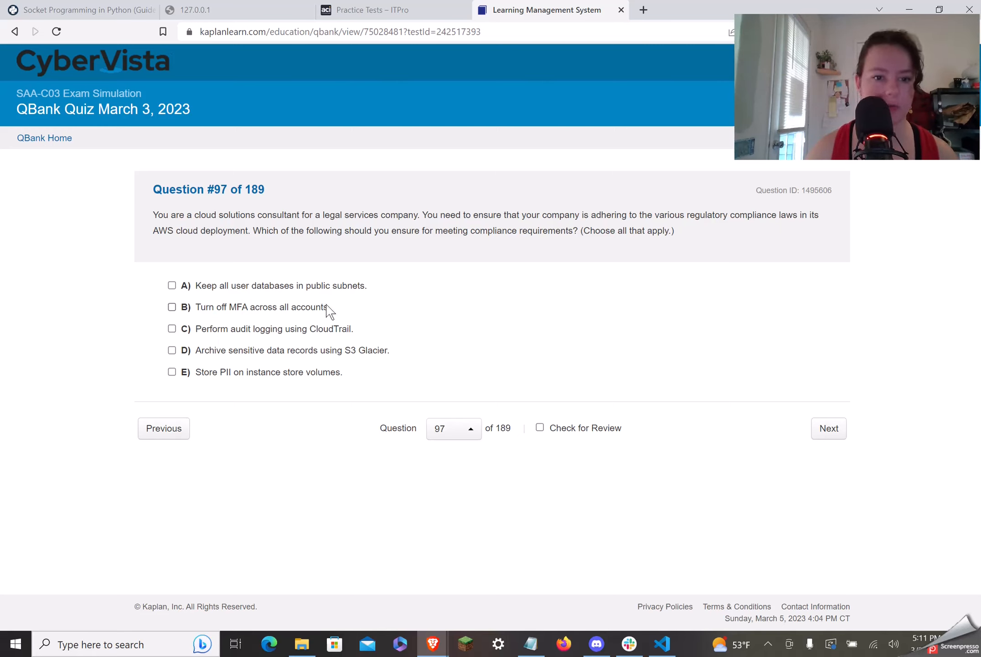
{"action": "mouse_move", "coordinate": [245, 313]}
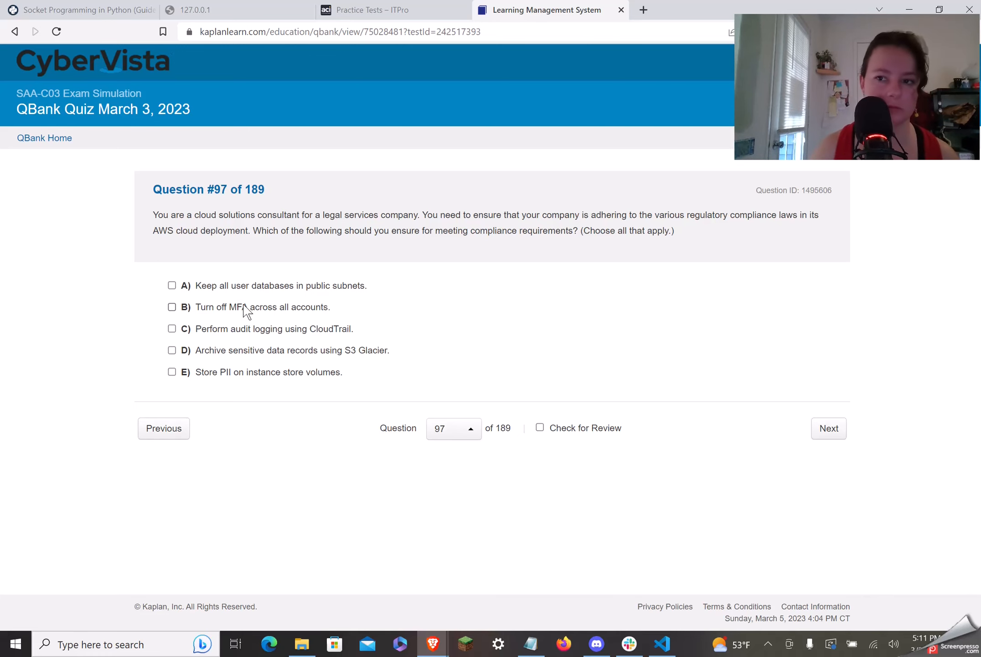
{"action": "mouse_move", "coordinate": [227, 304]}
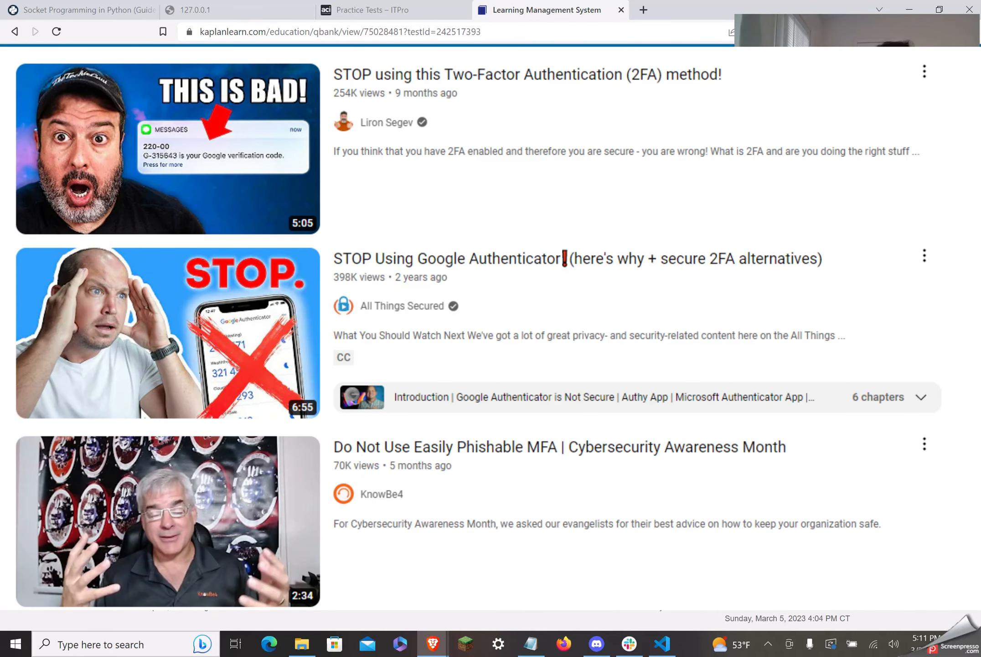
Switch to the YouTube tab of 2FA weakness videos
{"action": "left_click", "coordinate": [550, 10]}
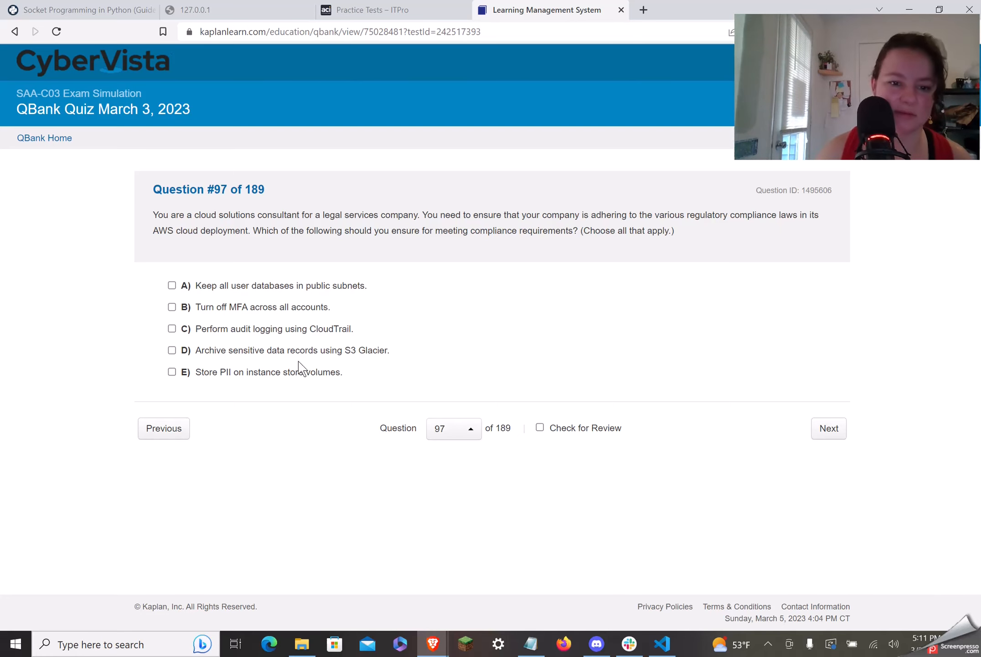
{"action": "mouse_move", "coordinate": [297, 375]}
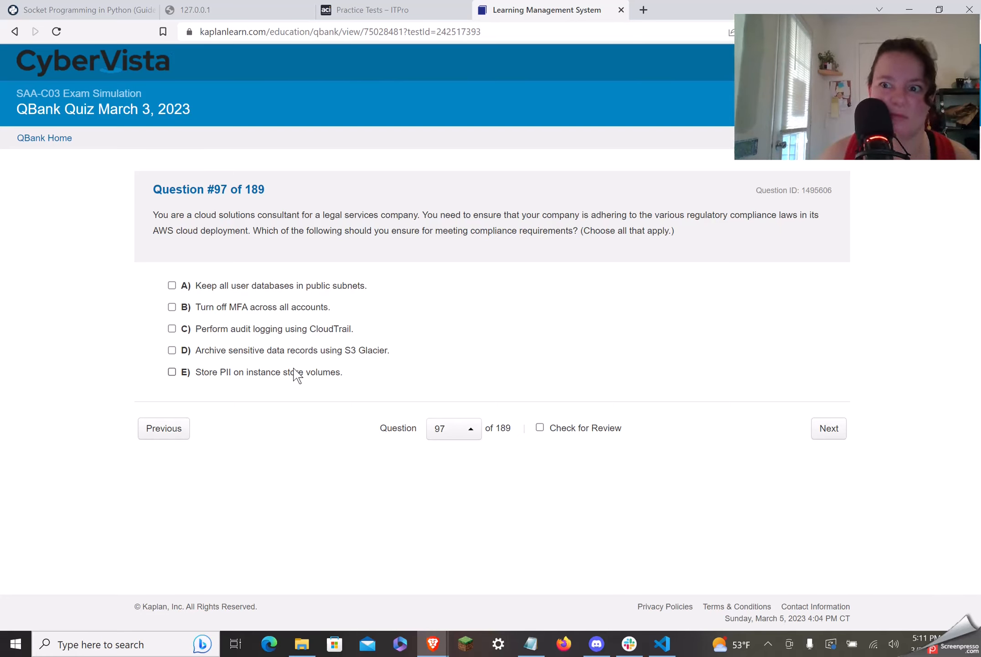
{"action": "mouse_move", "coordinate": [248, 410]}
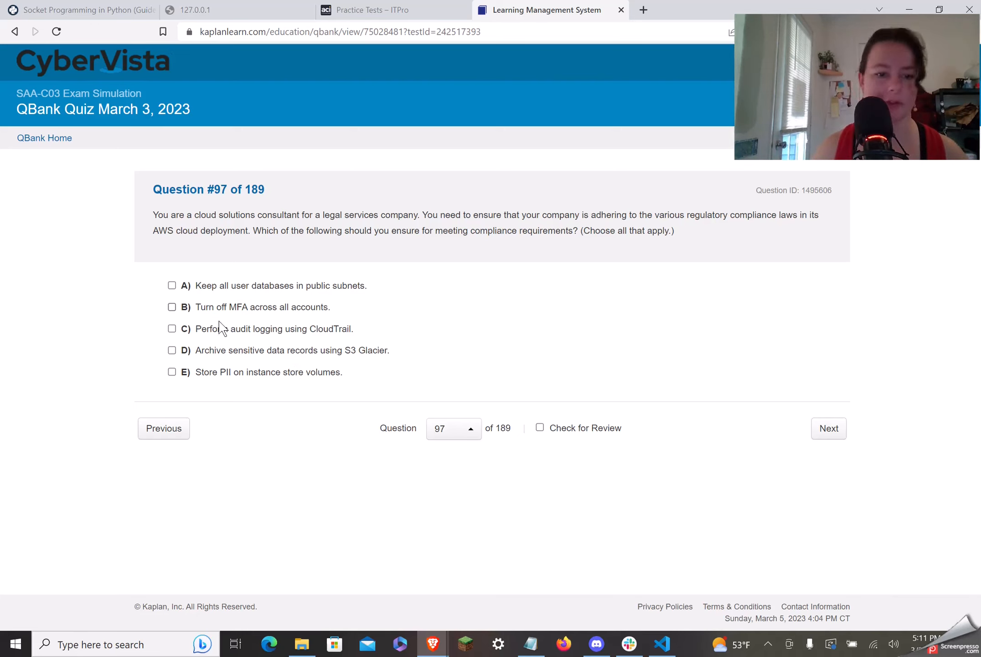
Check option C, audit logging with CloudTrail, on question 97
{"action": "left_click", "coordinate": [172, 329]}
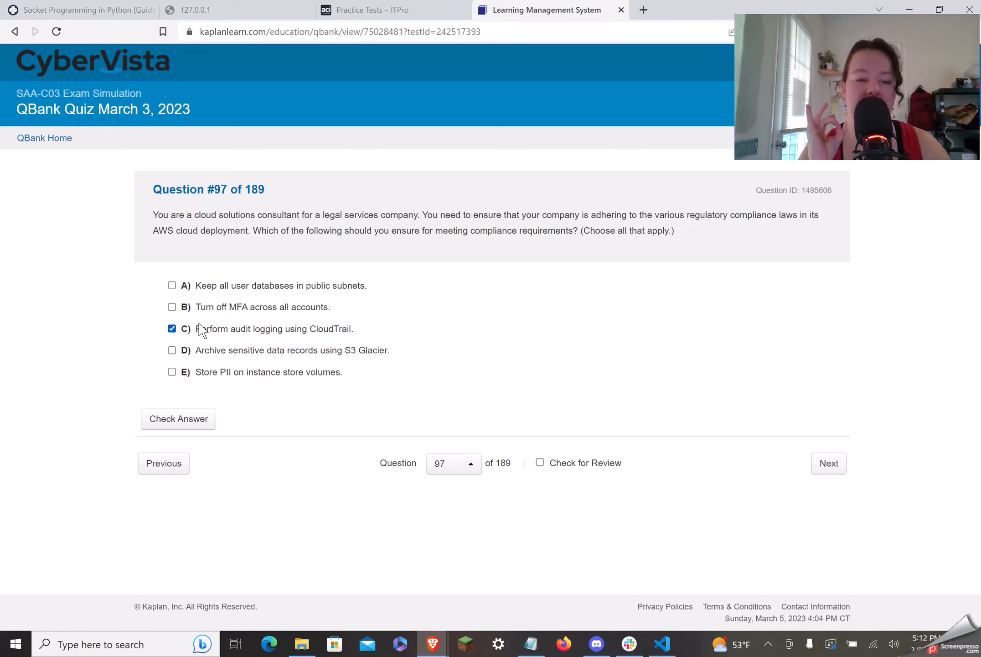
{"action": "mouse_move", "coordinate": [210, 332]}
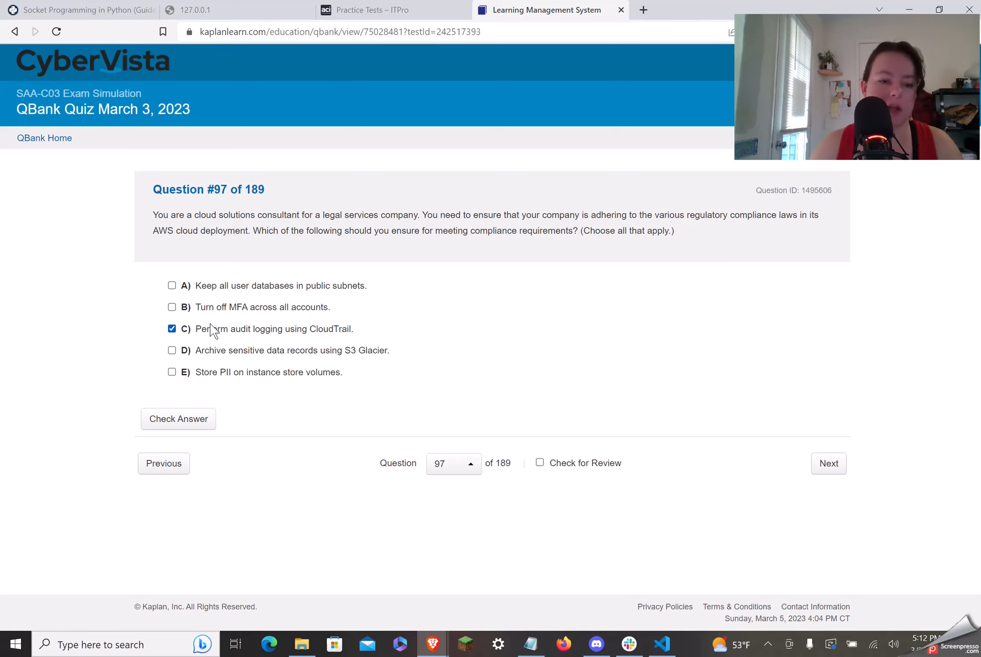
Also check option D, archiving sensitive records in S3 Glacier
{"action": "left_click", "coordinate": [171, 349]}
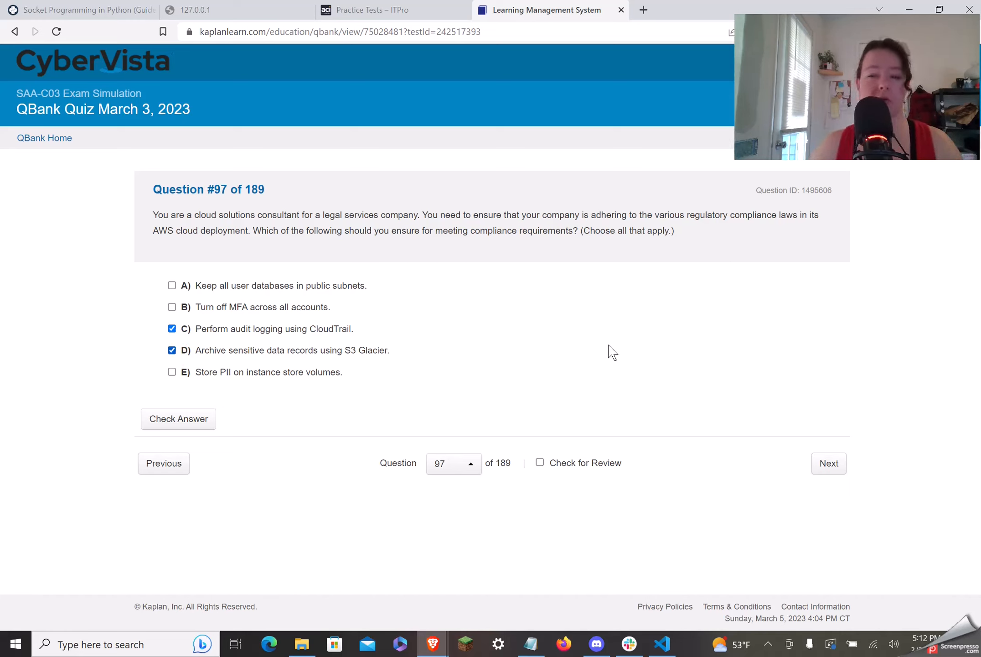
{"action": "mouse_move", "coordinate": [602, 359]}
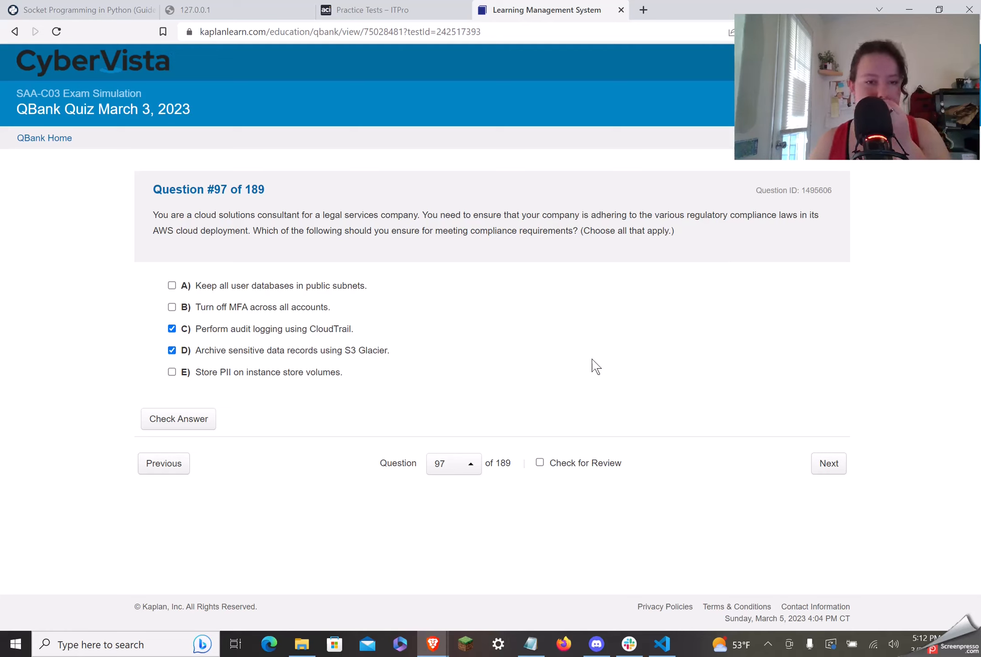
{"action": "mouse_move", "coordinate": [593, 374]}
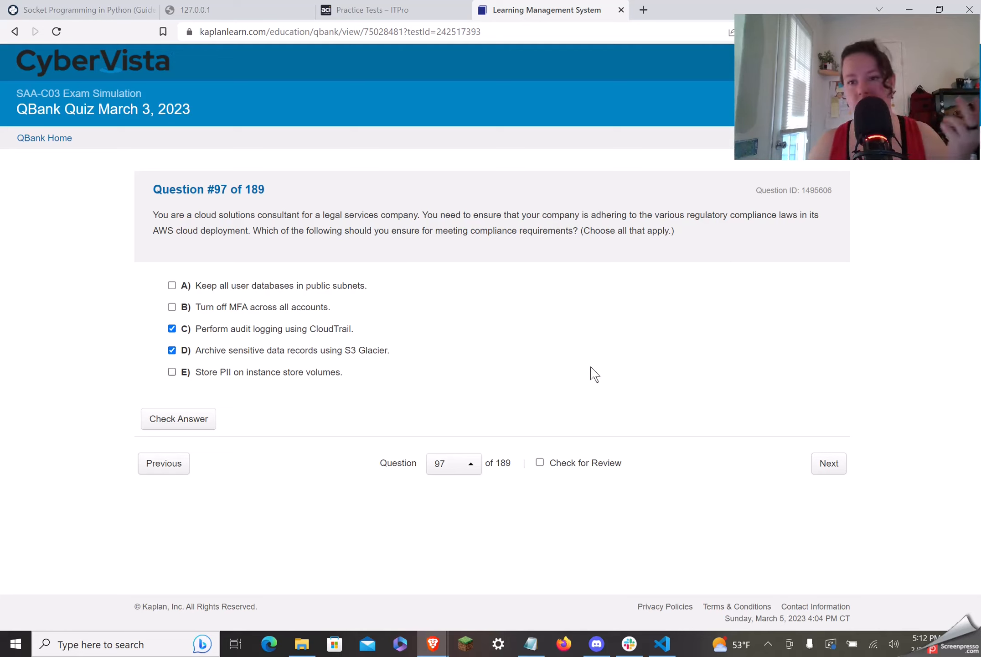
{"action": "mouse_move", "coordinate": [557, 379]}
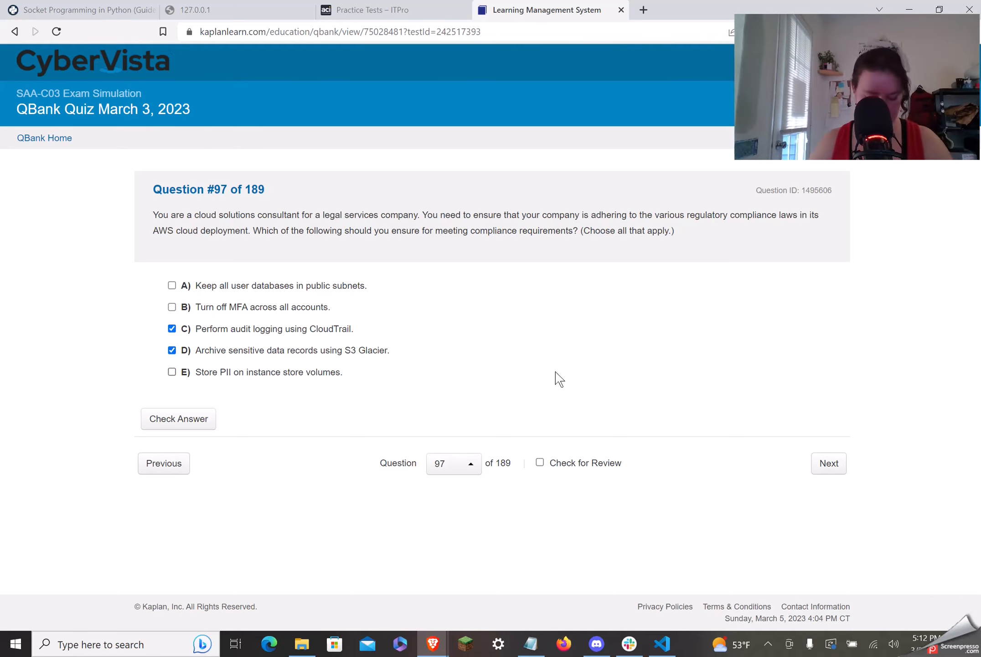
{"action": "mouse_move", "coordinate": [570, 433]}
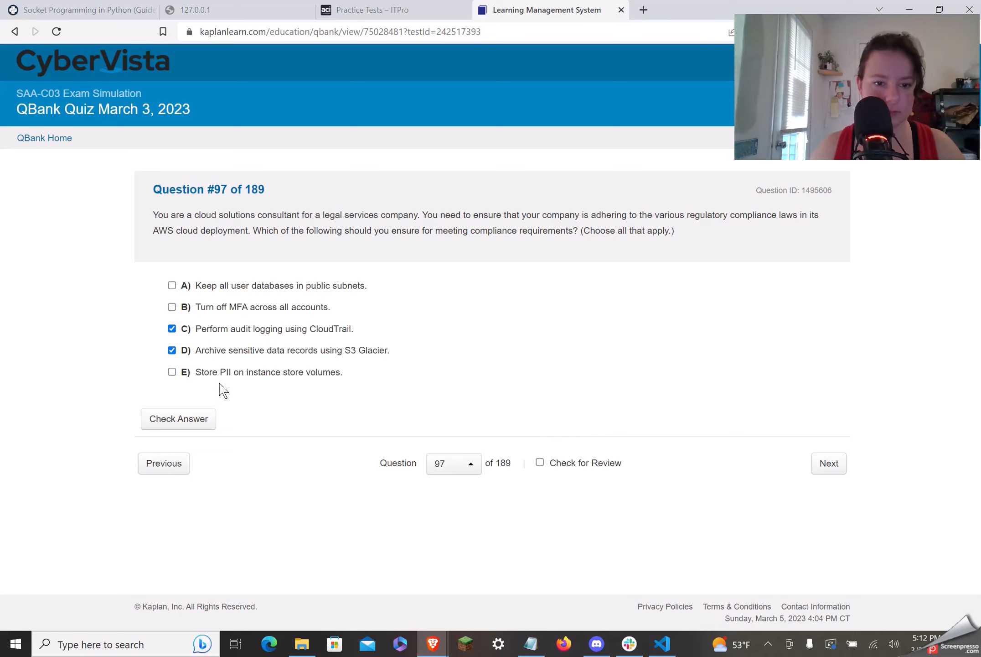
{"action": "mouse_move", "coordinate": [210, 387]}
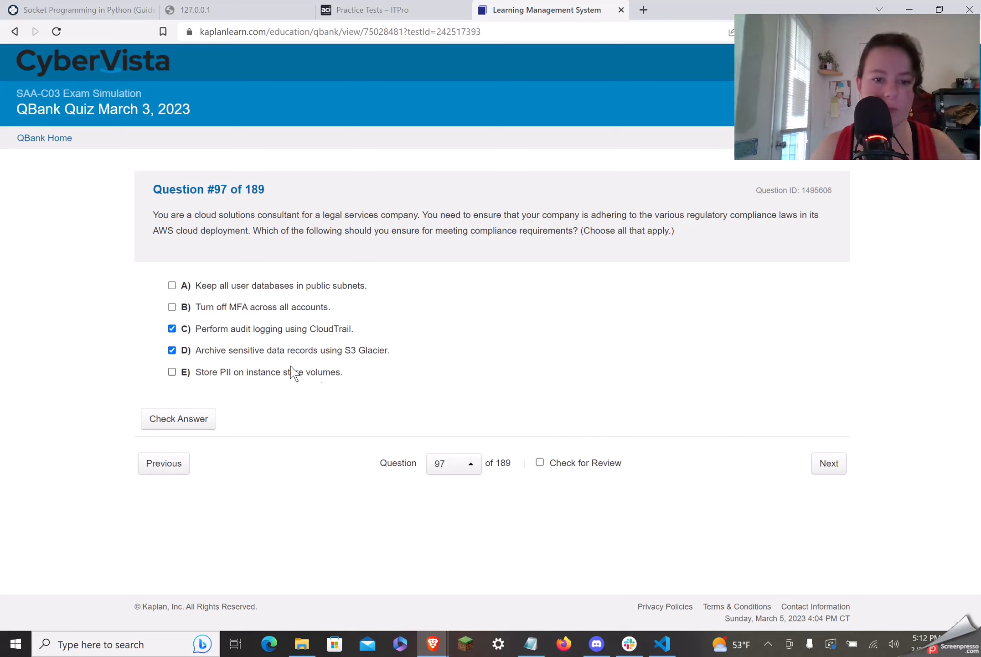
{"action": "mouse_move", "coordinate": [399, 370]}
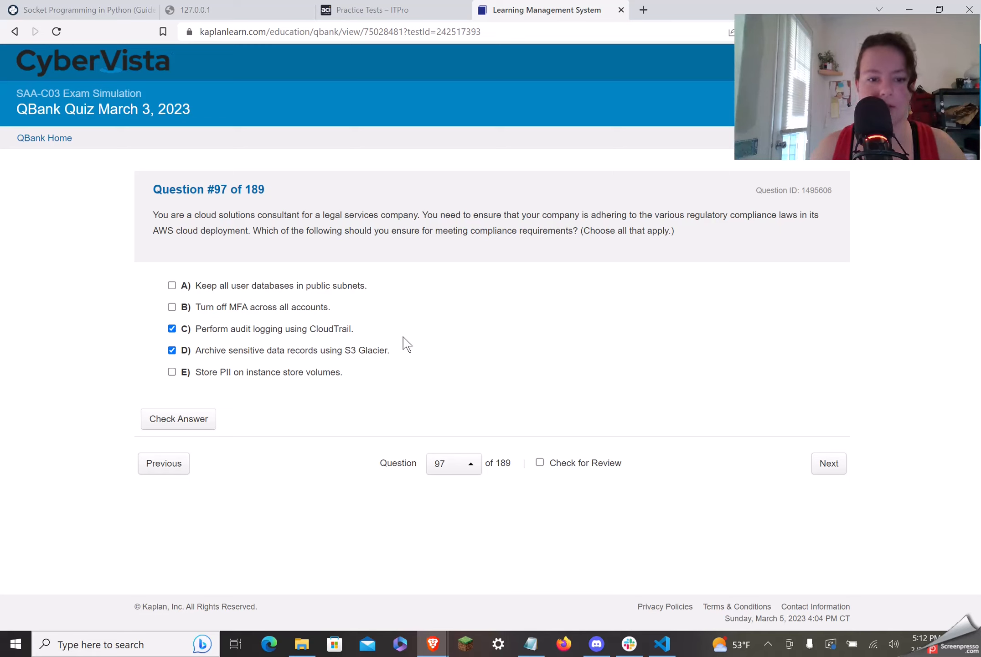
{"action": "mouse_move", "coordinate": [417, 342]}
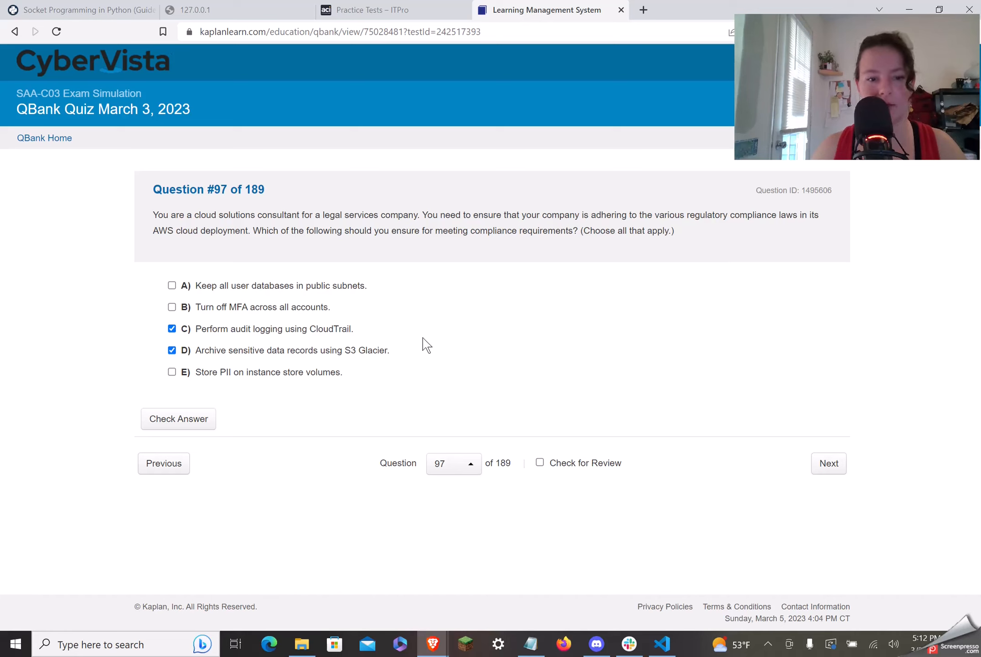
{"action": "mouse_move", "coordinate": [478, 376]}
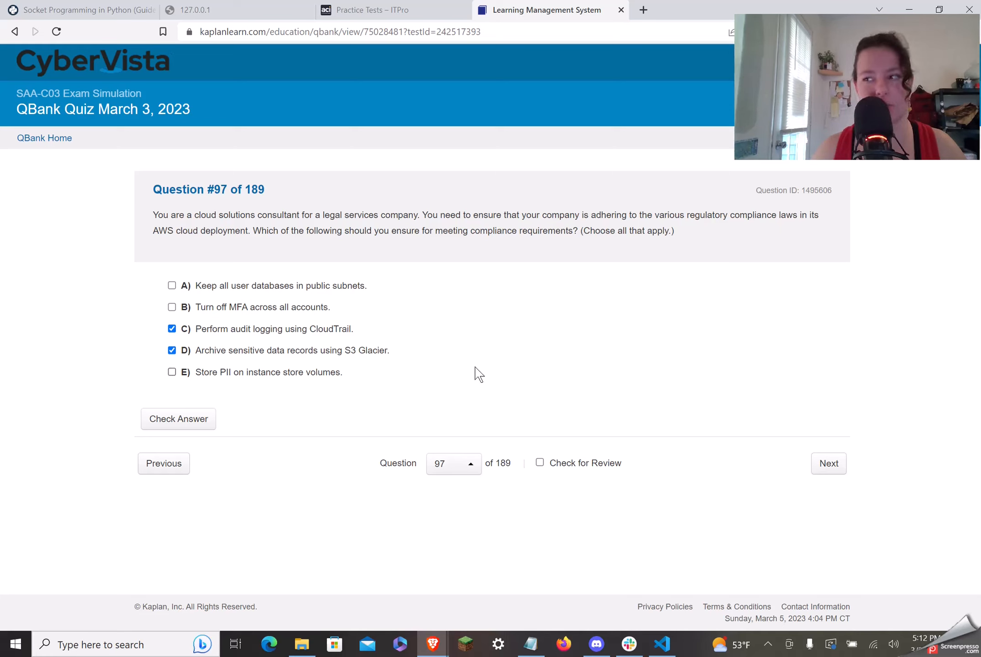
{"action": "mouse_move", "coordinate": [280, 406]}
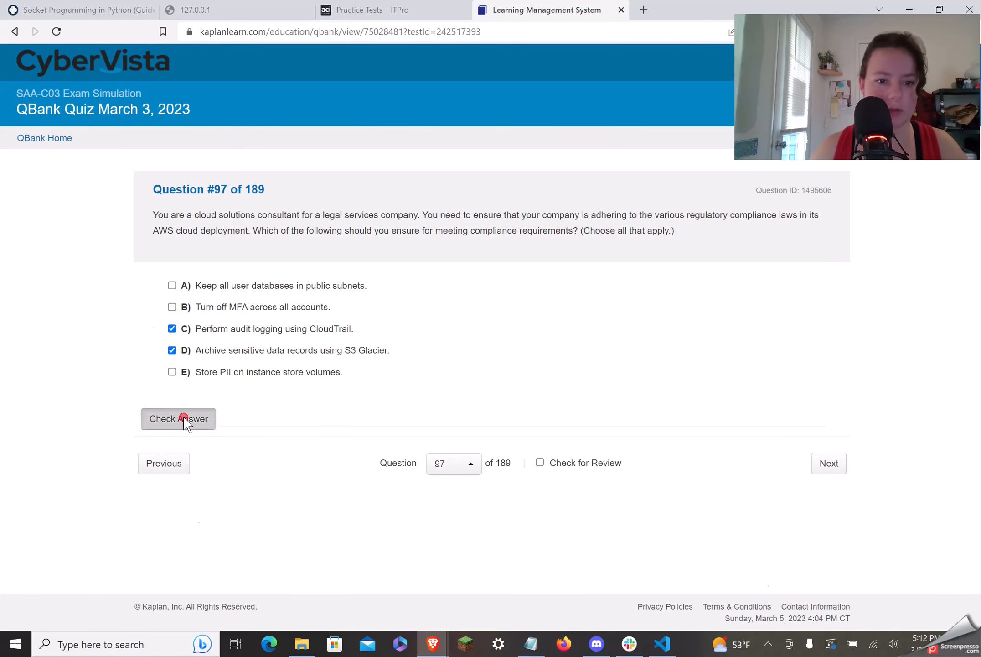
Check question 97's C and D answers and scroll through the explanation and back
{"action": "left_click", "coordinate": [178, 418]}
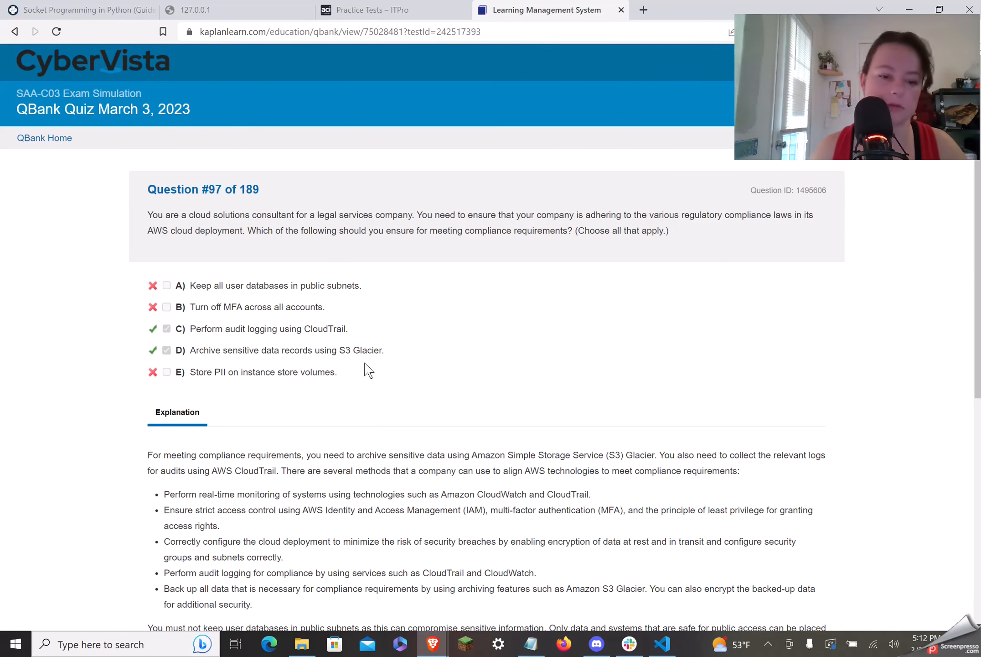
{"action": "scroll", "scroll_direction": "down", "scroll_amount": 3}
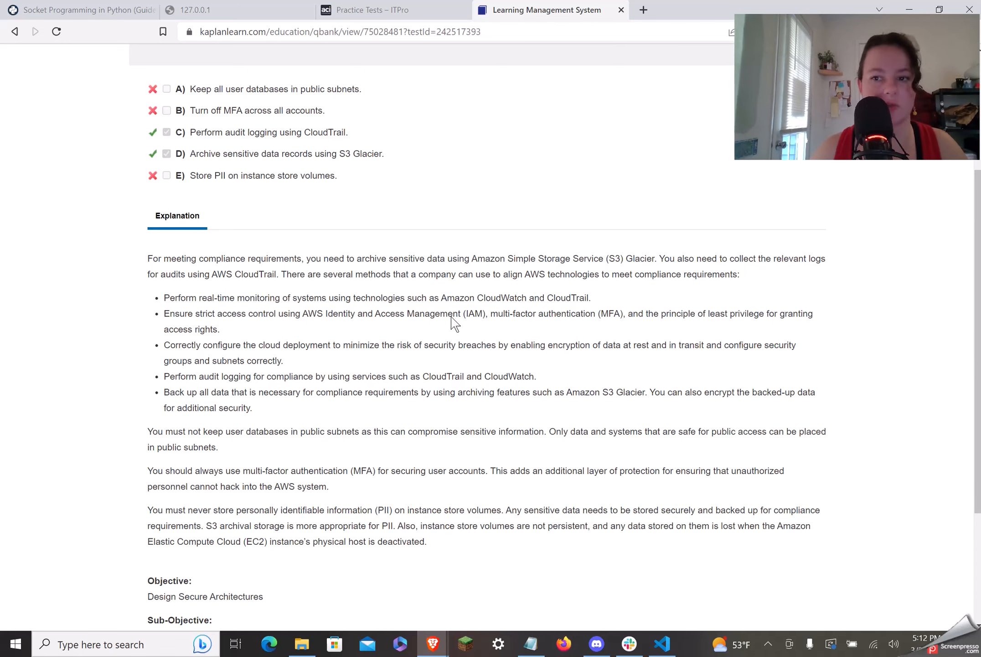
{"action": "mouse_move", "coordinate": [491, 378]}
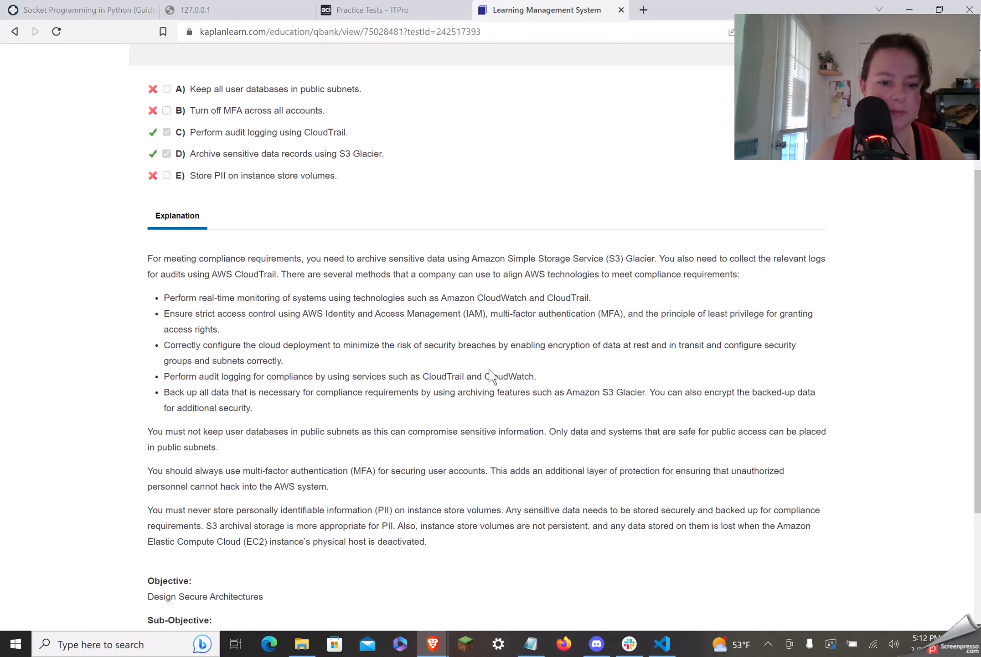
{"action": "scroll", "scroll_direction": "down", "scroll_amount": 3}
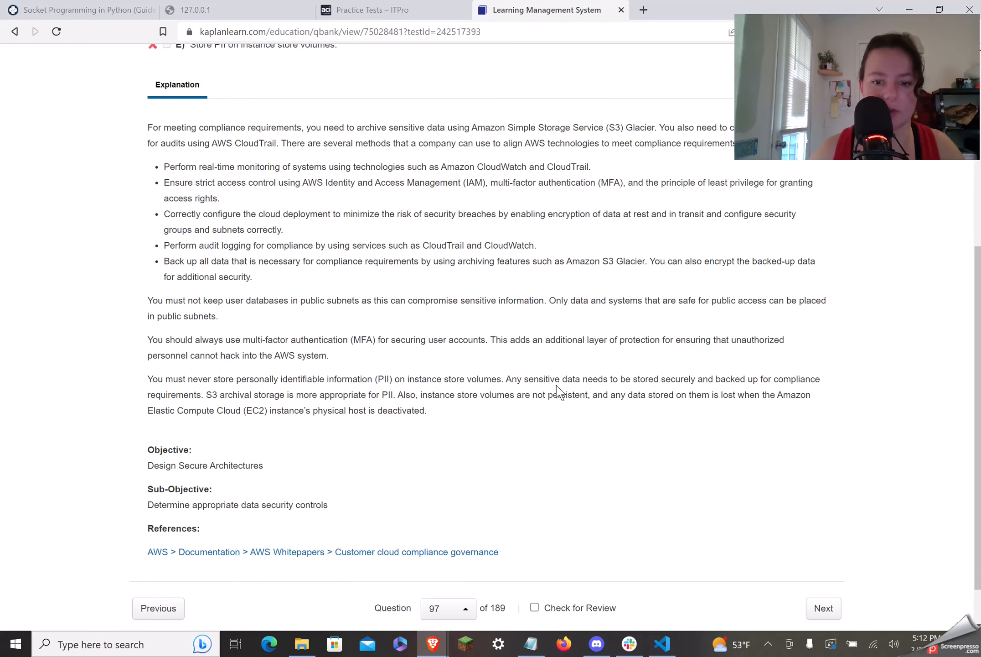
{"action": "mouse_move", "coordinate": [272, 406]}
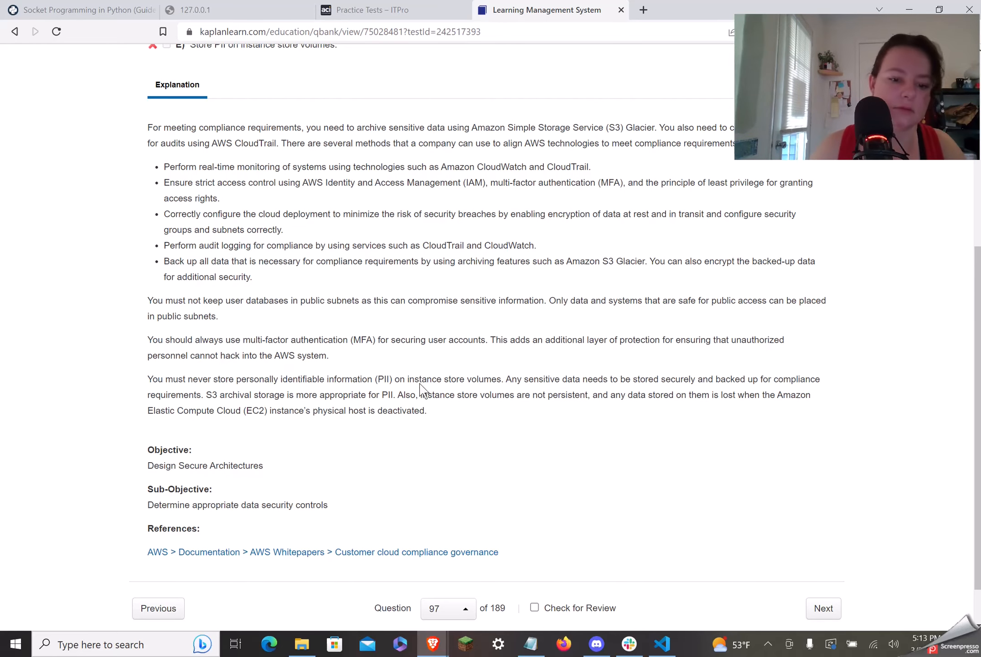
{"action": "scroll", "scroll_direction": "down", "scroll_amount": 3}
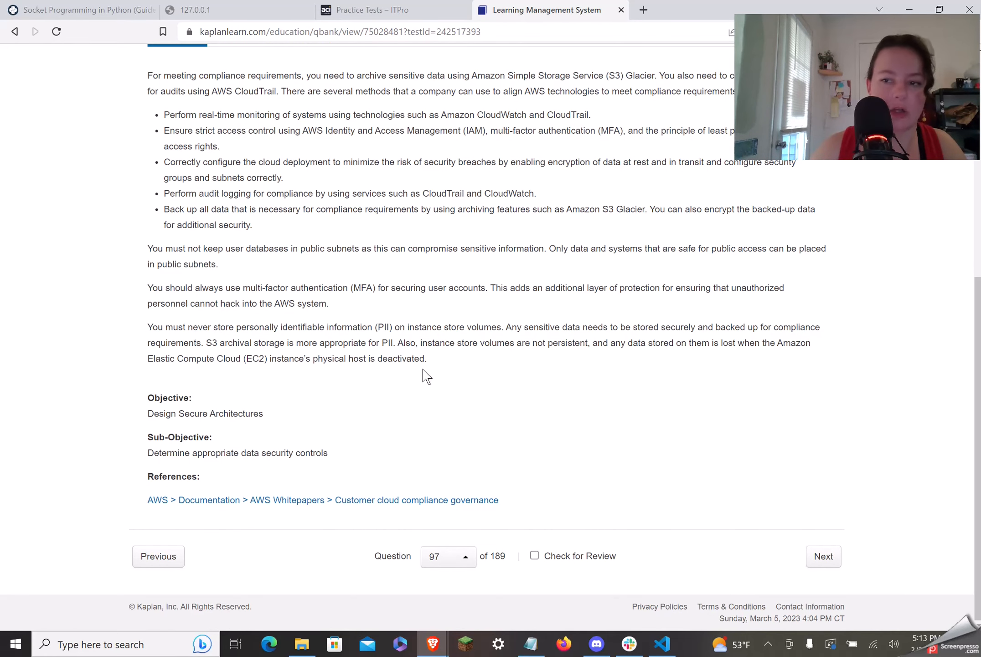
{"action": "mouse_move", "coordinate": [404, 355]}
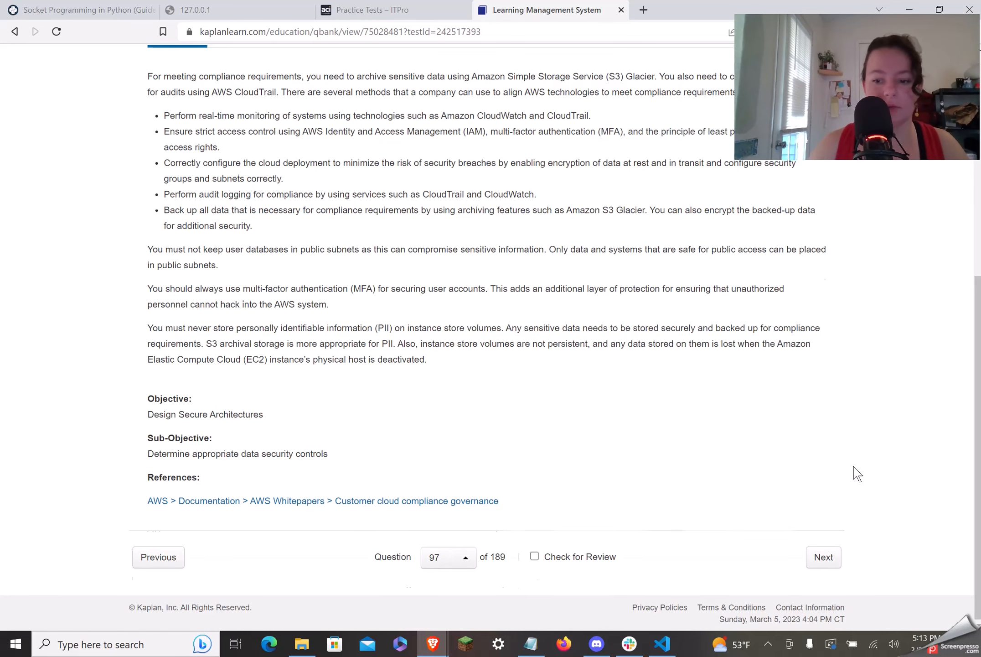
{"action": "scroll", "scroll_direction": "up", "scroll_amount": 3}
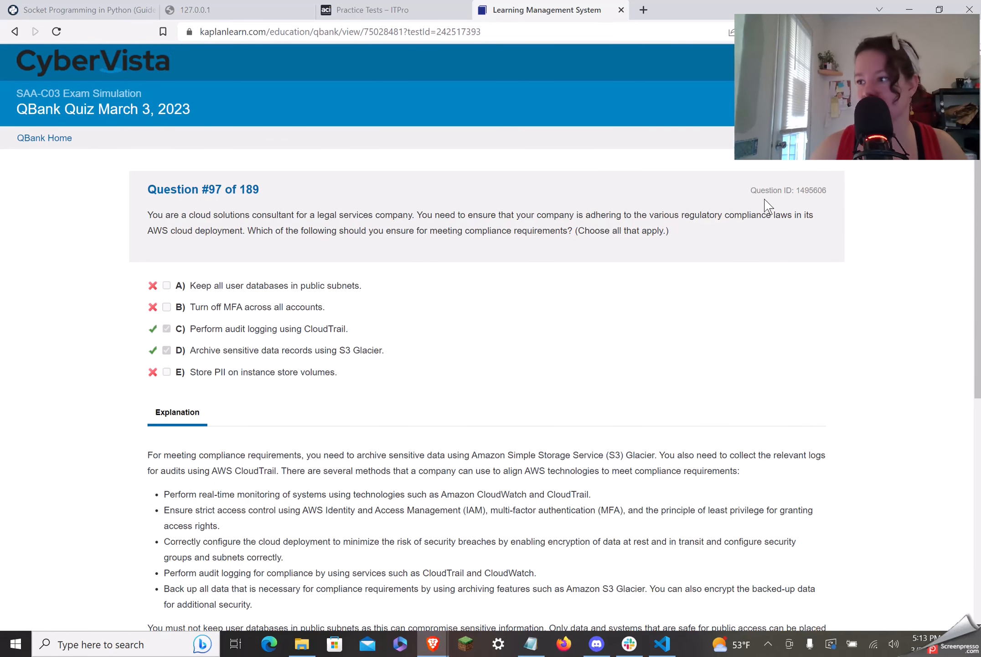
{"action": "mouse_move", "coordinate": [751, 197]}
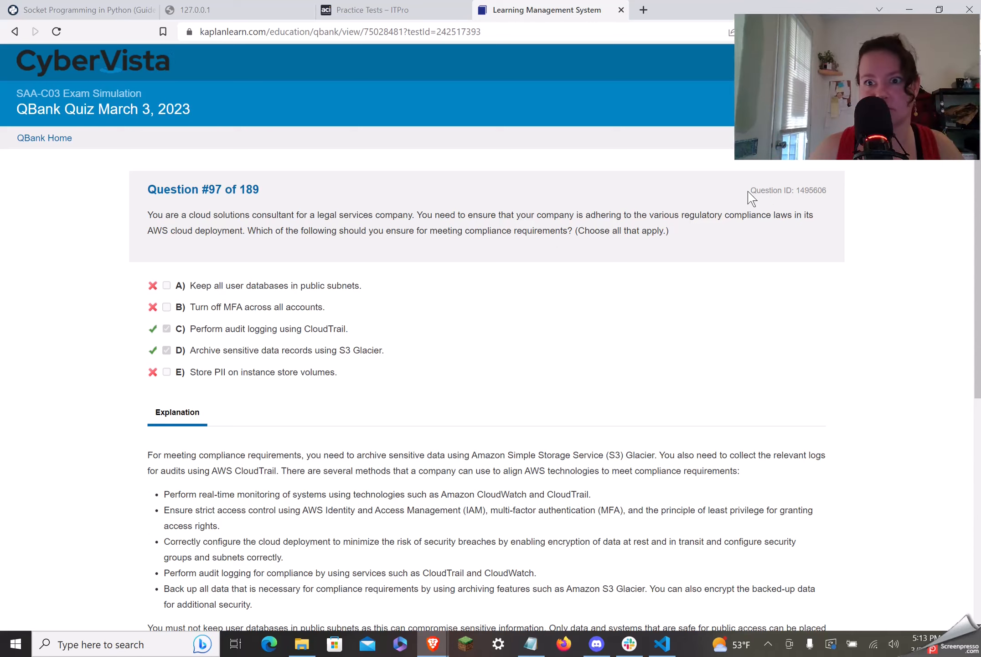
{"action": "mouse_move", "coordinate": [767, 143]}
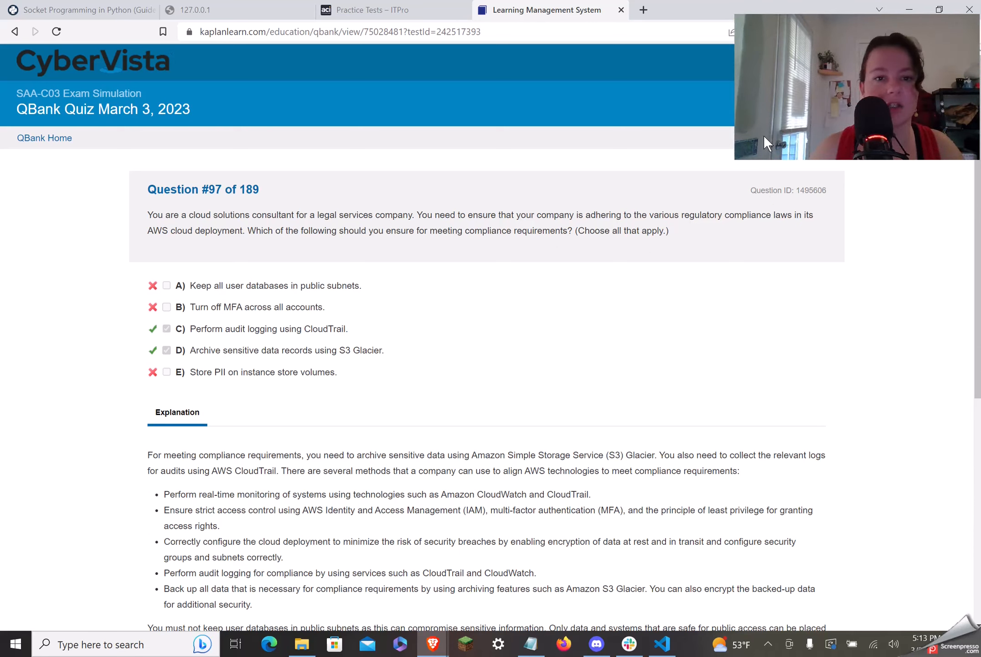